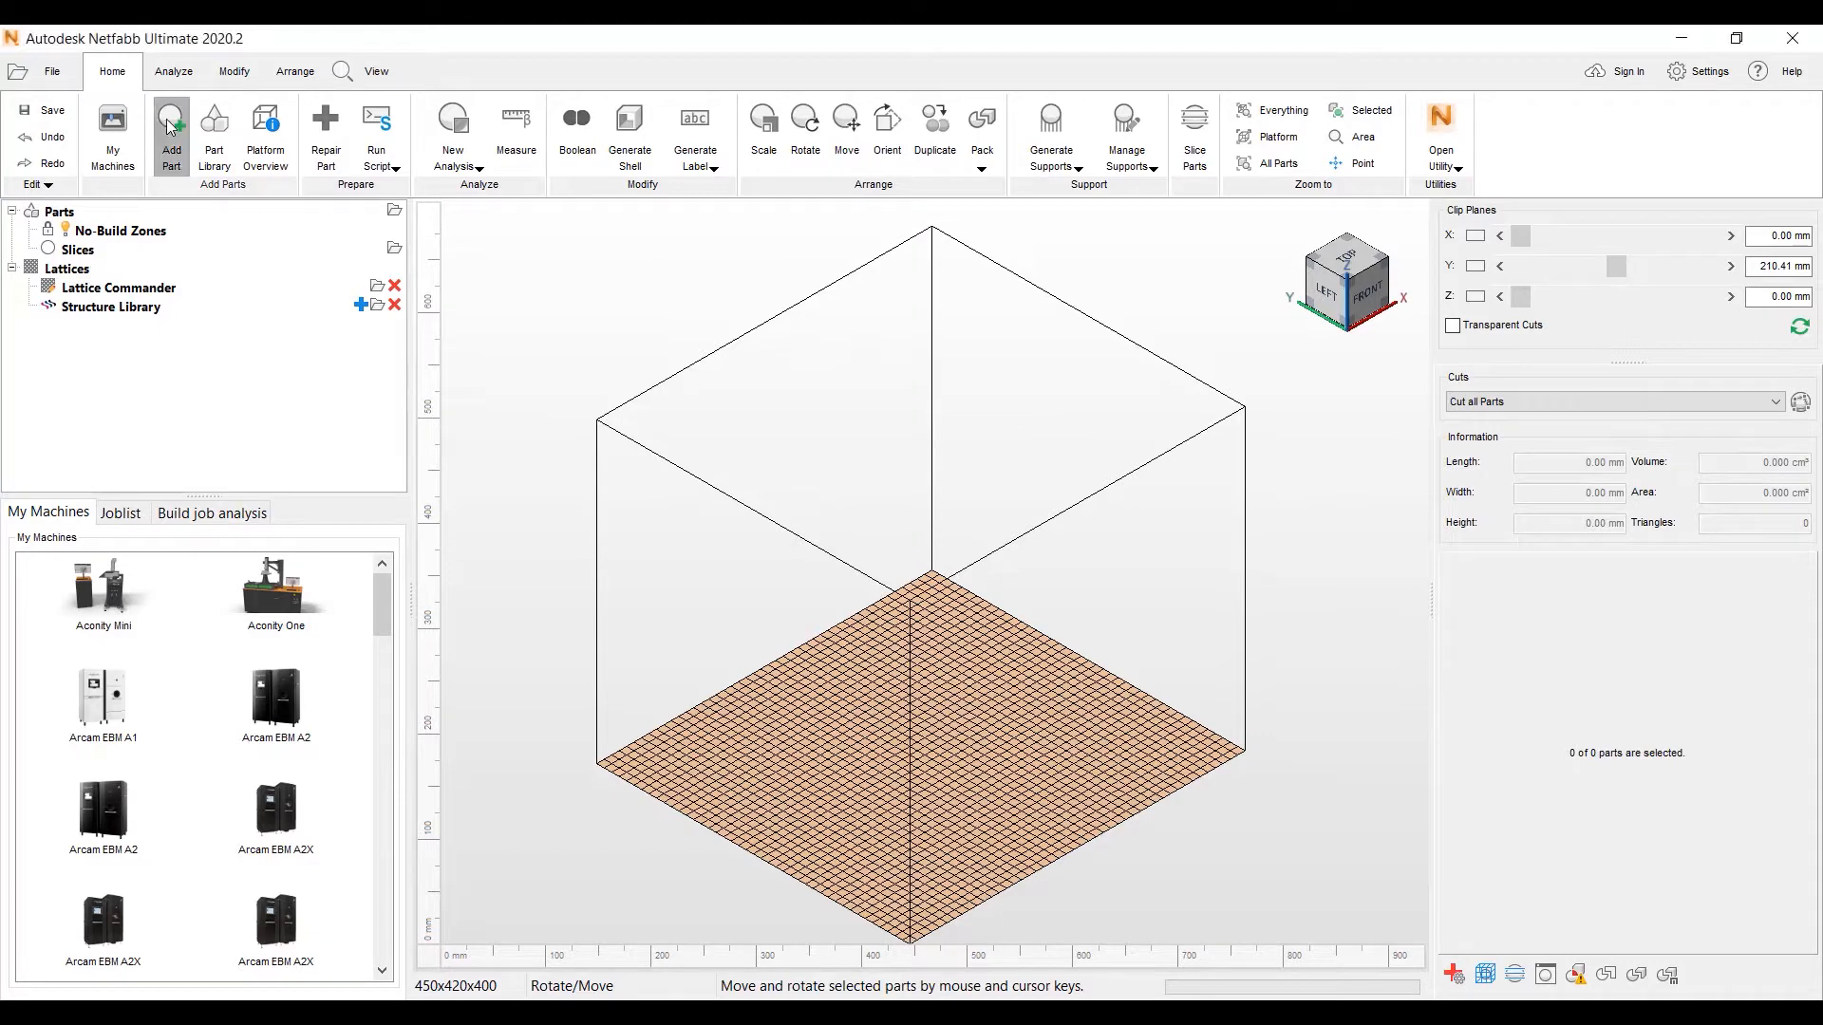
- Import BRACKET.3mf and place it on the build platform
click(171, 127)
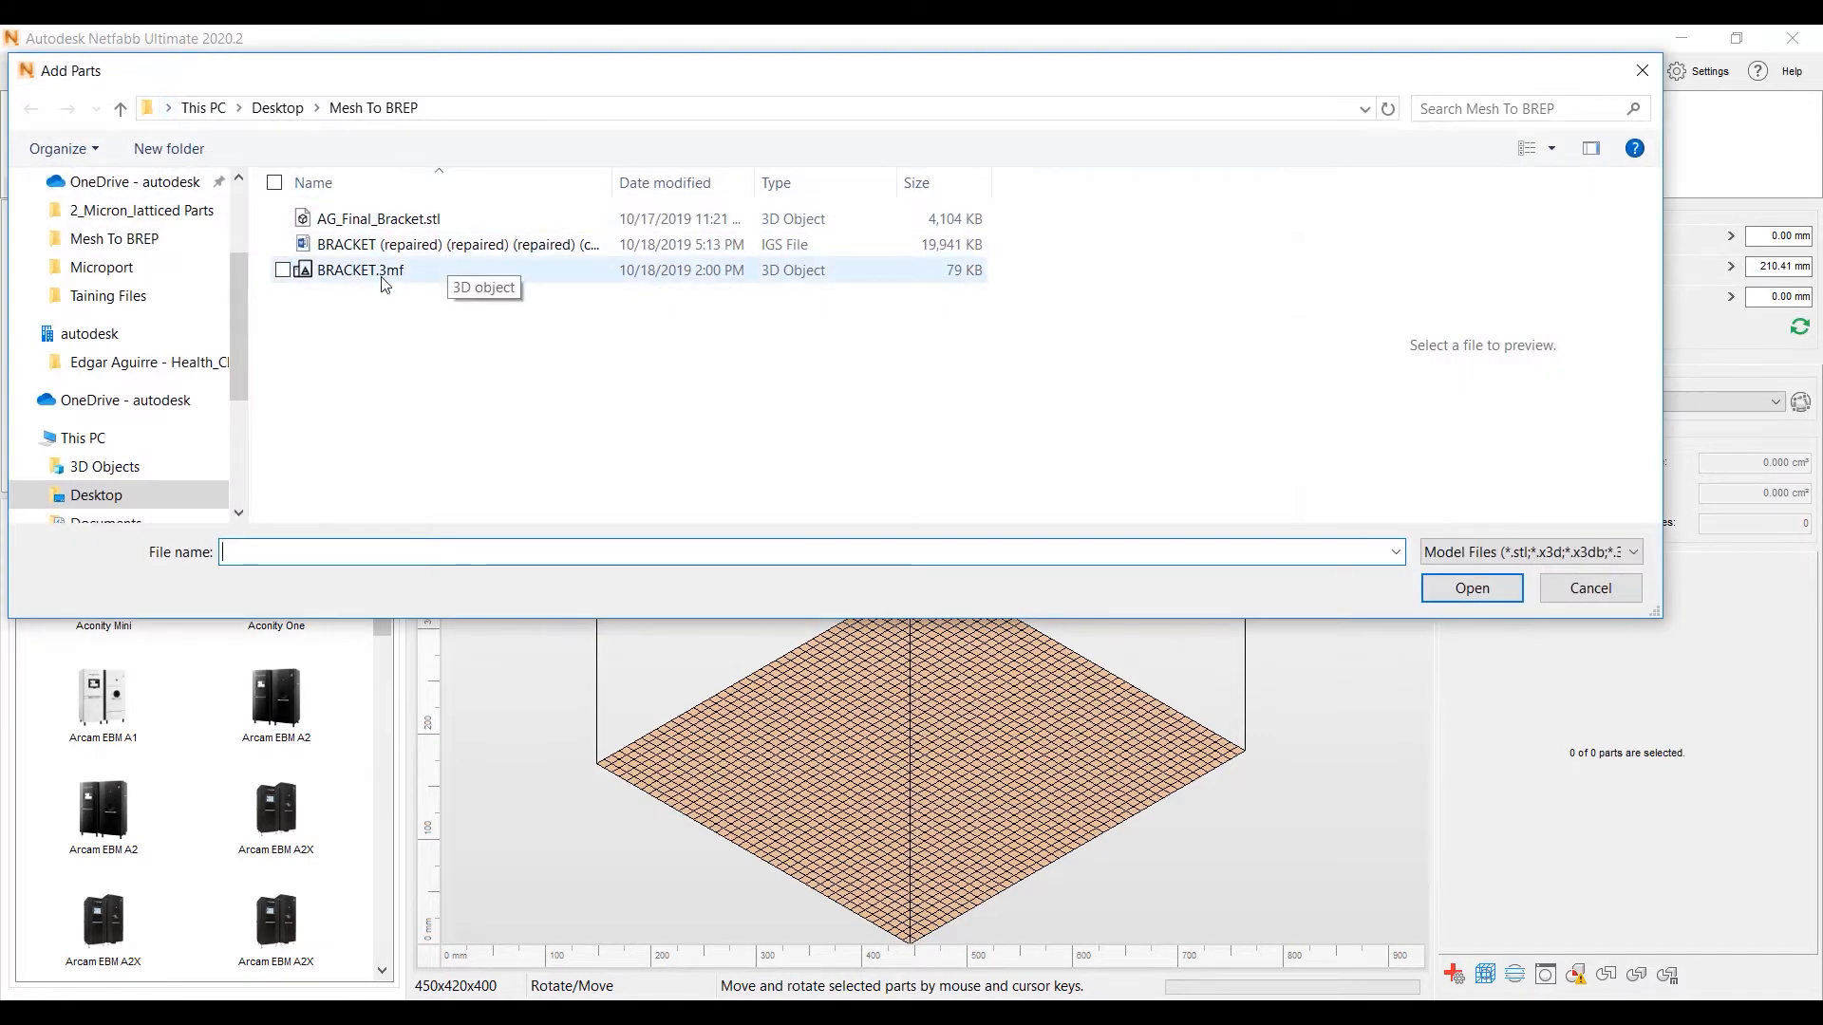
click(360, 269)
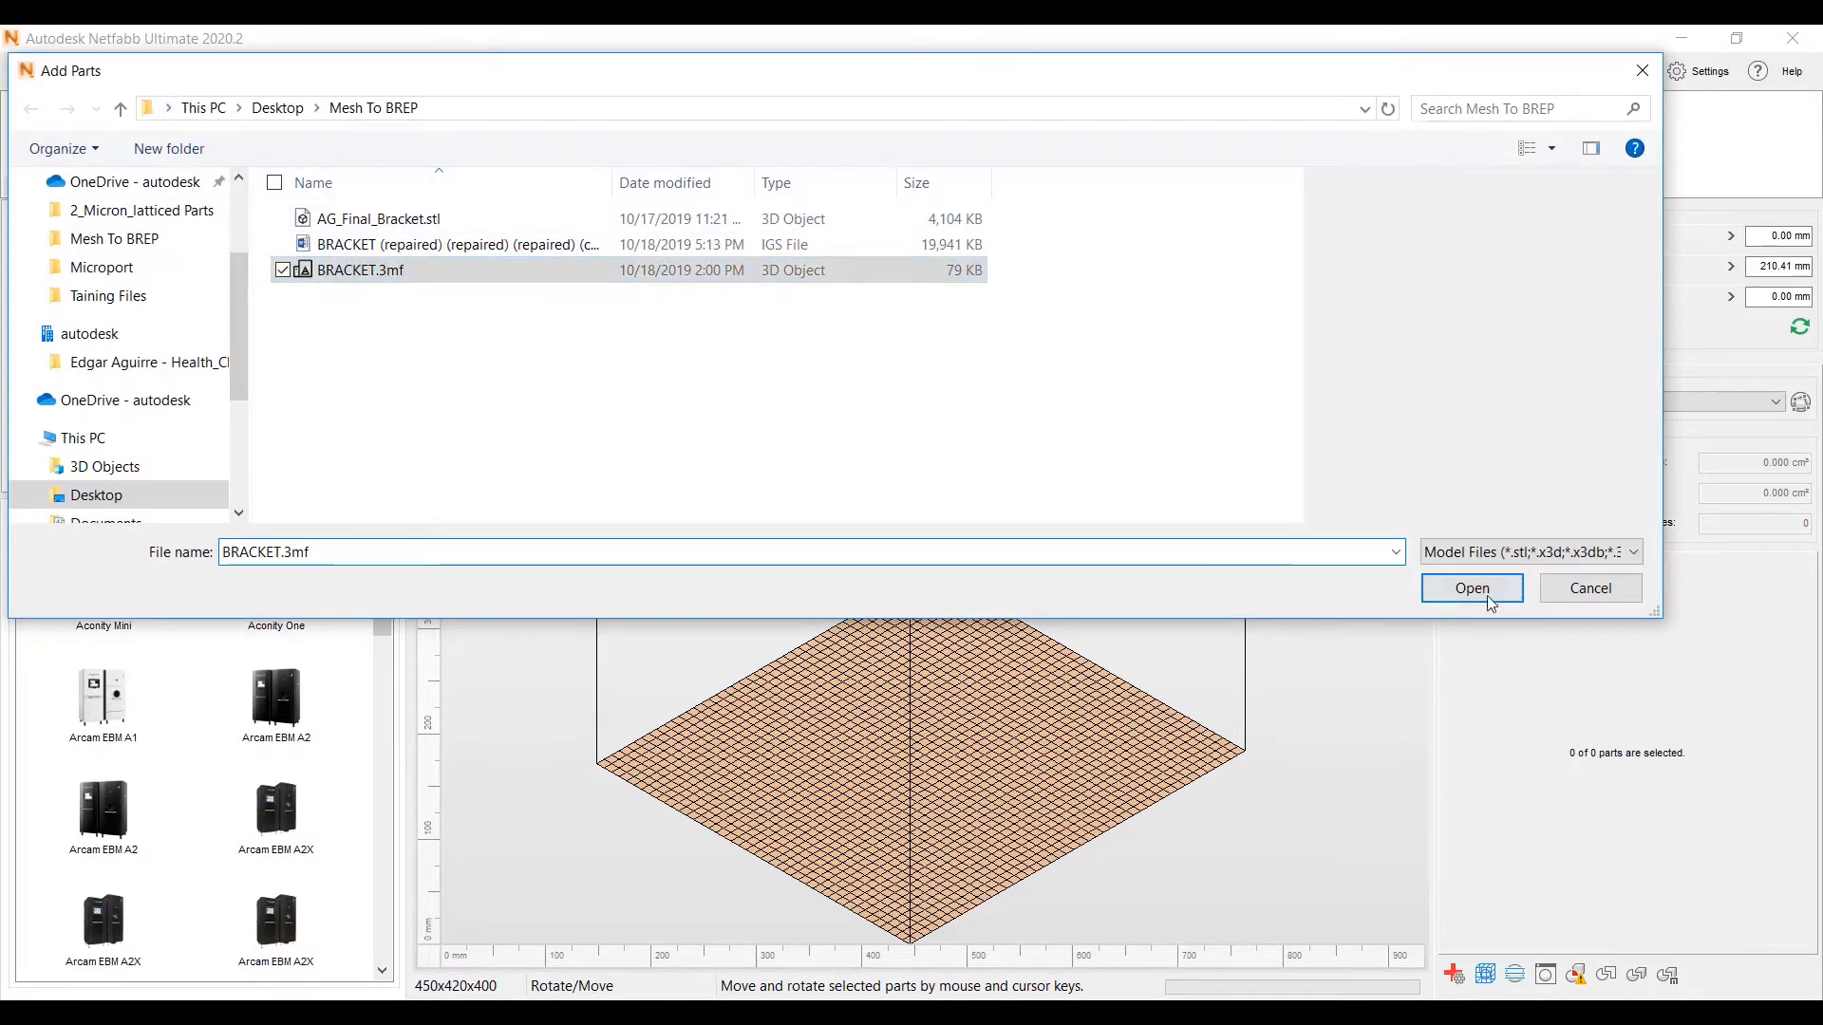
click(1469, 587)
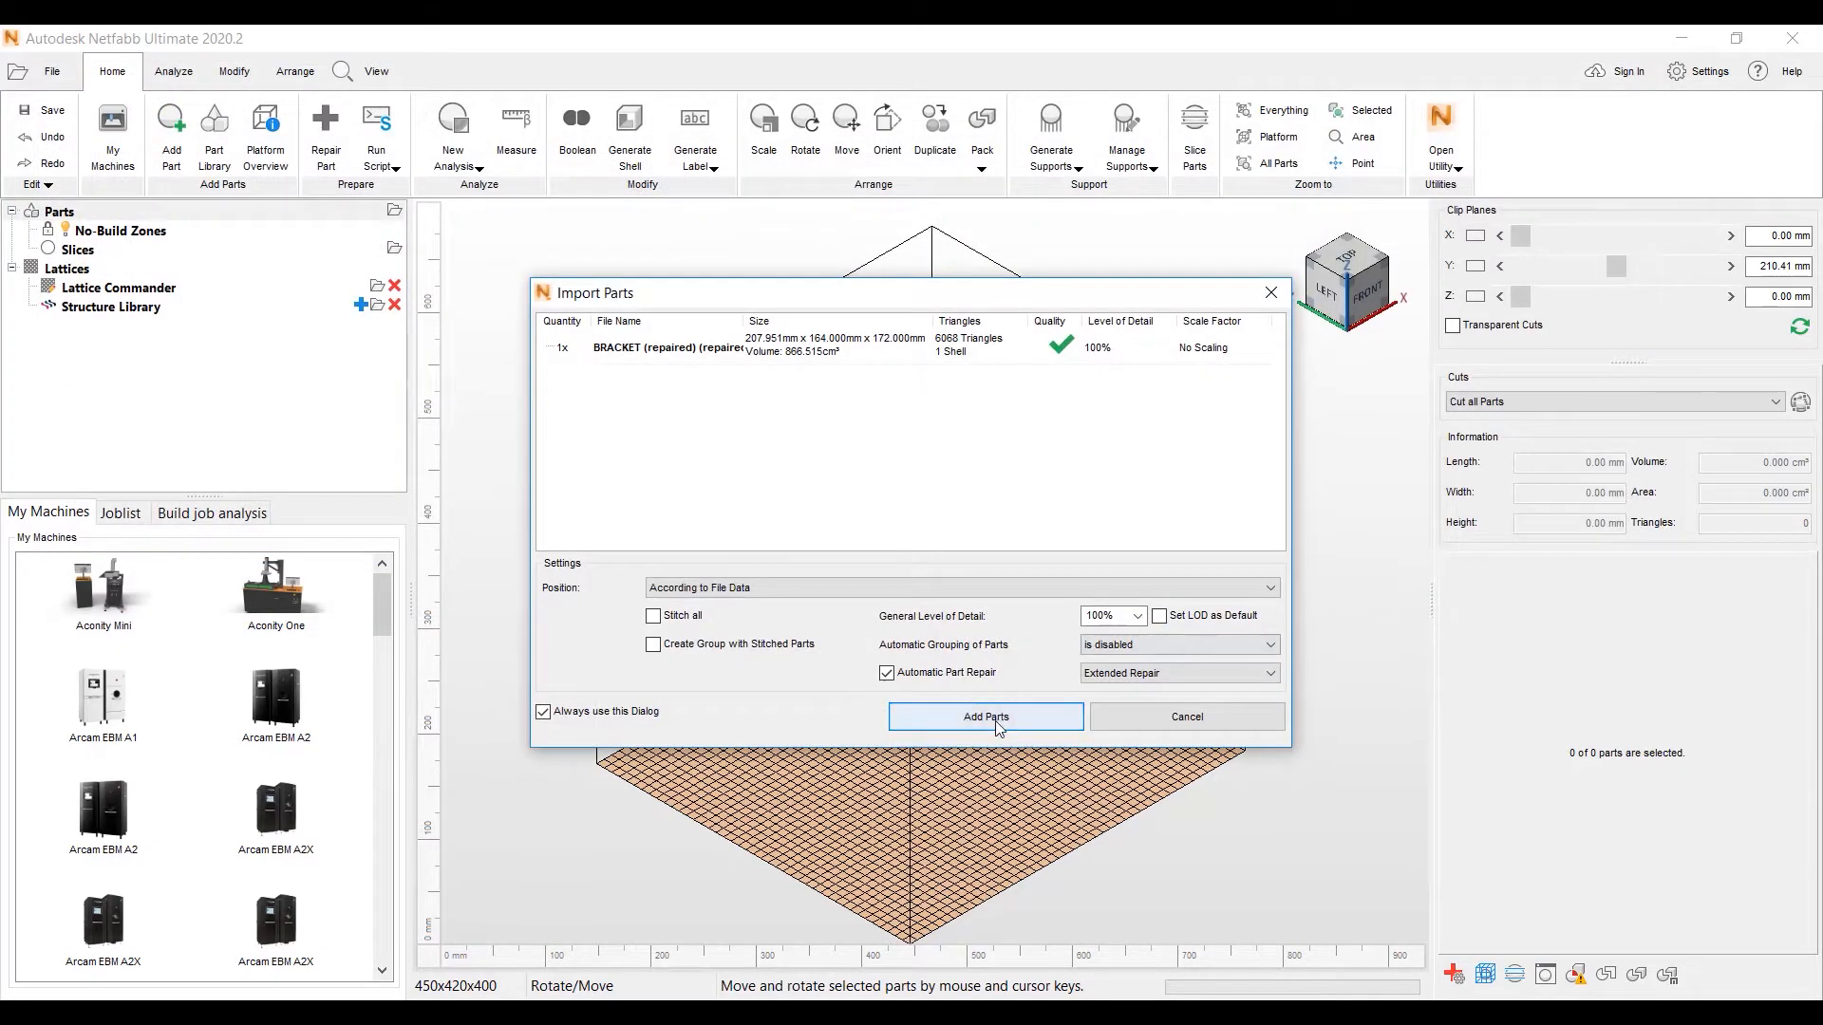
click(985, 716)
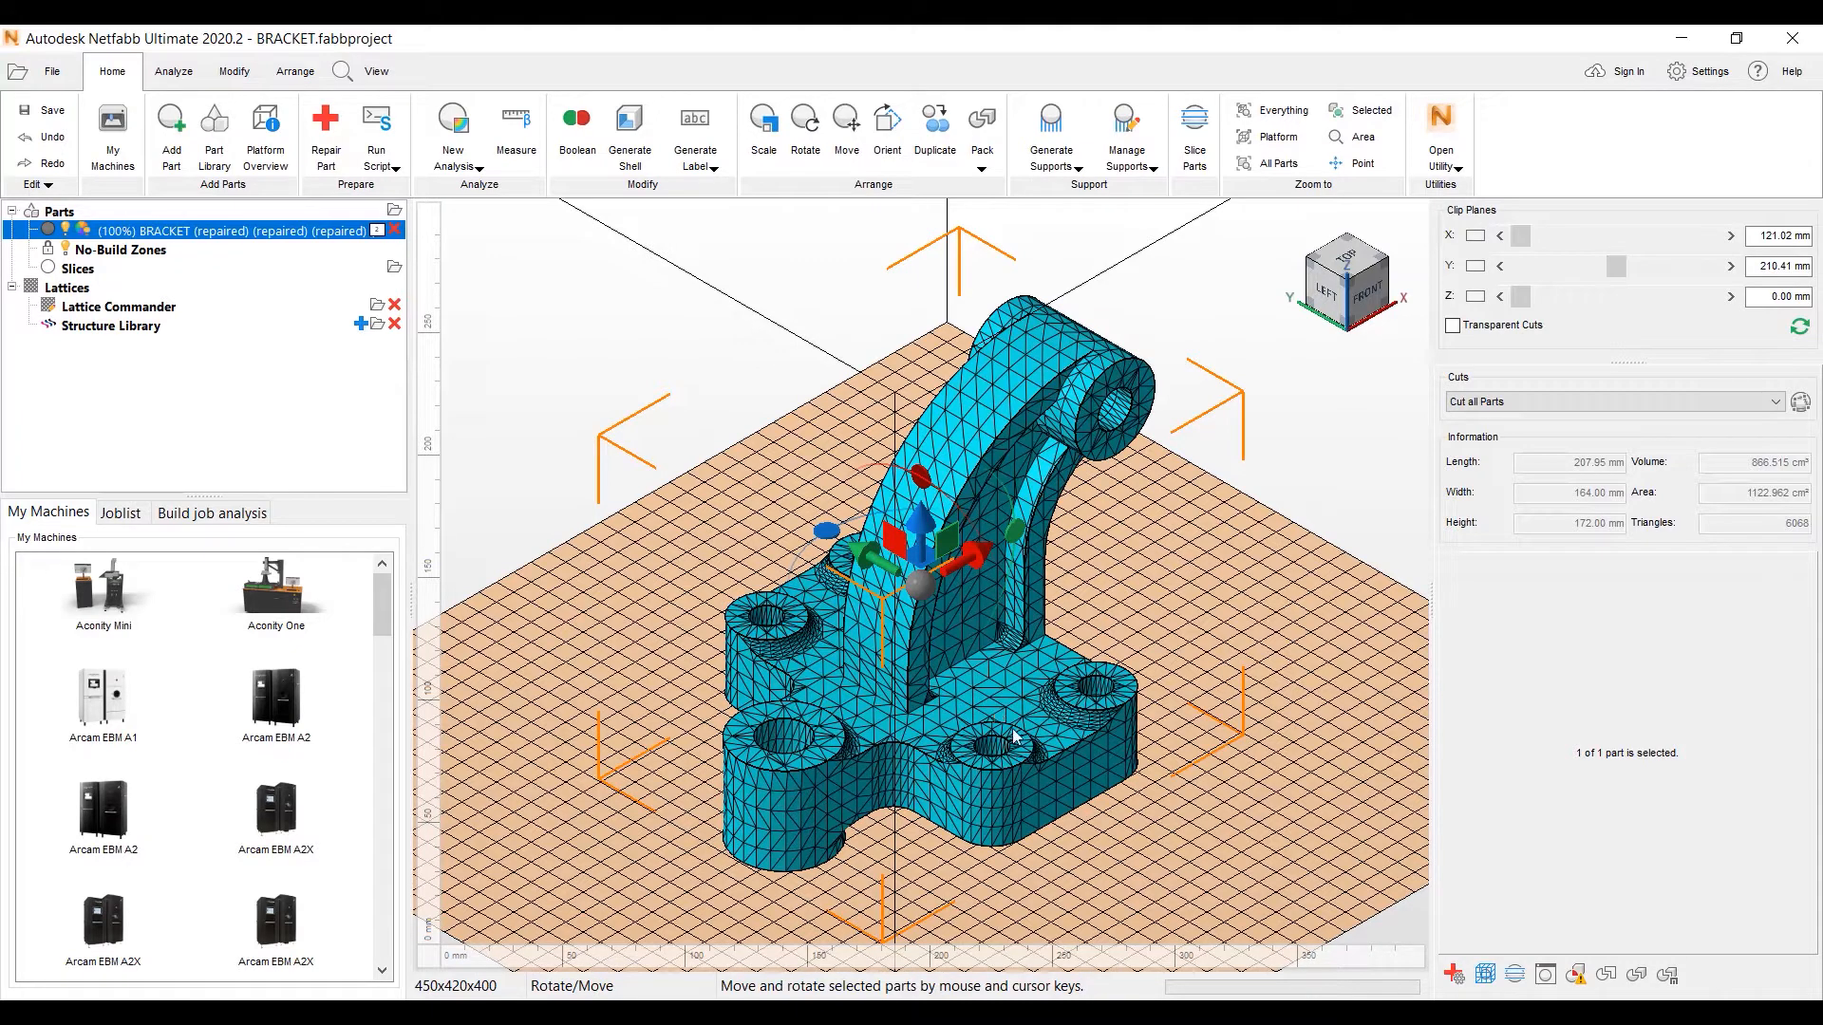
mouse_move(997, 742)
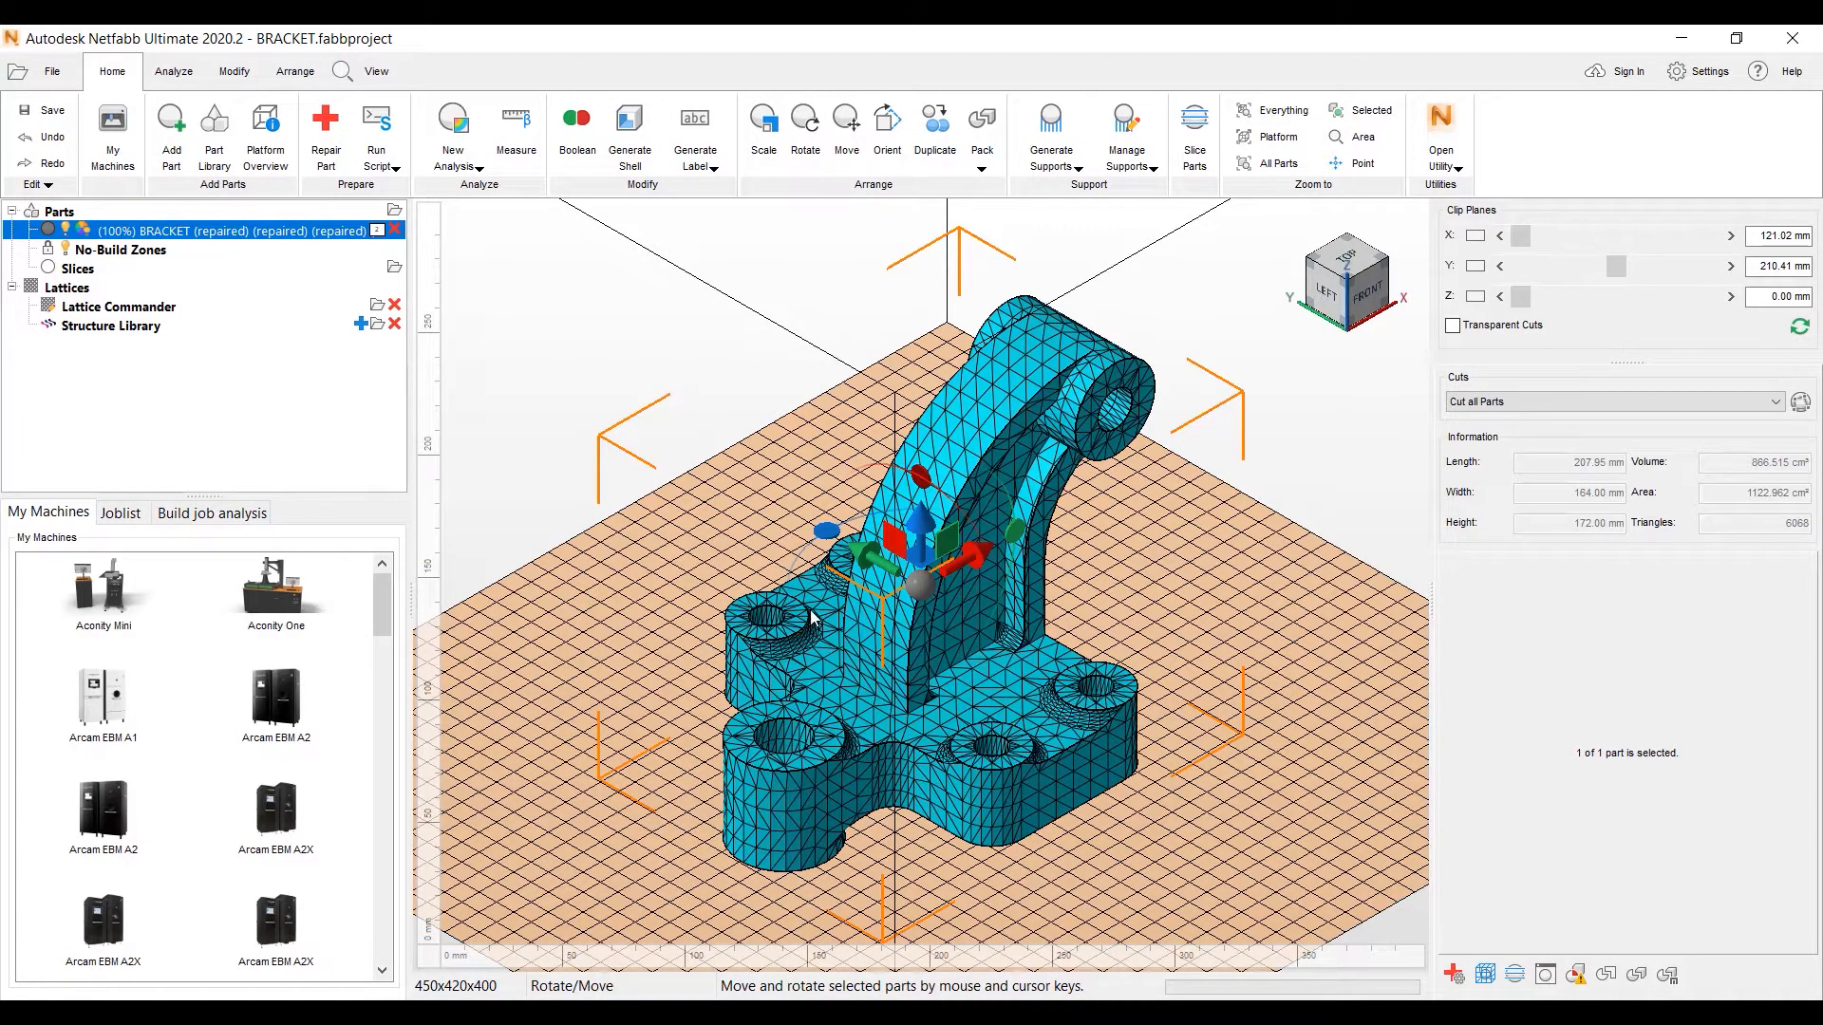
mouse_move(790, 631)
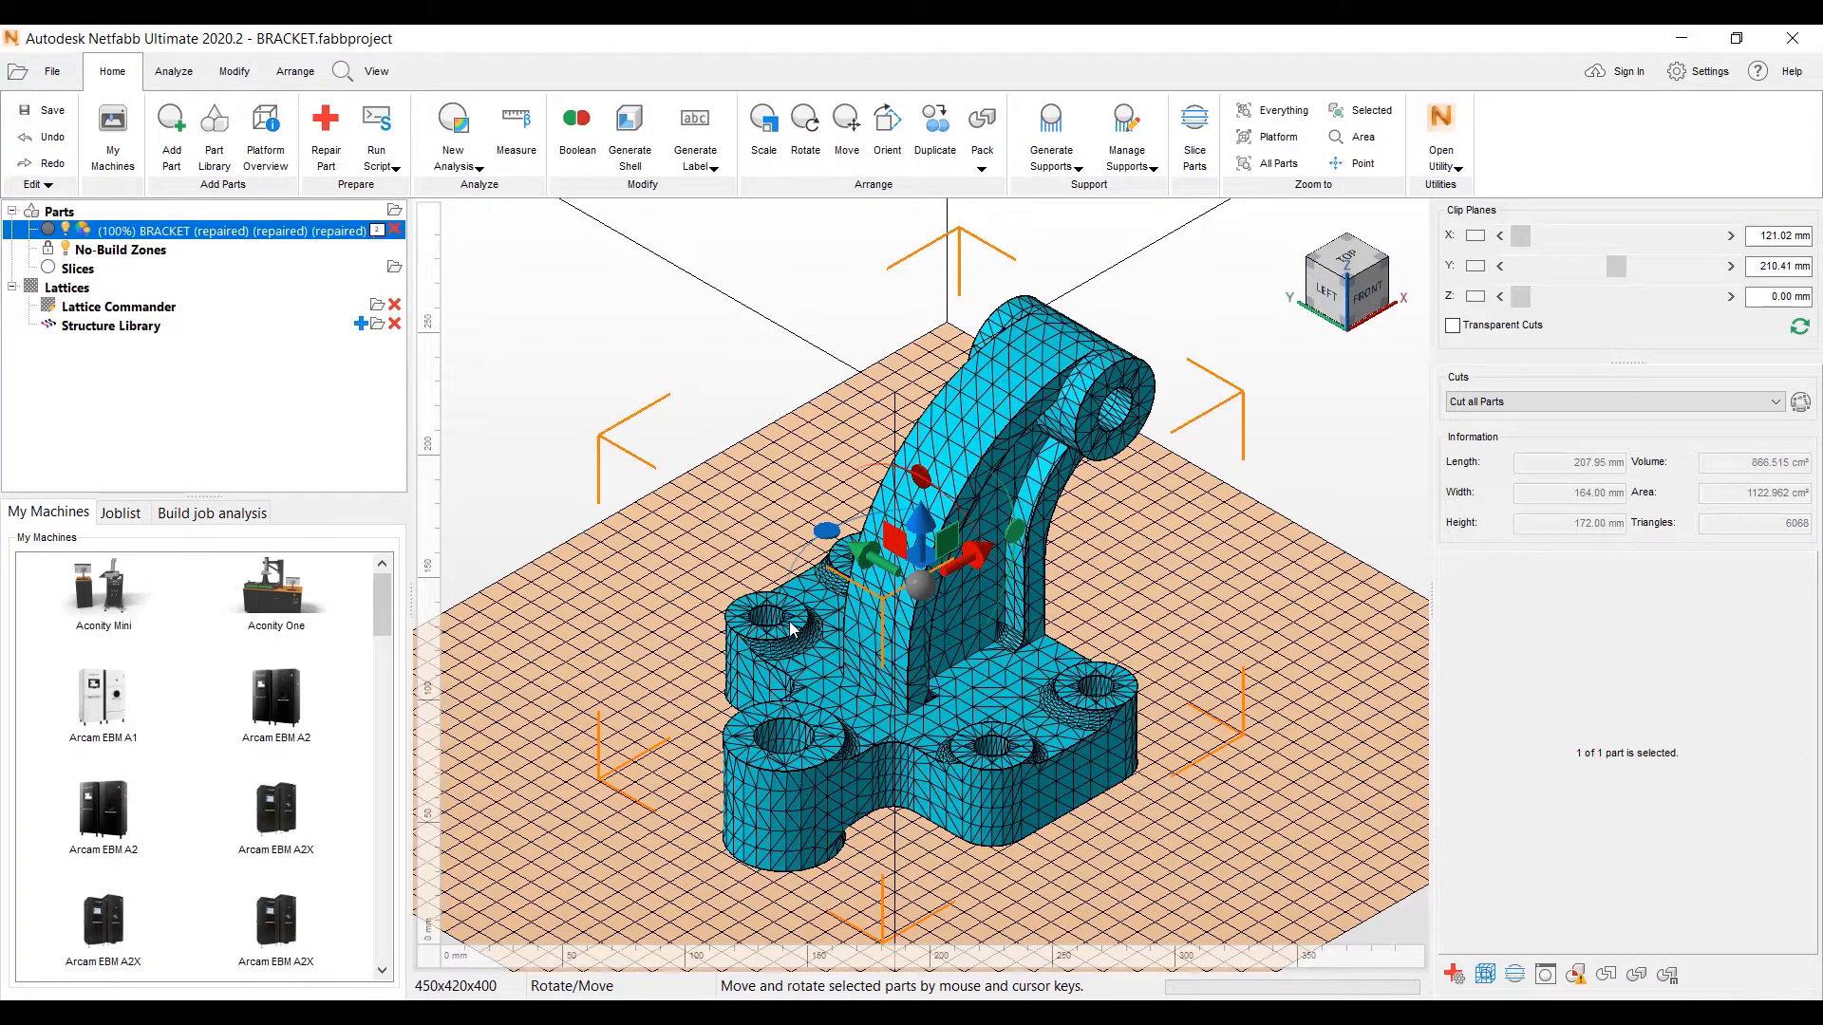
mouse_move(1111, 431)
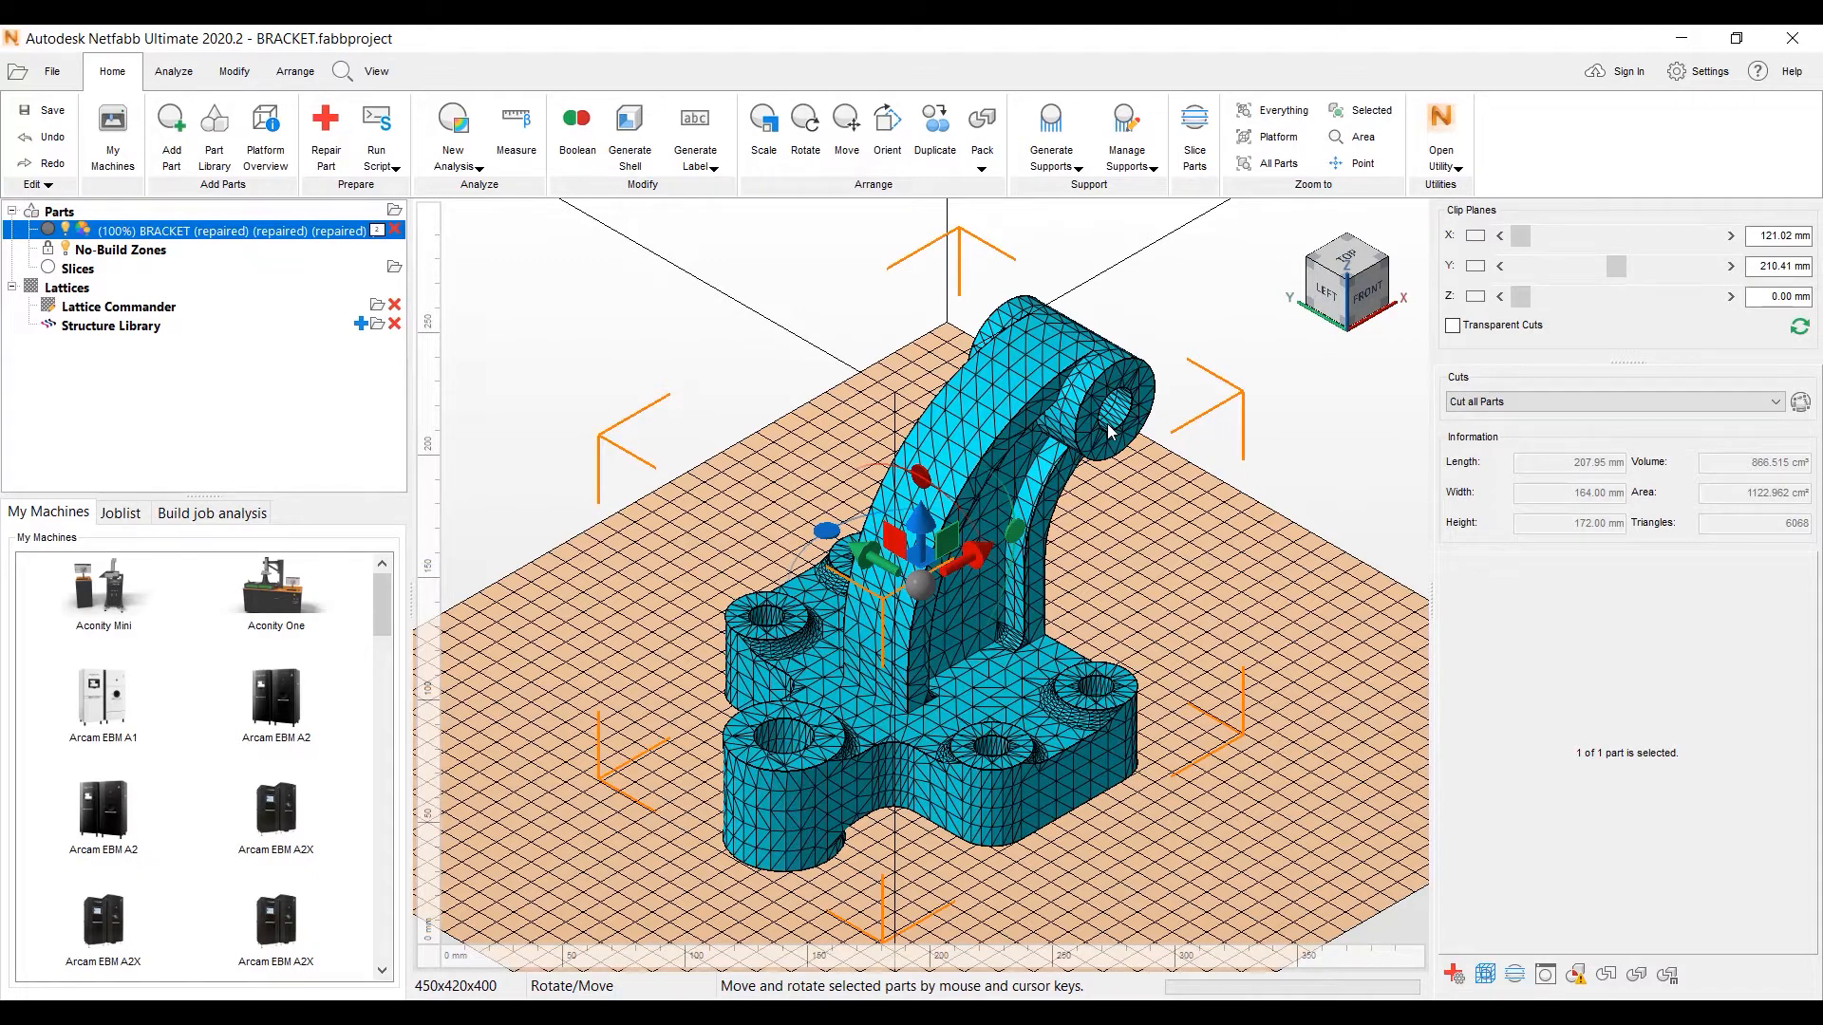
mouse_move(997, 756)
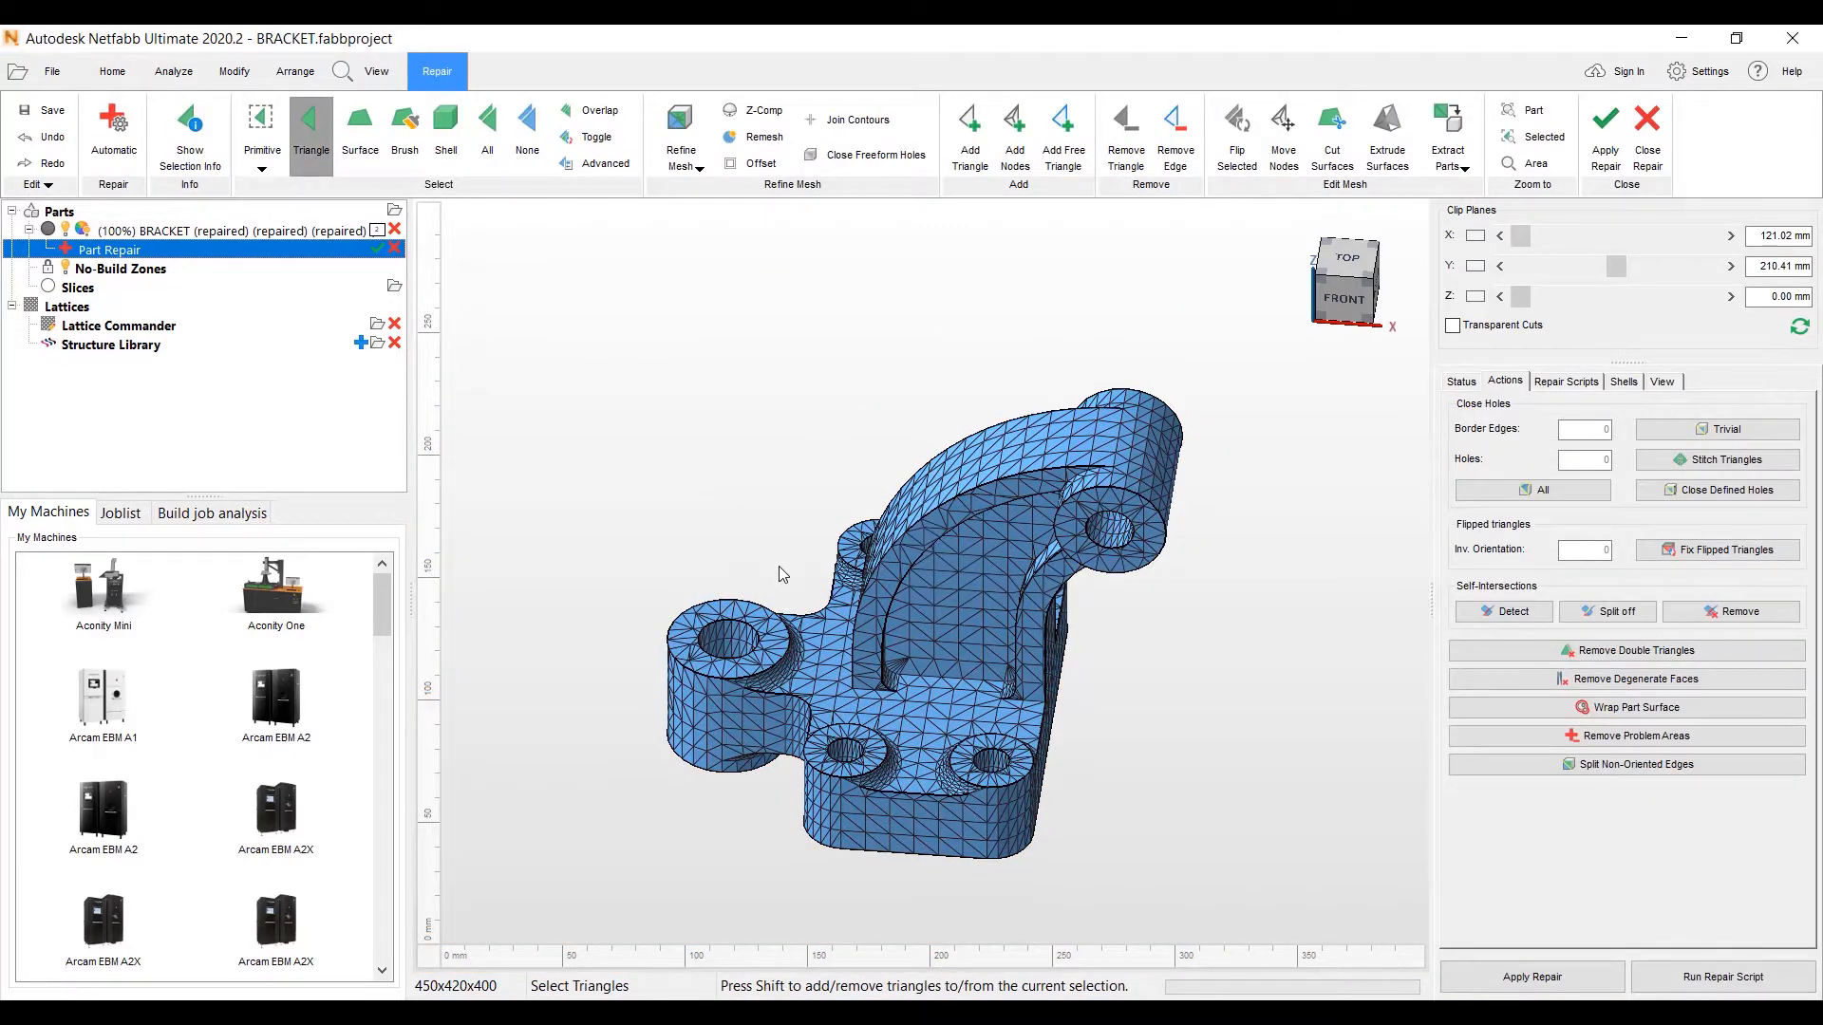
mouse_move(638, 459)
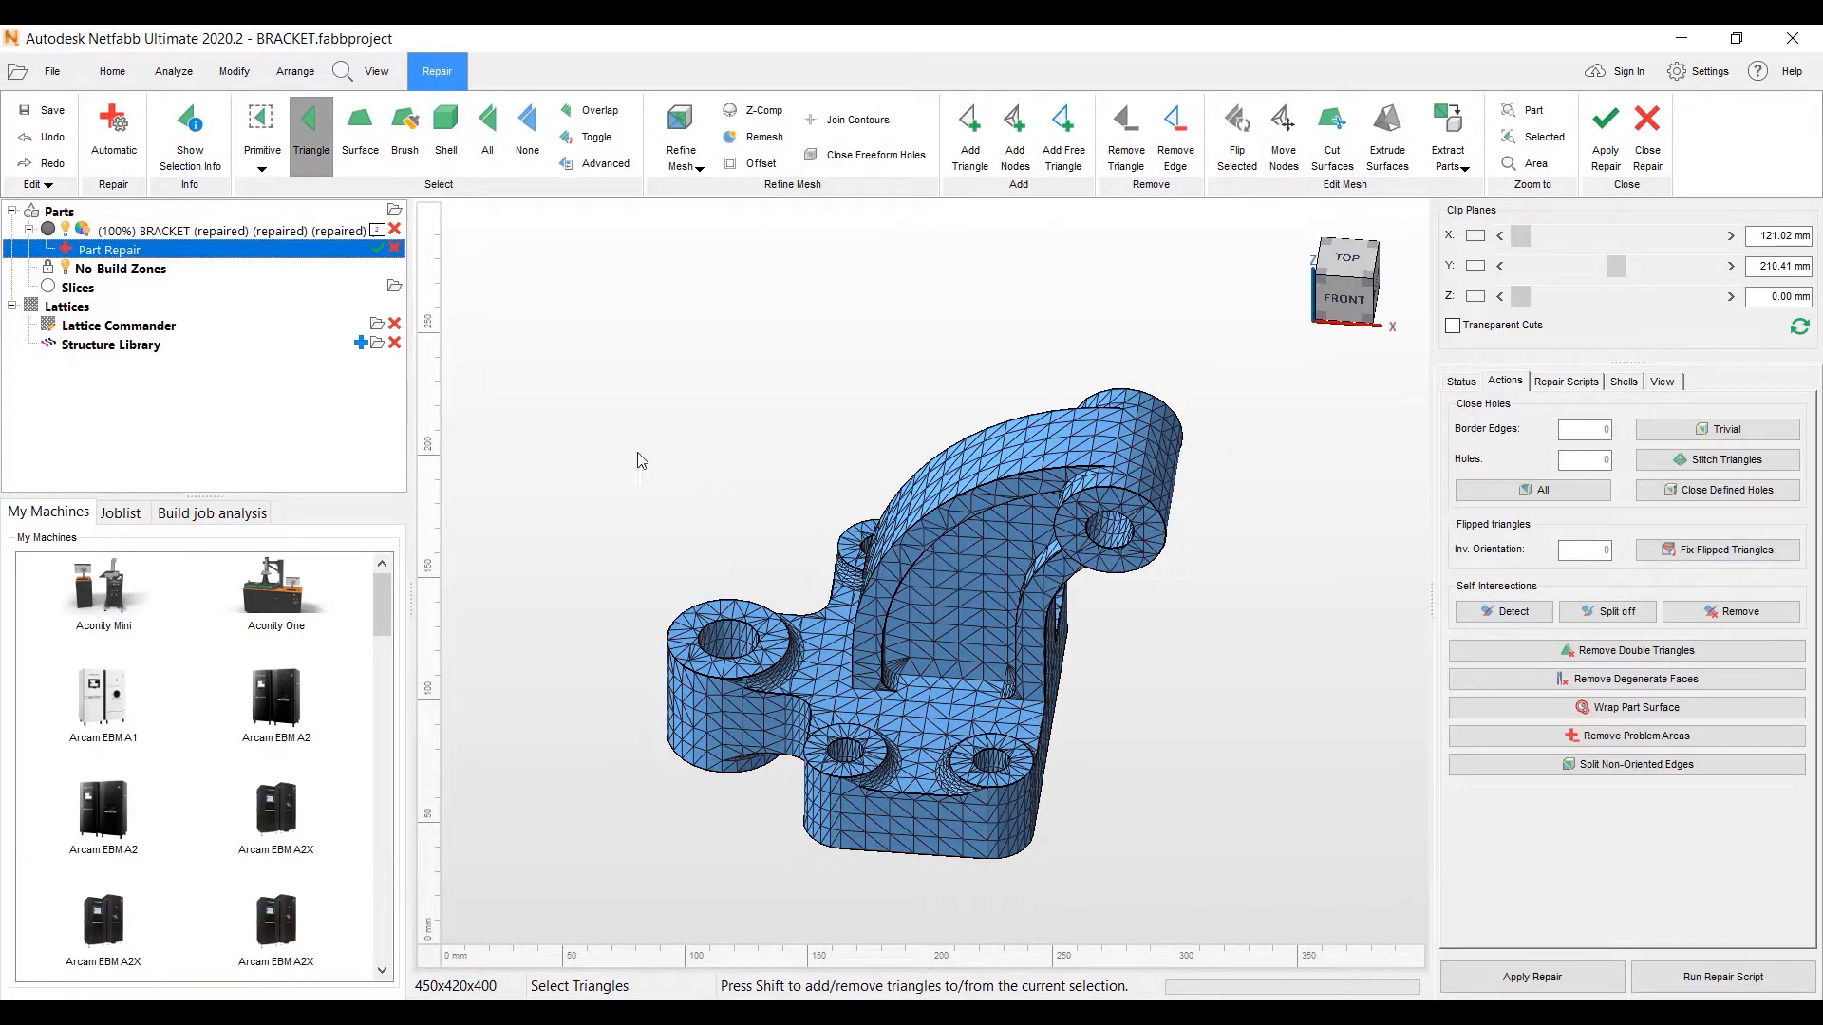
- Select the base spot faces and extrude them 5 mm as 3D (Volume)
click(359, 127)
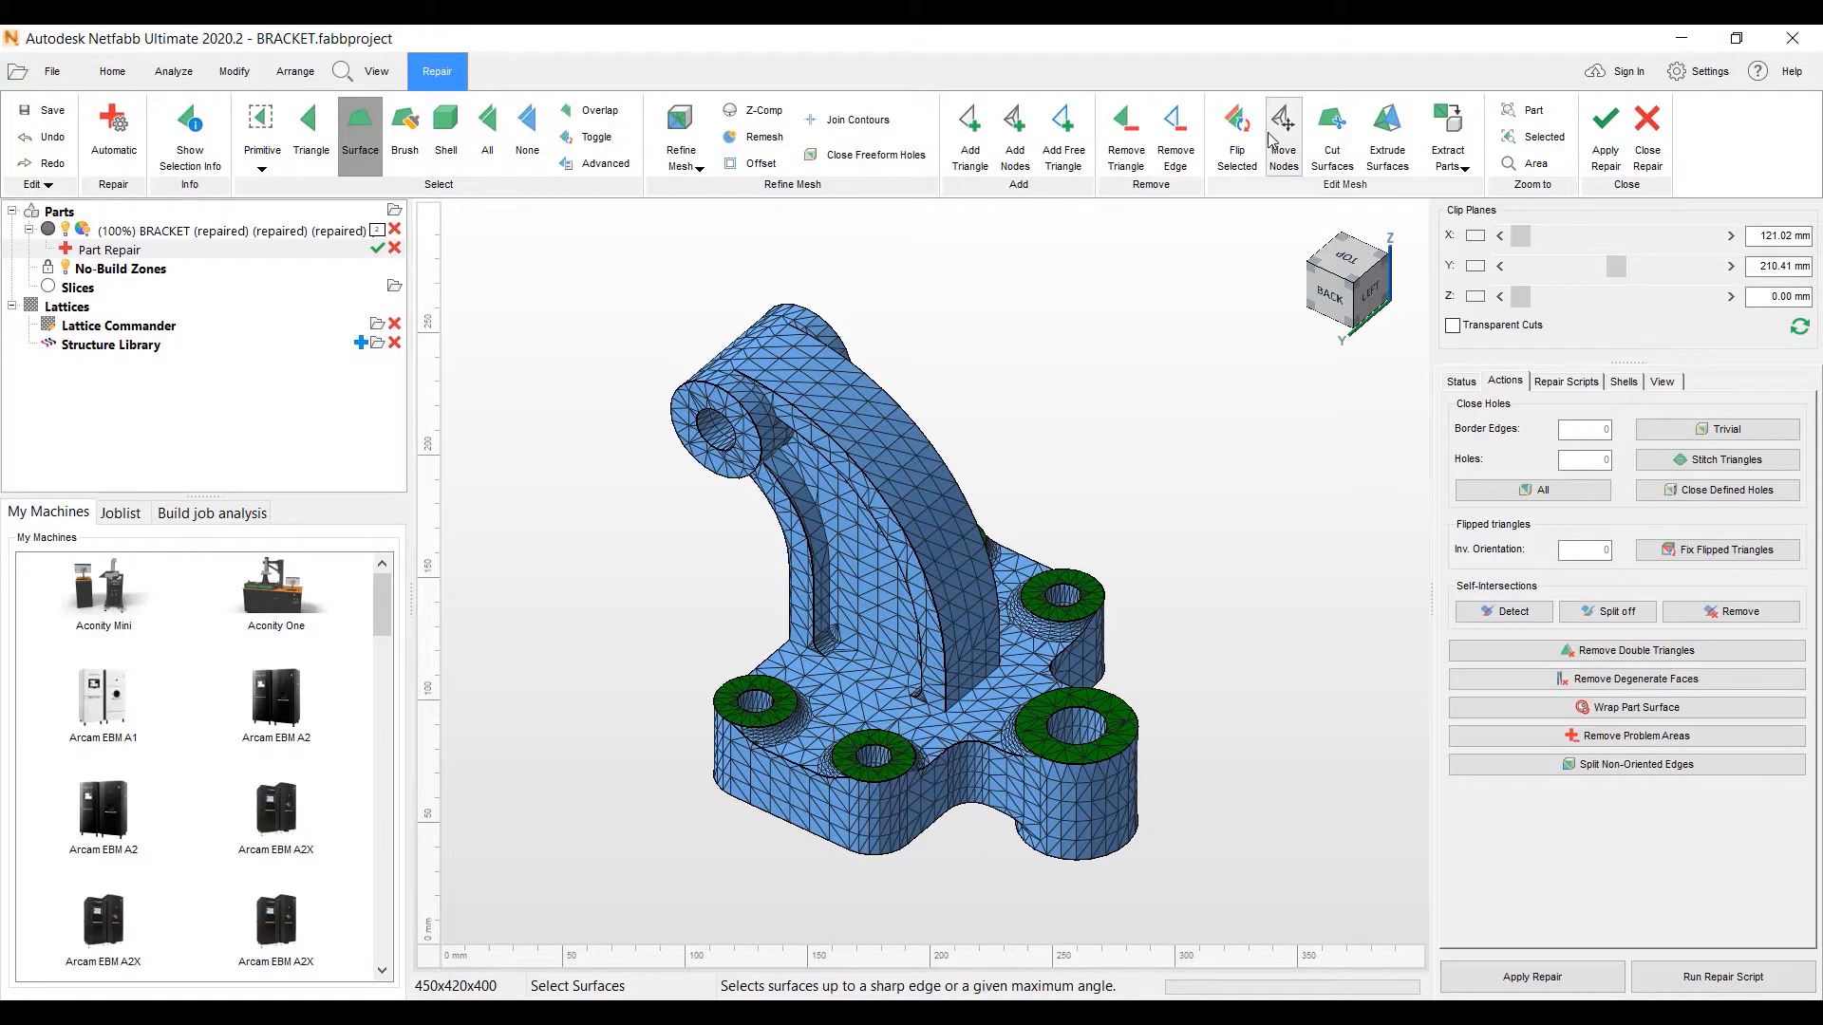
mouse_move(1363, 138)
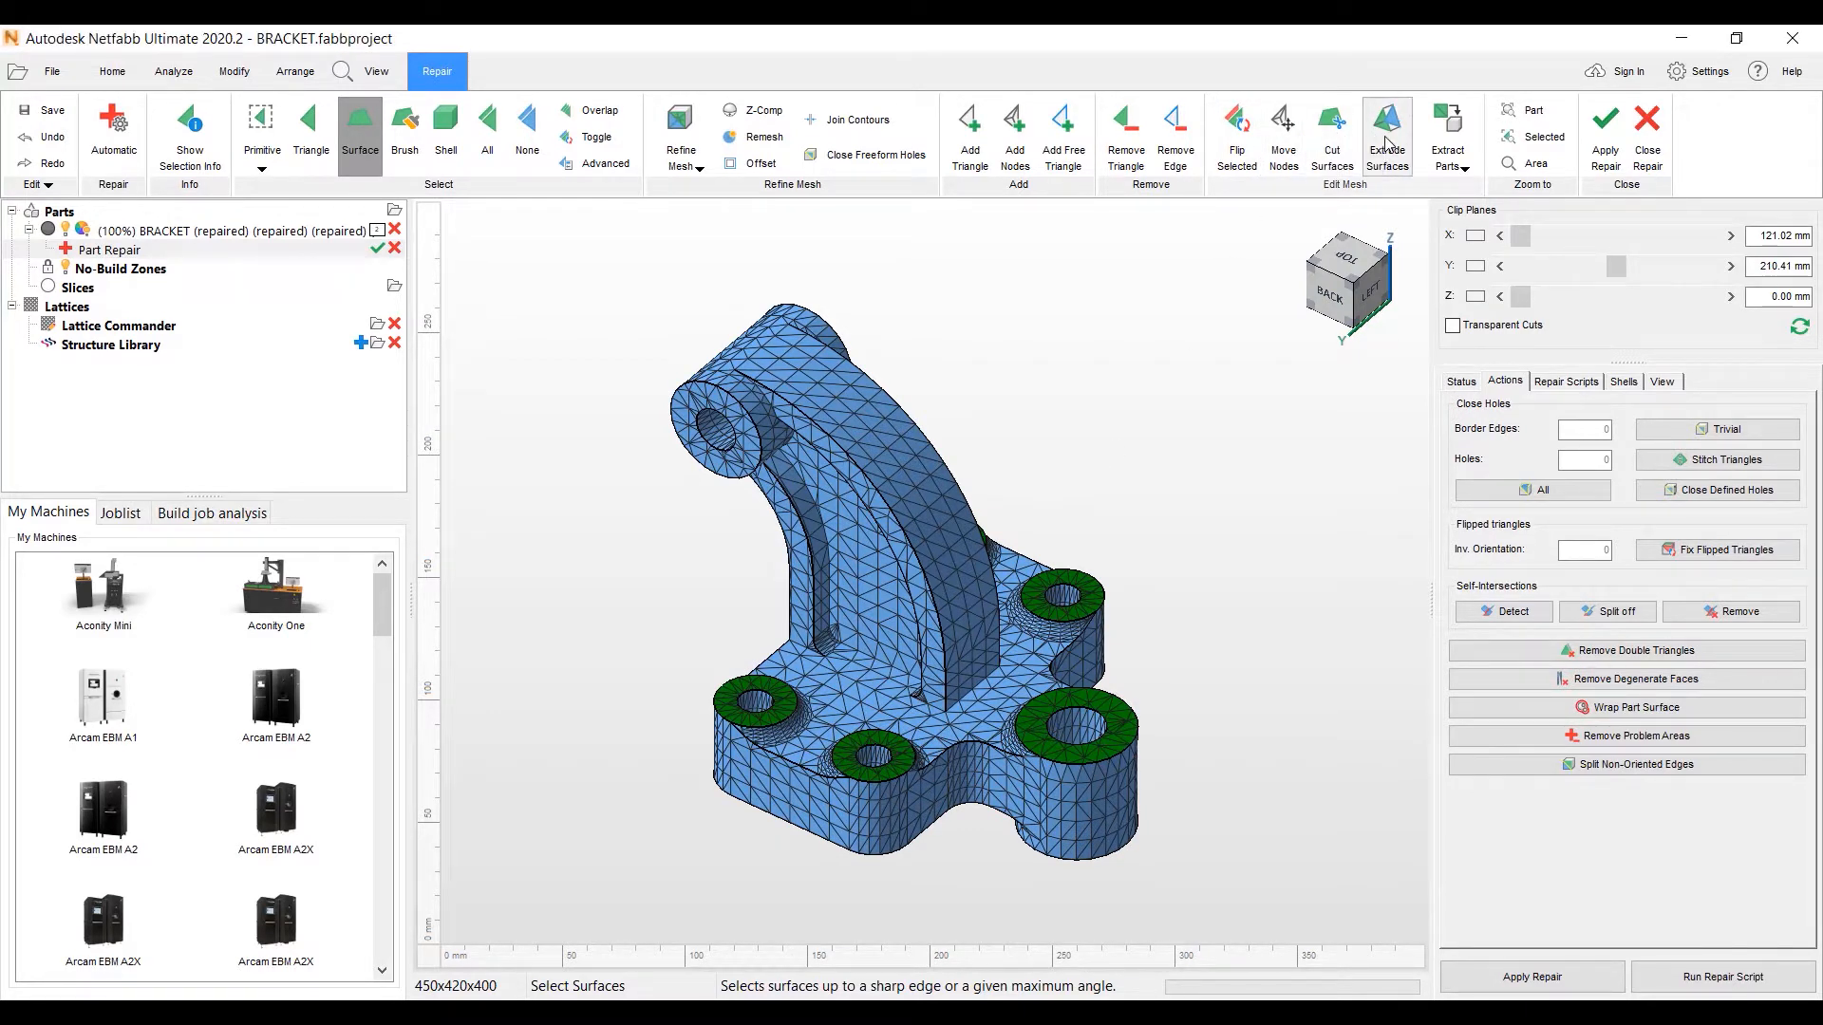
click(1386, 127)
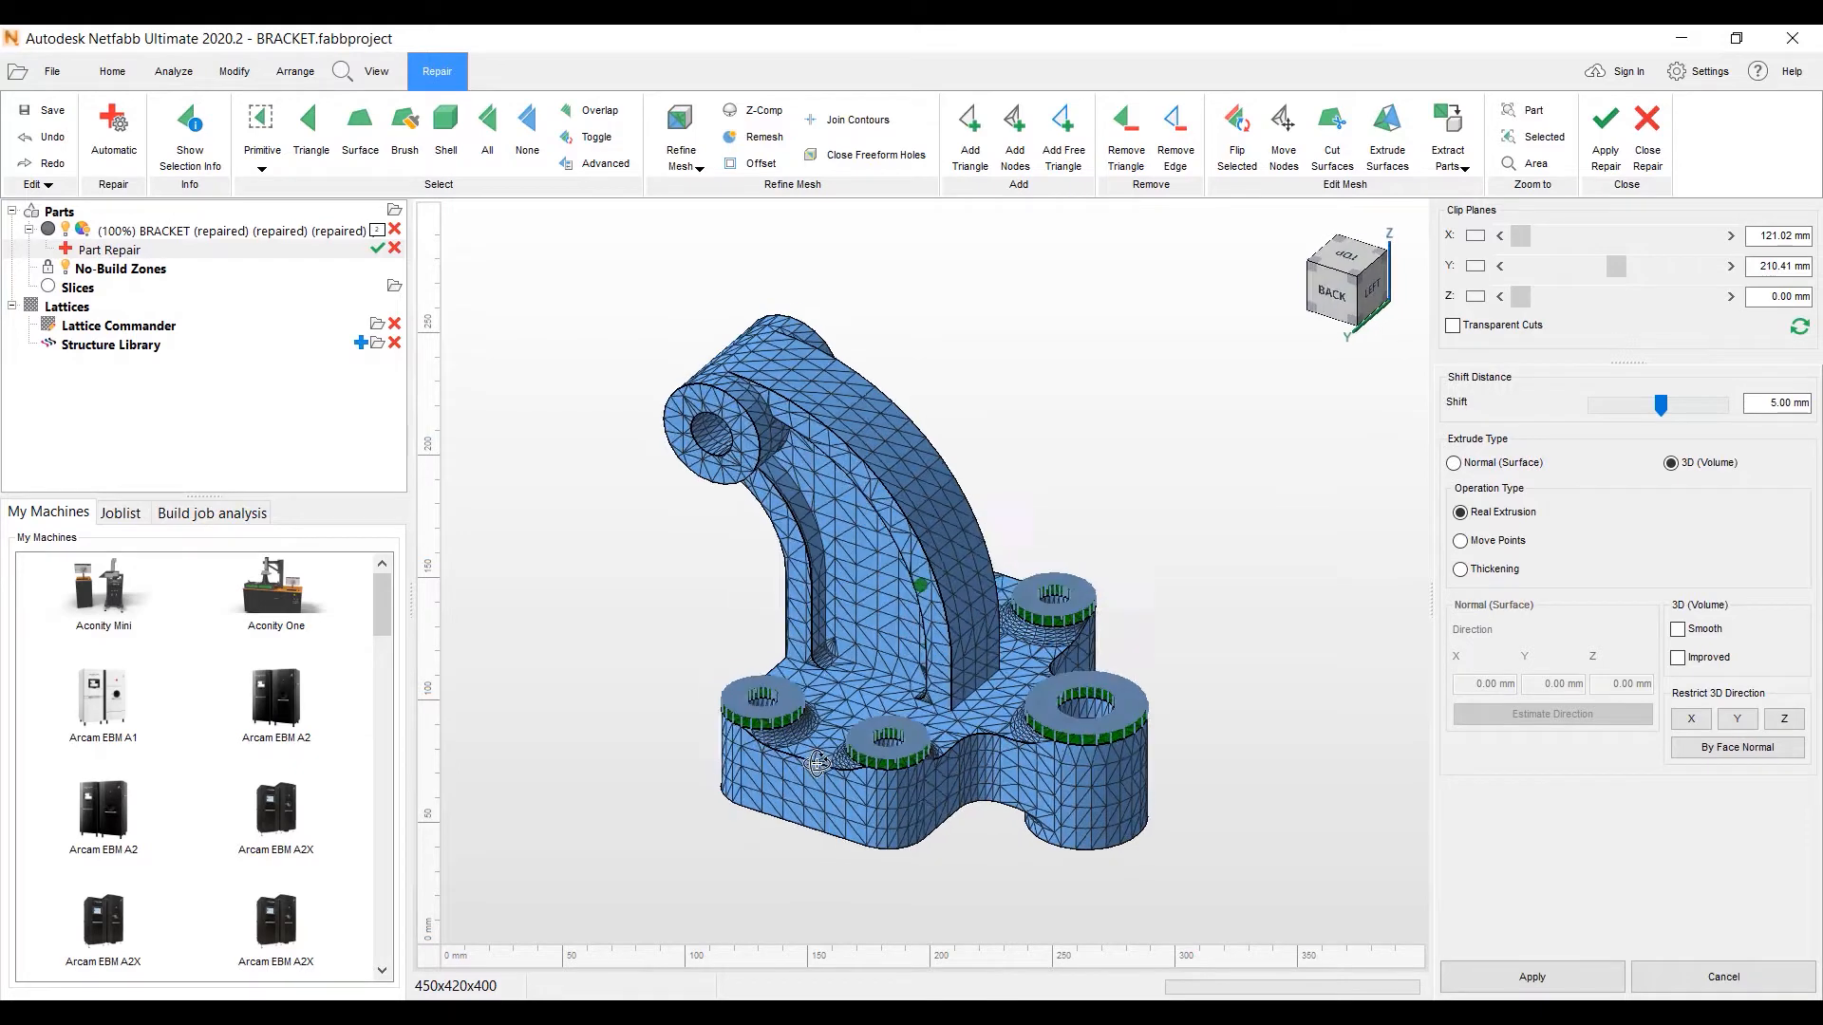
click(1530, 975)
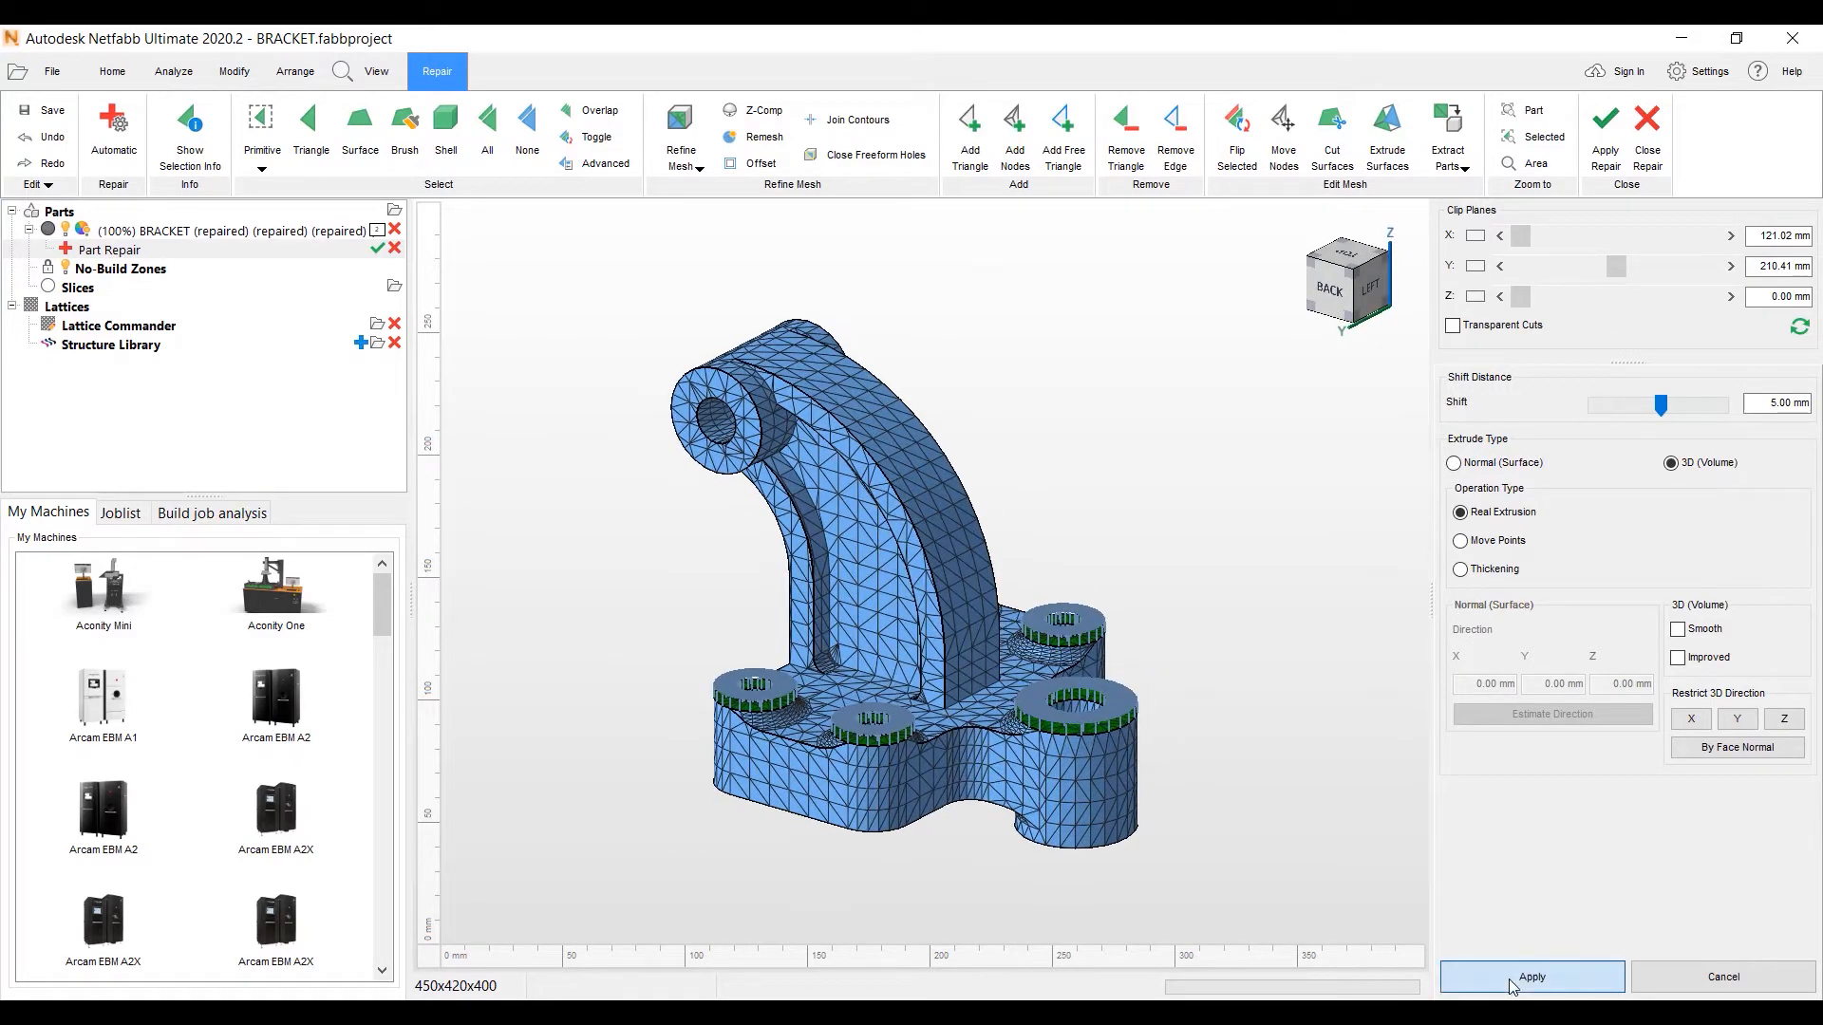
click(359, 127)
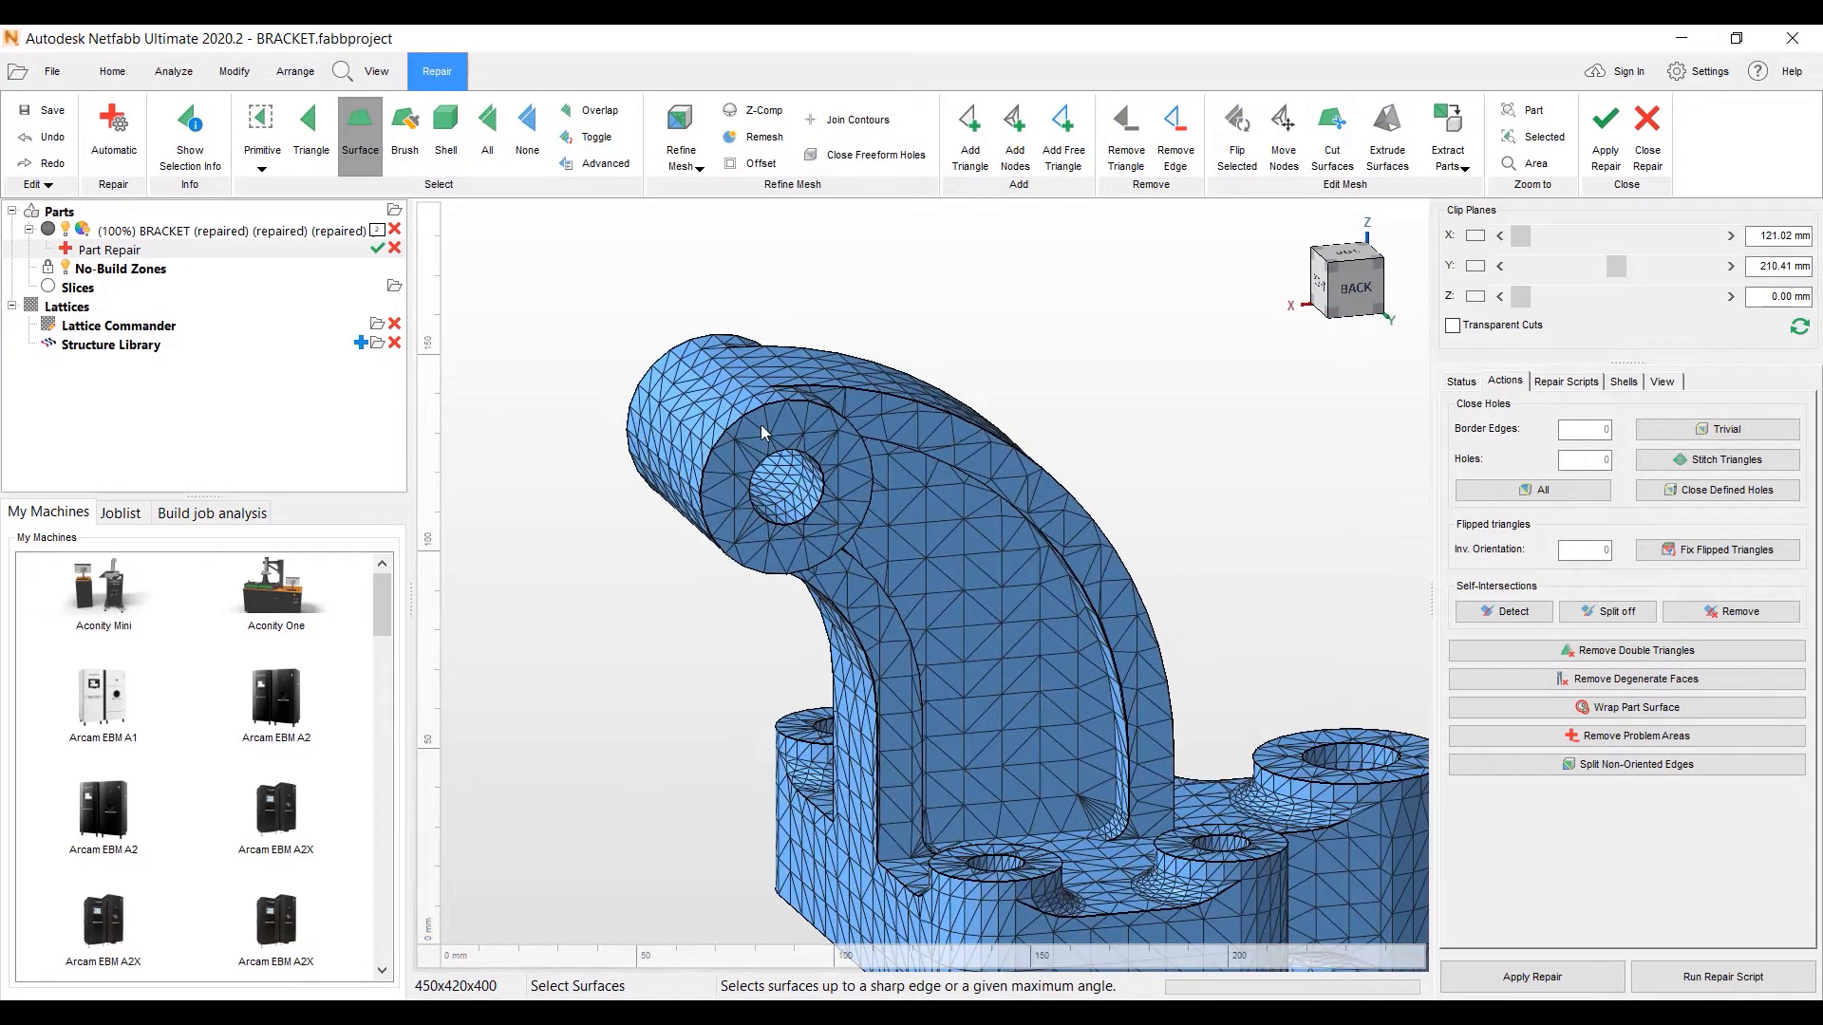
- Remove the top hole's inner wall and close all open holes in the mesh
click(767, 454)
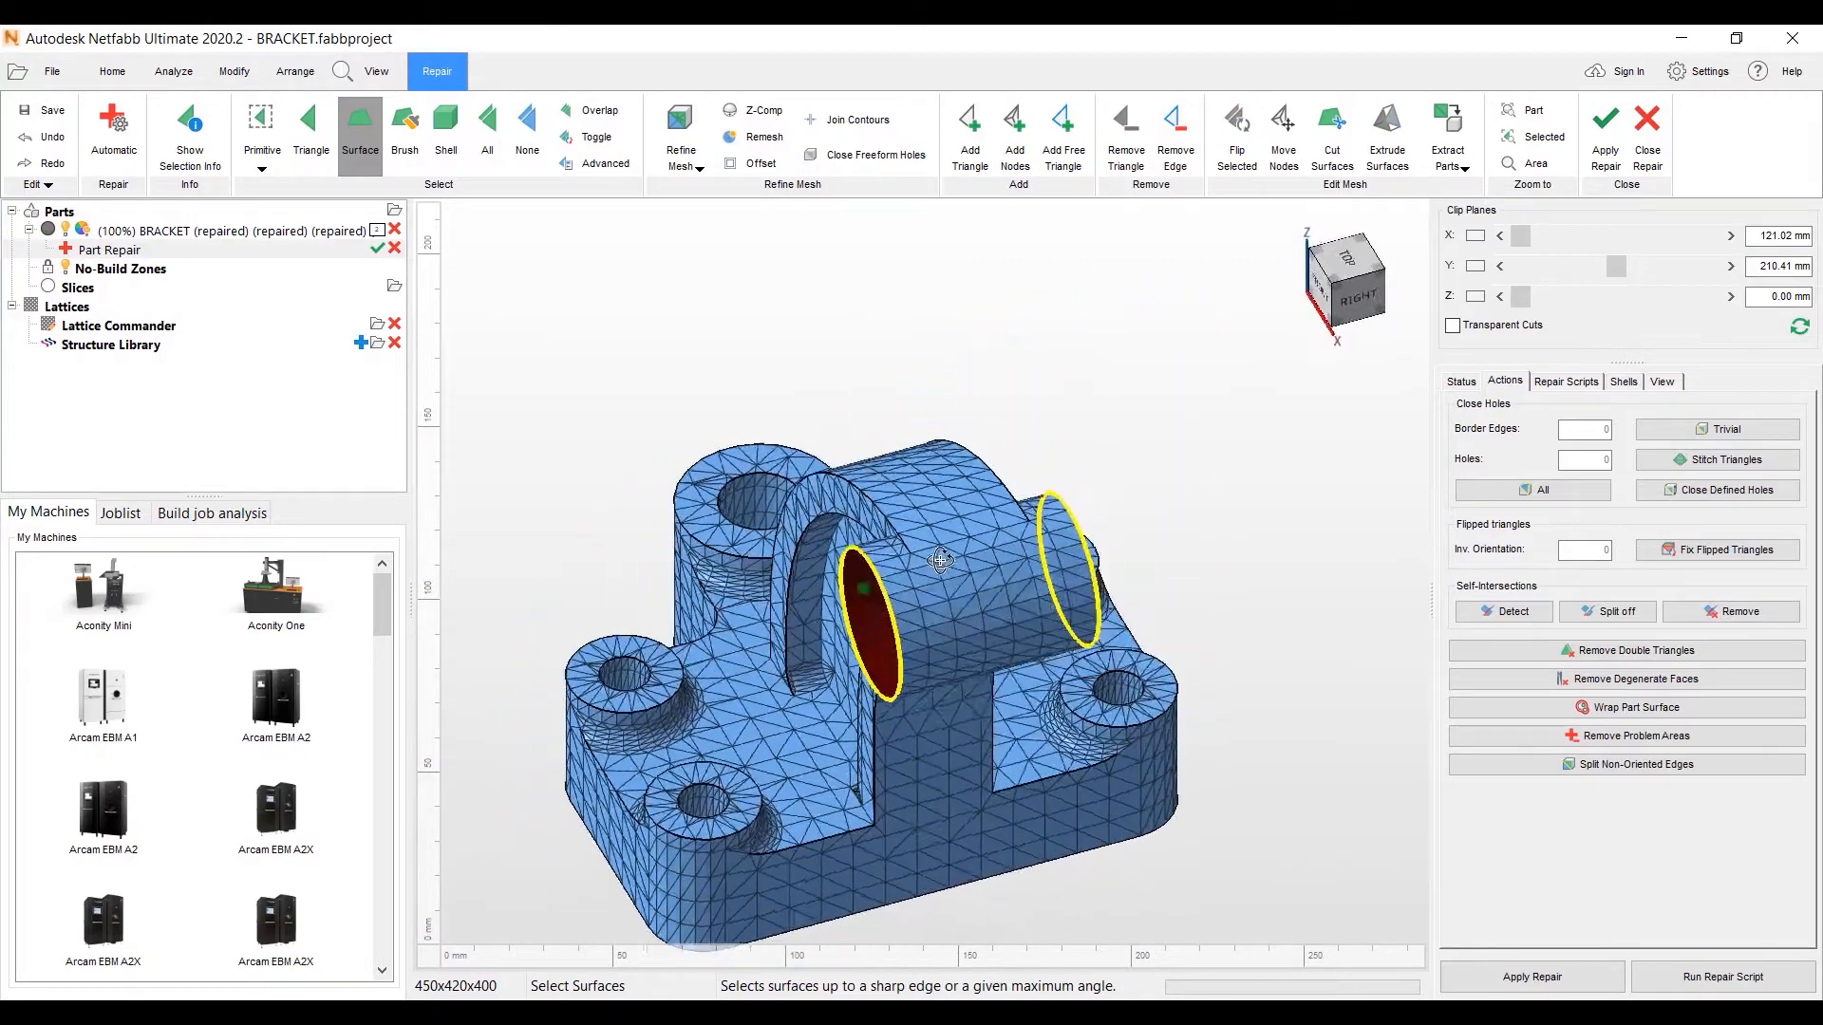
drag(931, 559, 1099, 511)
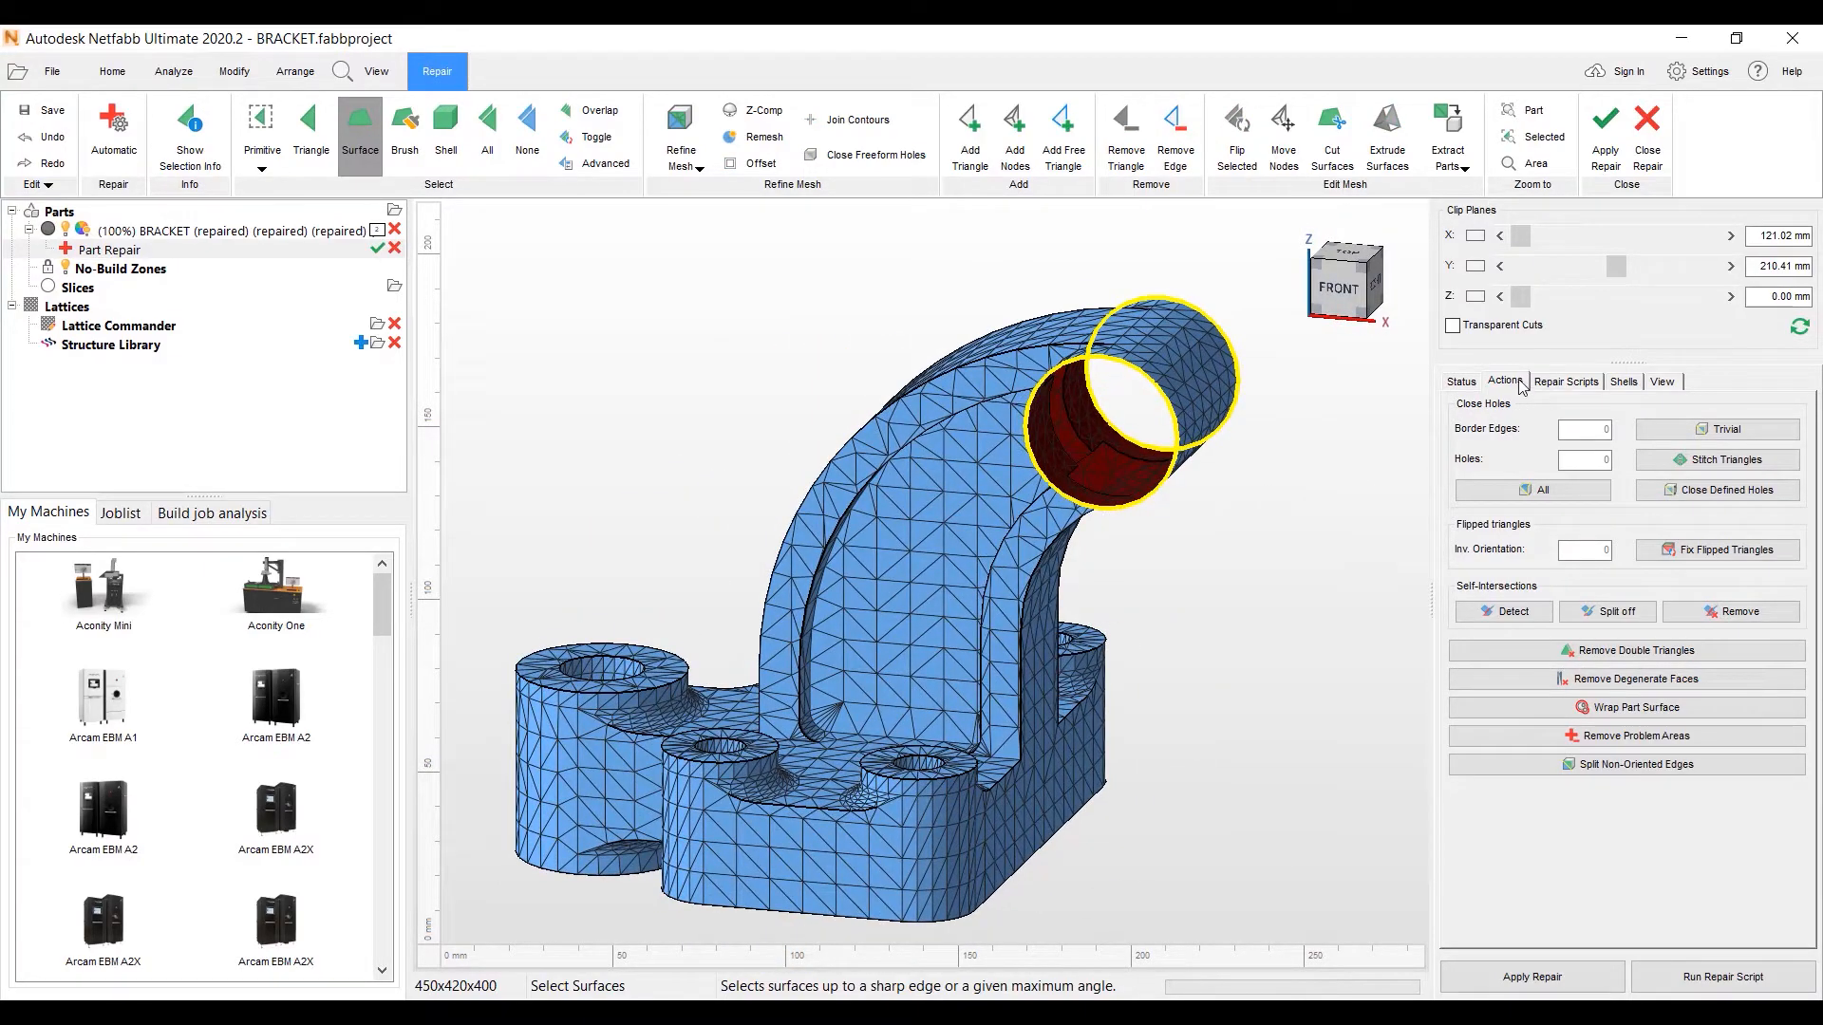
click(1530, 490)
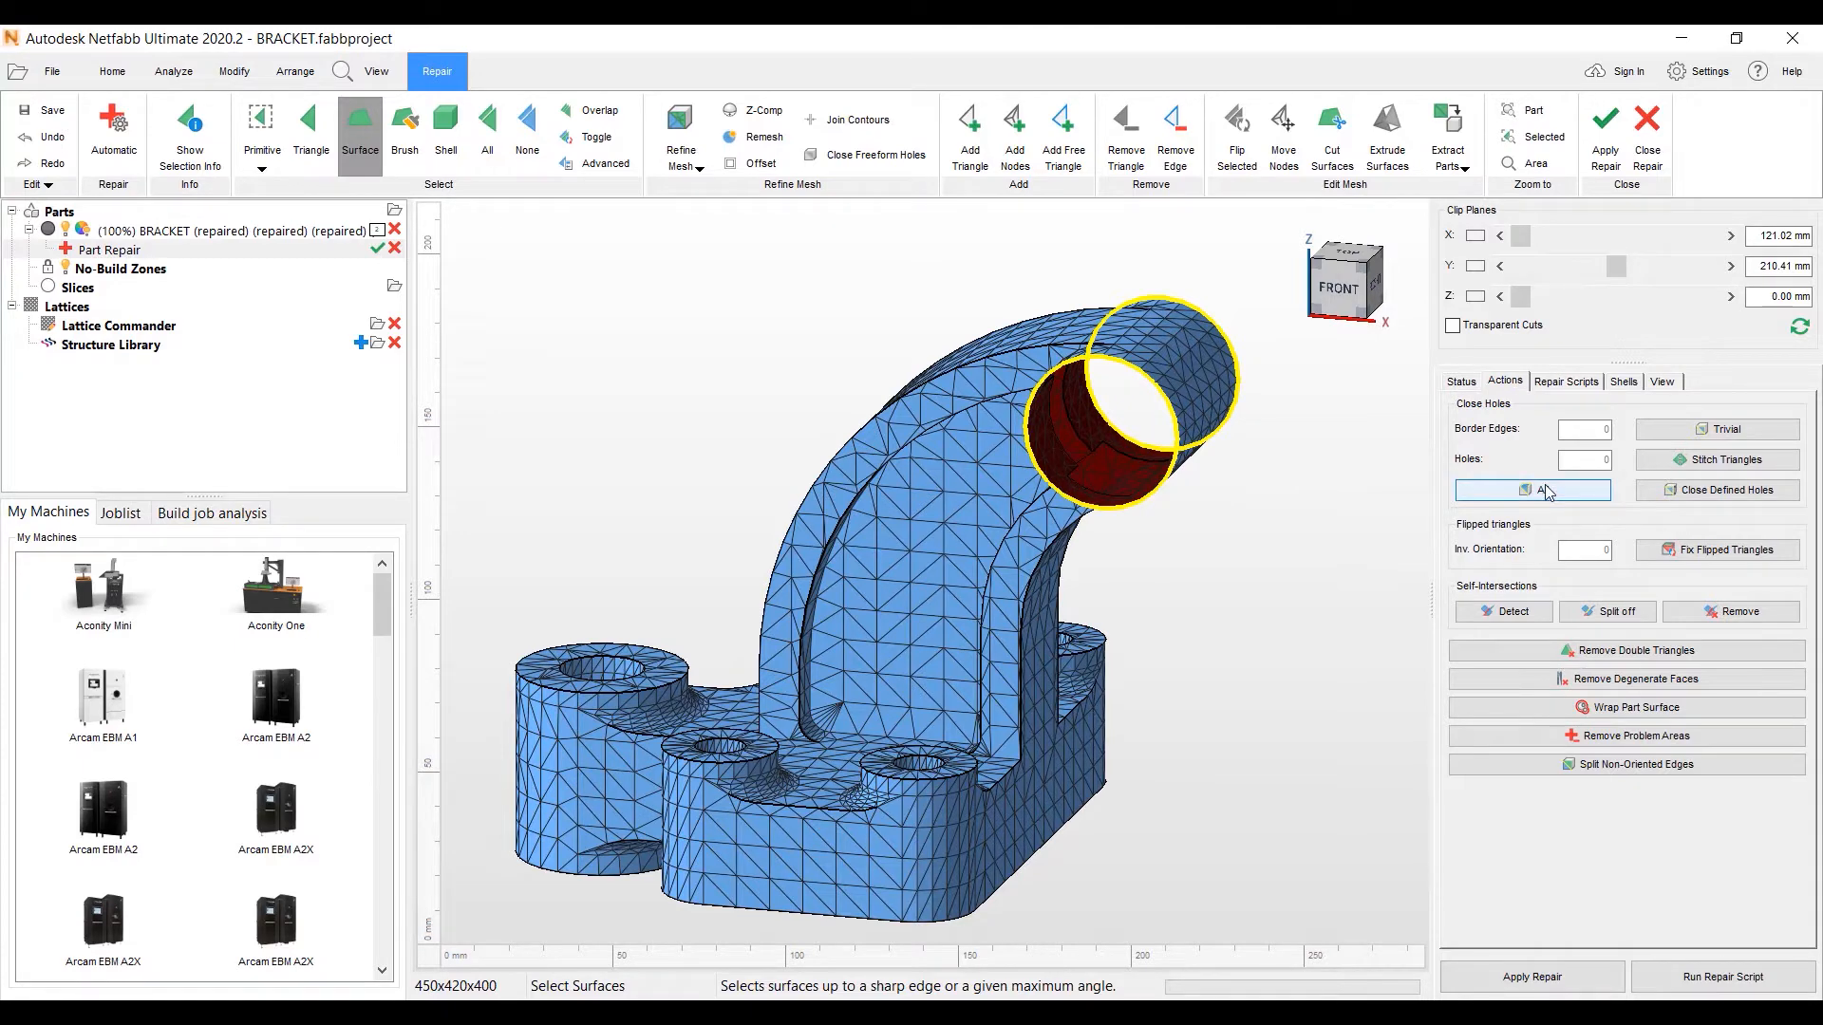
click(1531, 490)
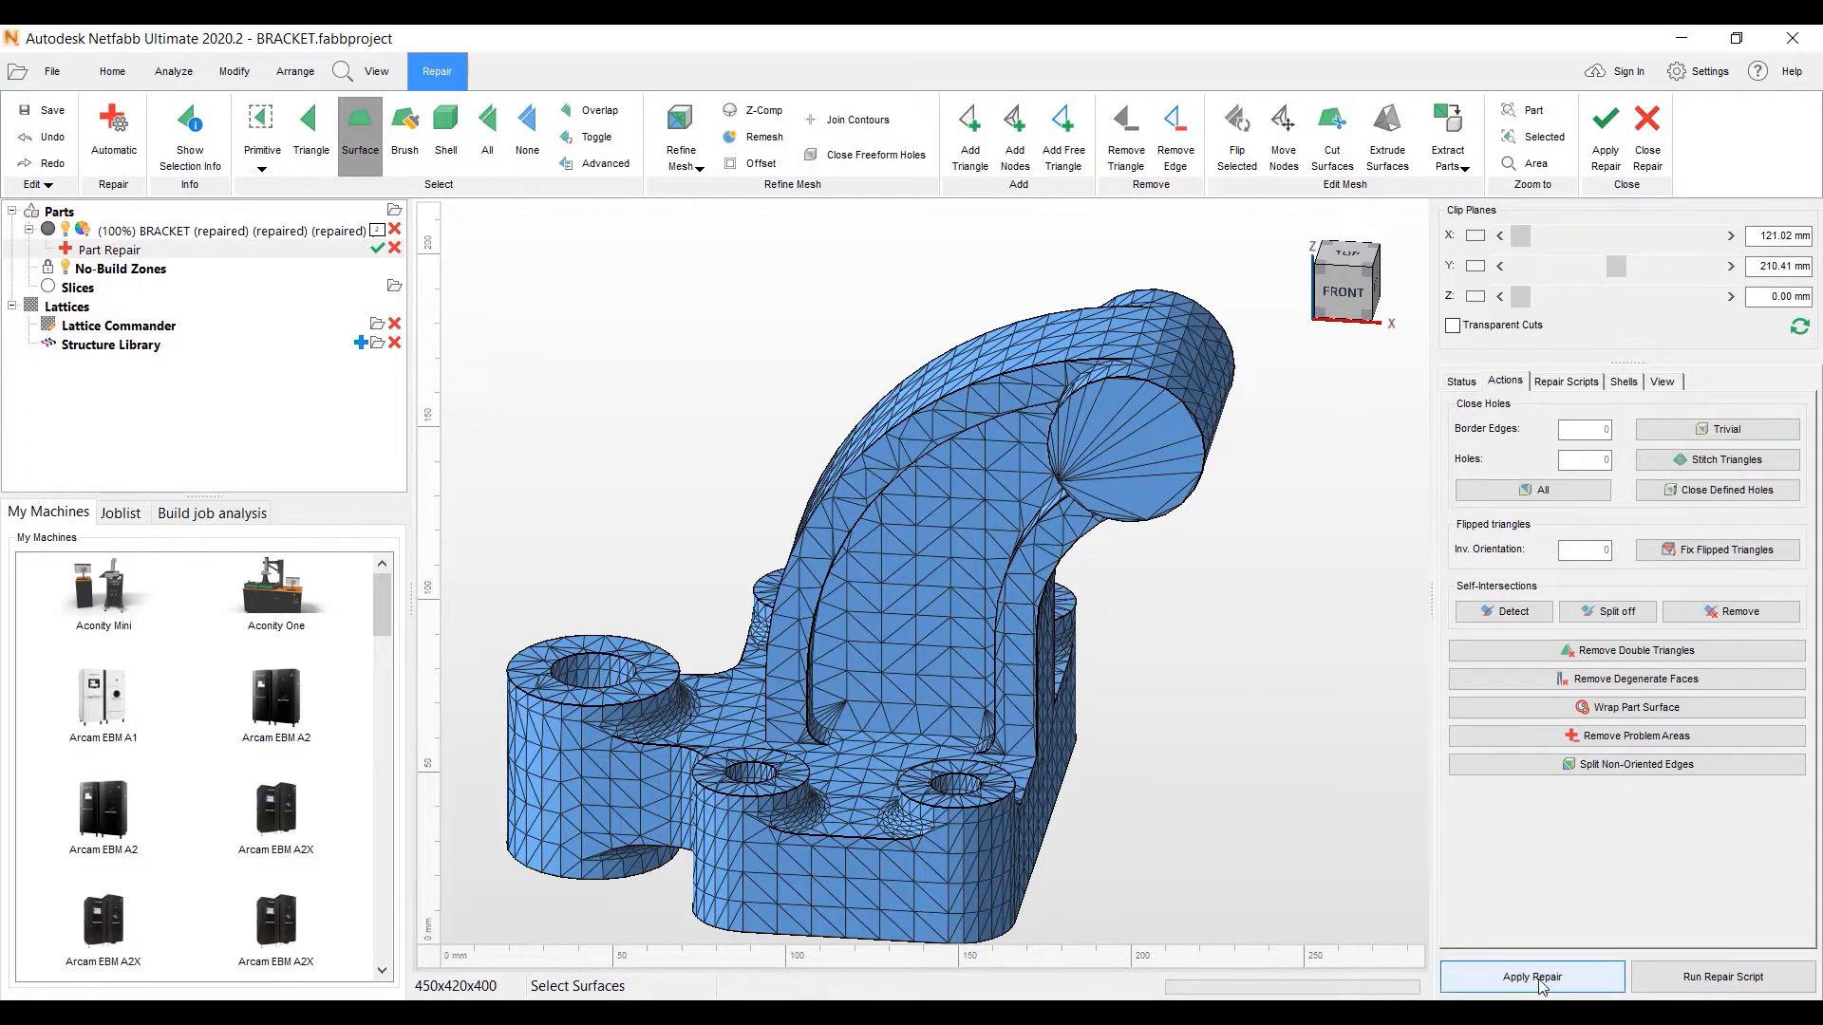
- Apply the repair, replacing the original part, and inspect the finished bracket
click(1532, 976)
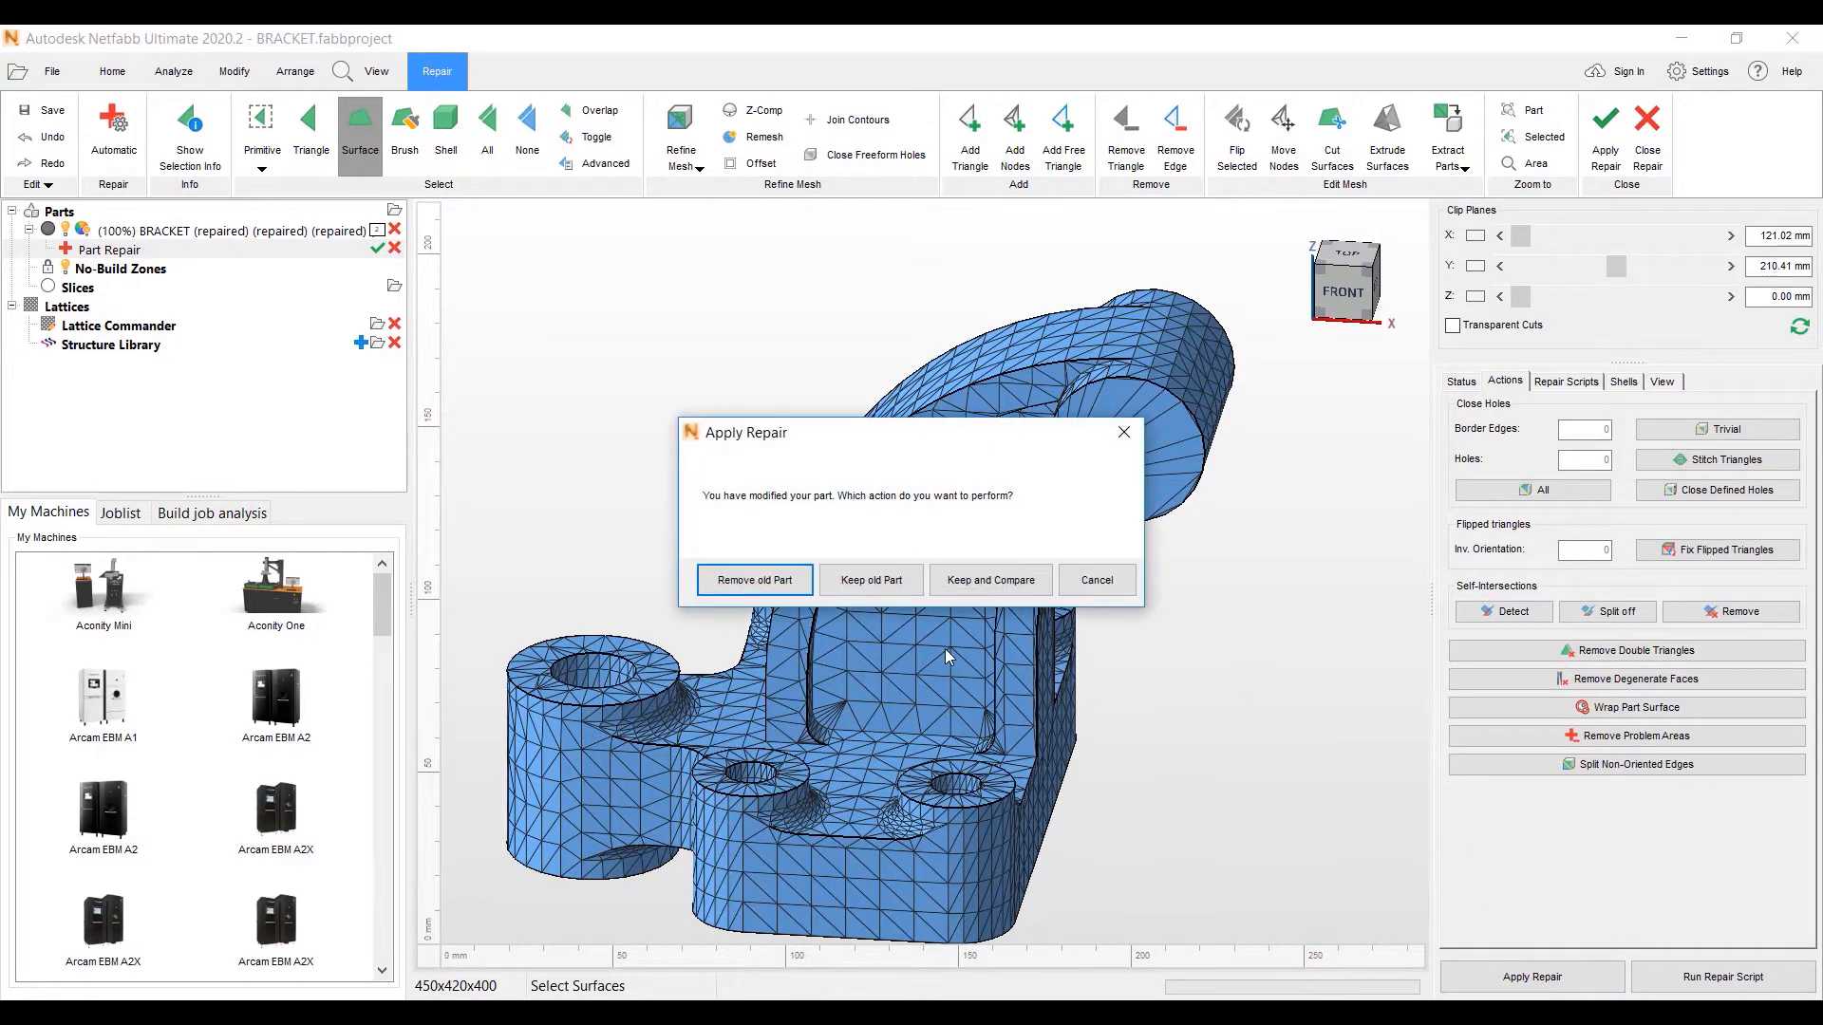
click(112, 70)
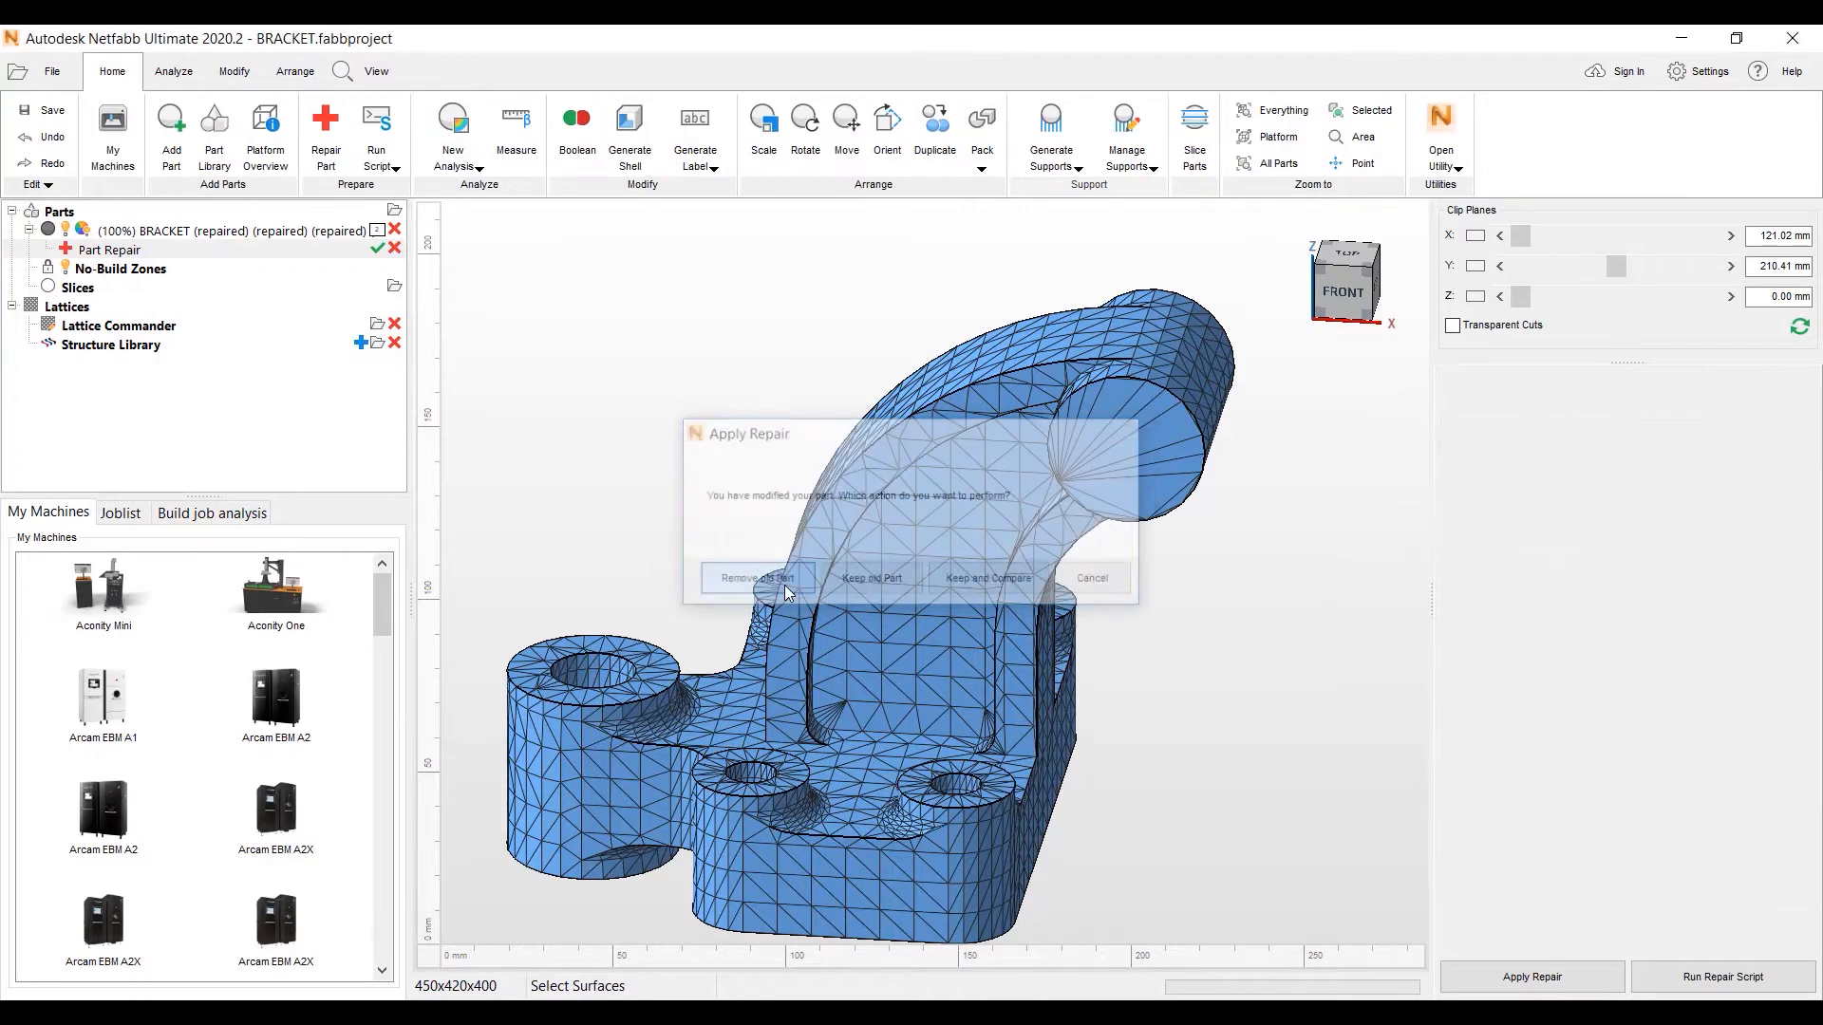
click(753, 578)
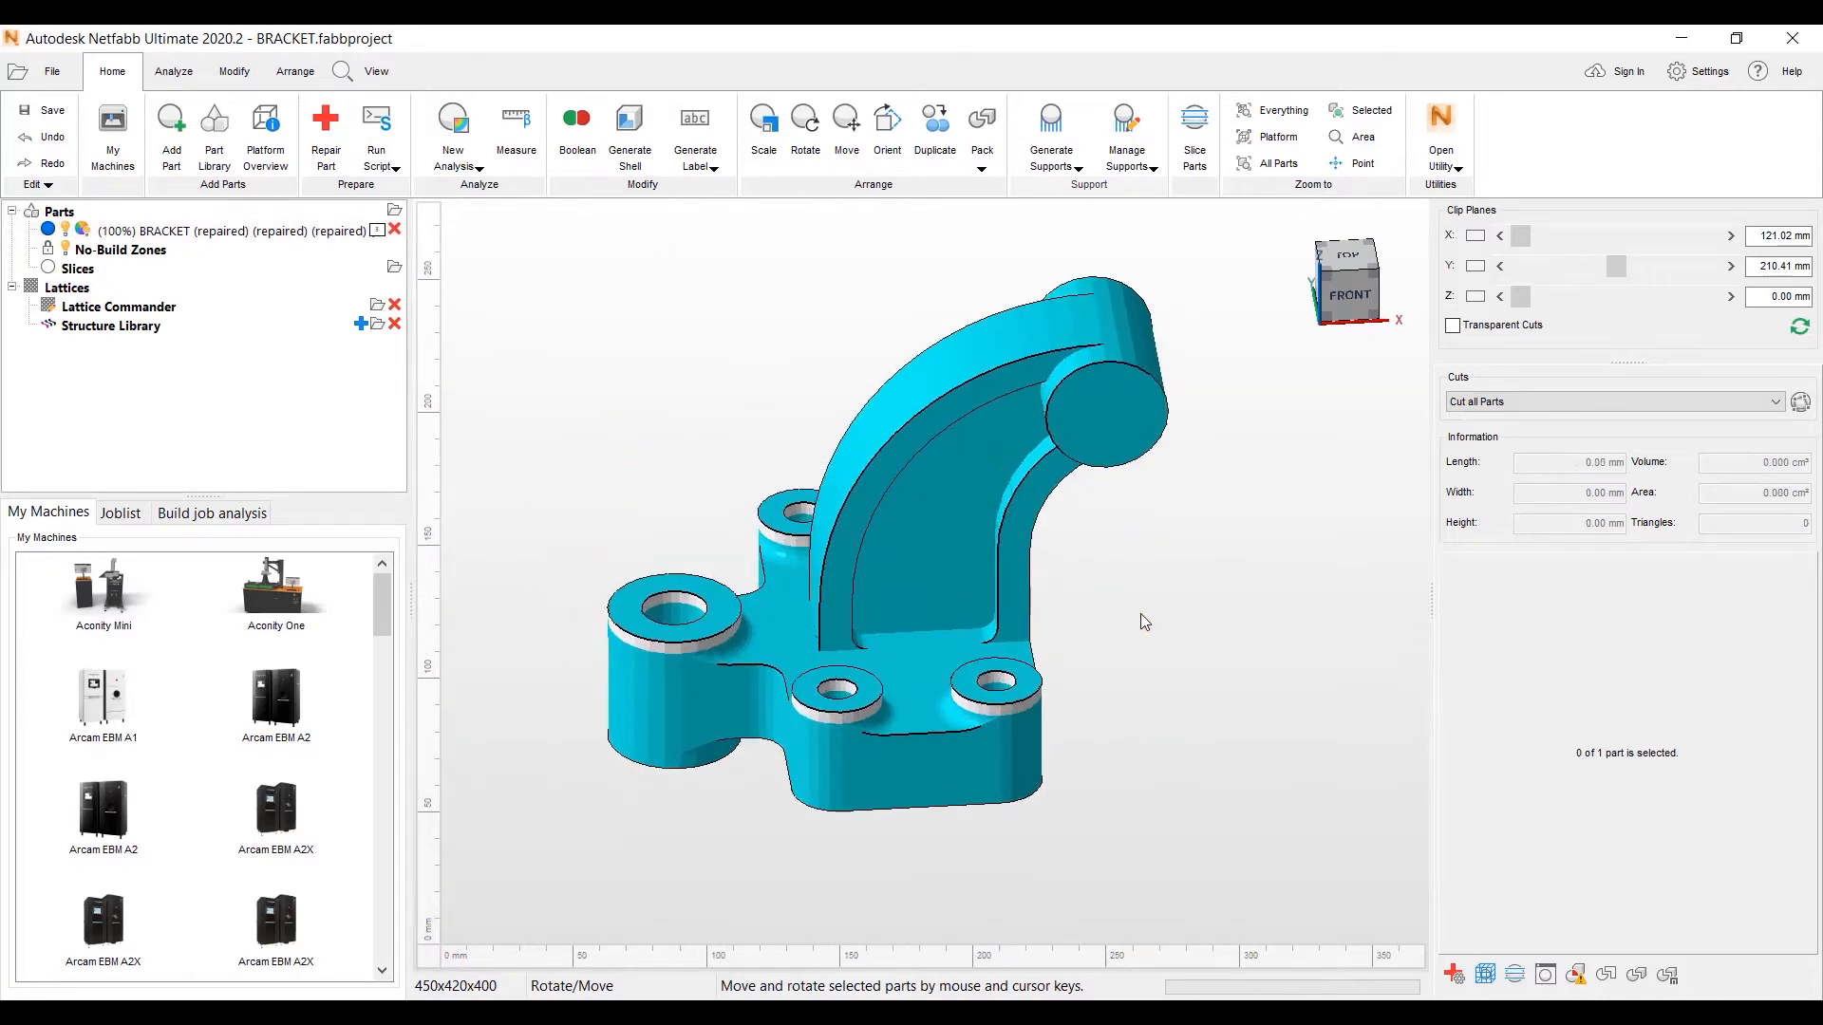
drag(1145, 623, 997, 602)
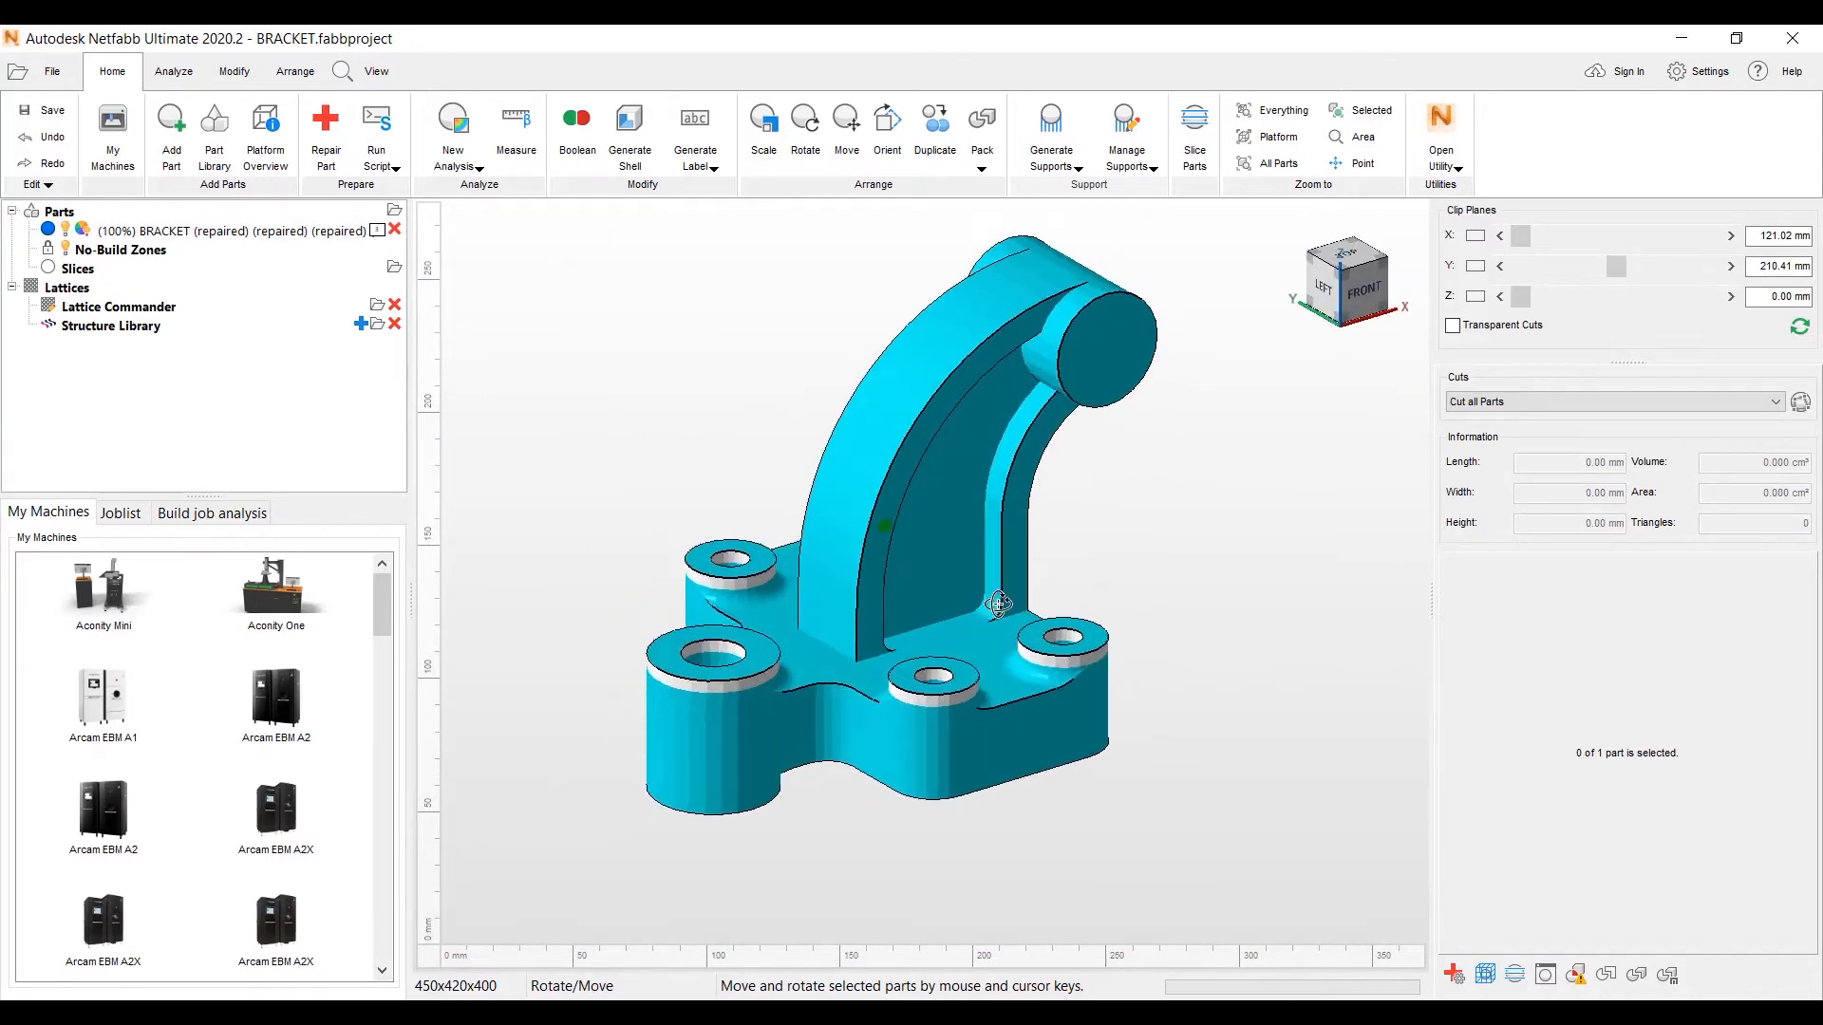
drag(996, 602, 1209, 699)
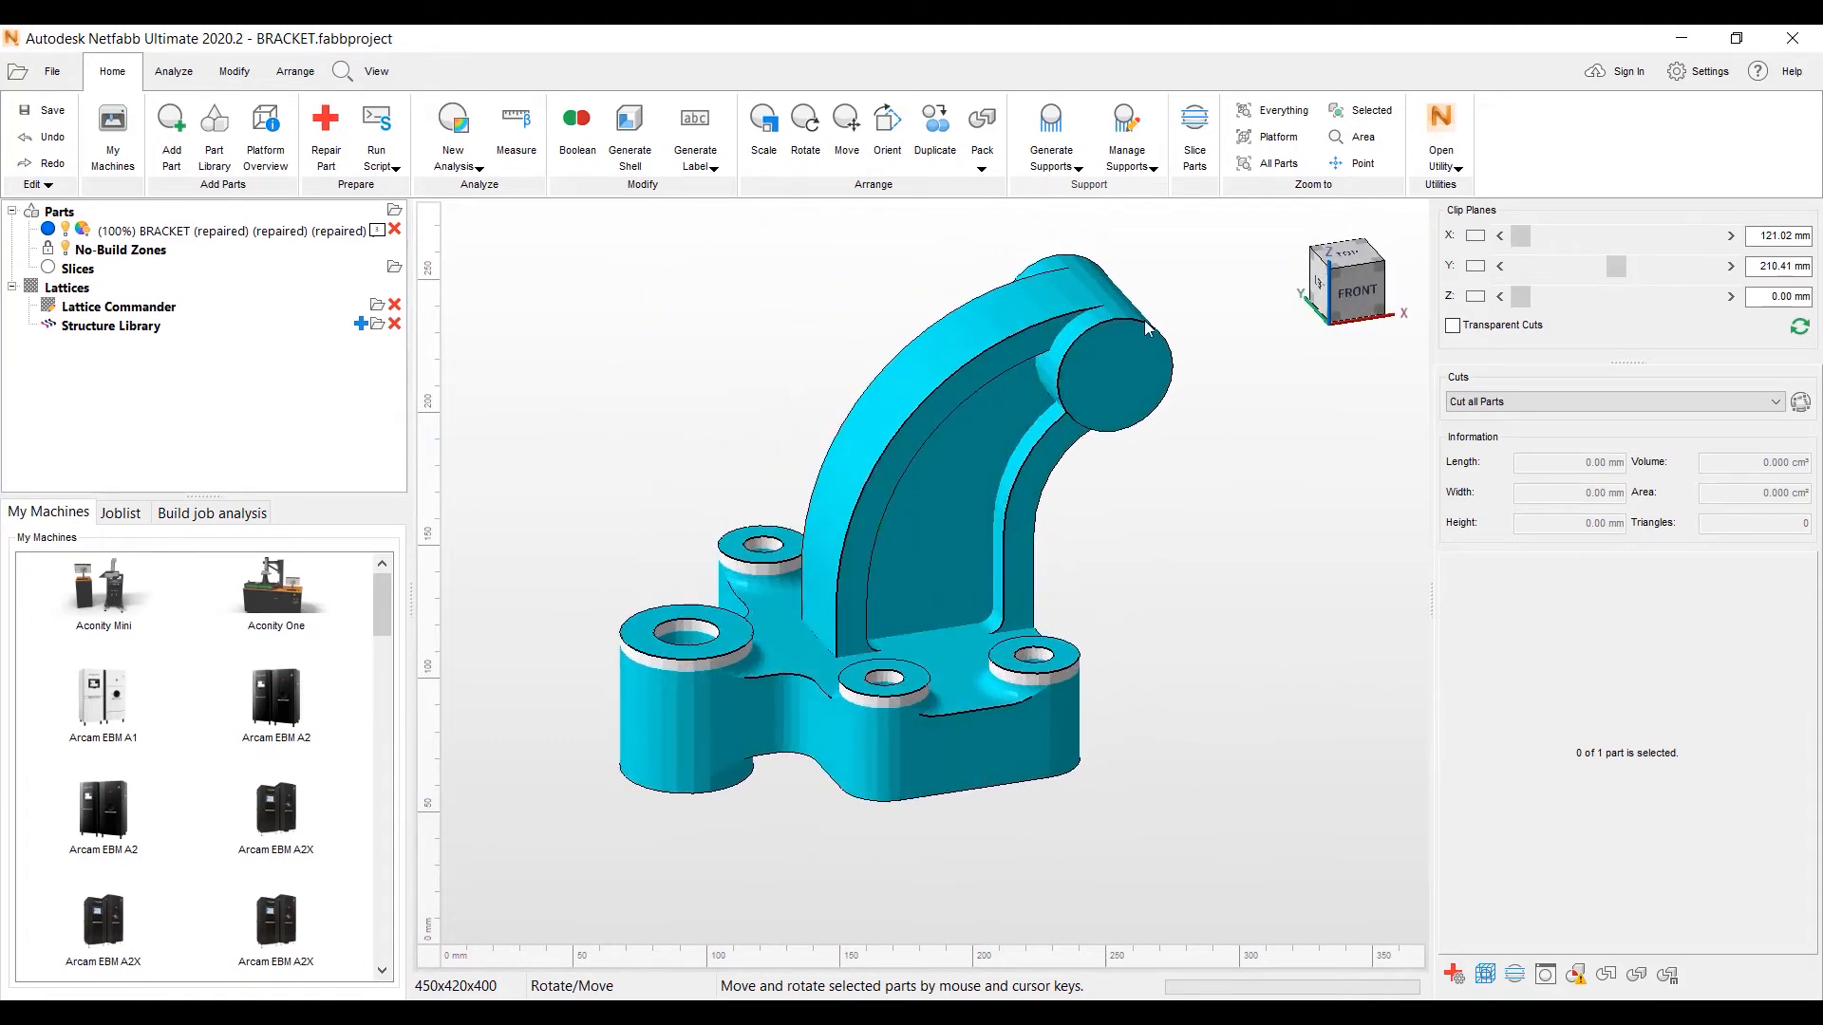
mouse_move(1145, 340)
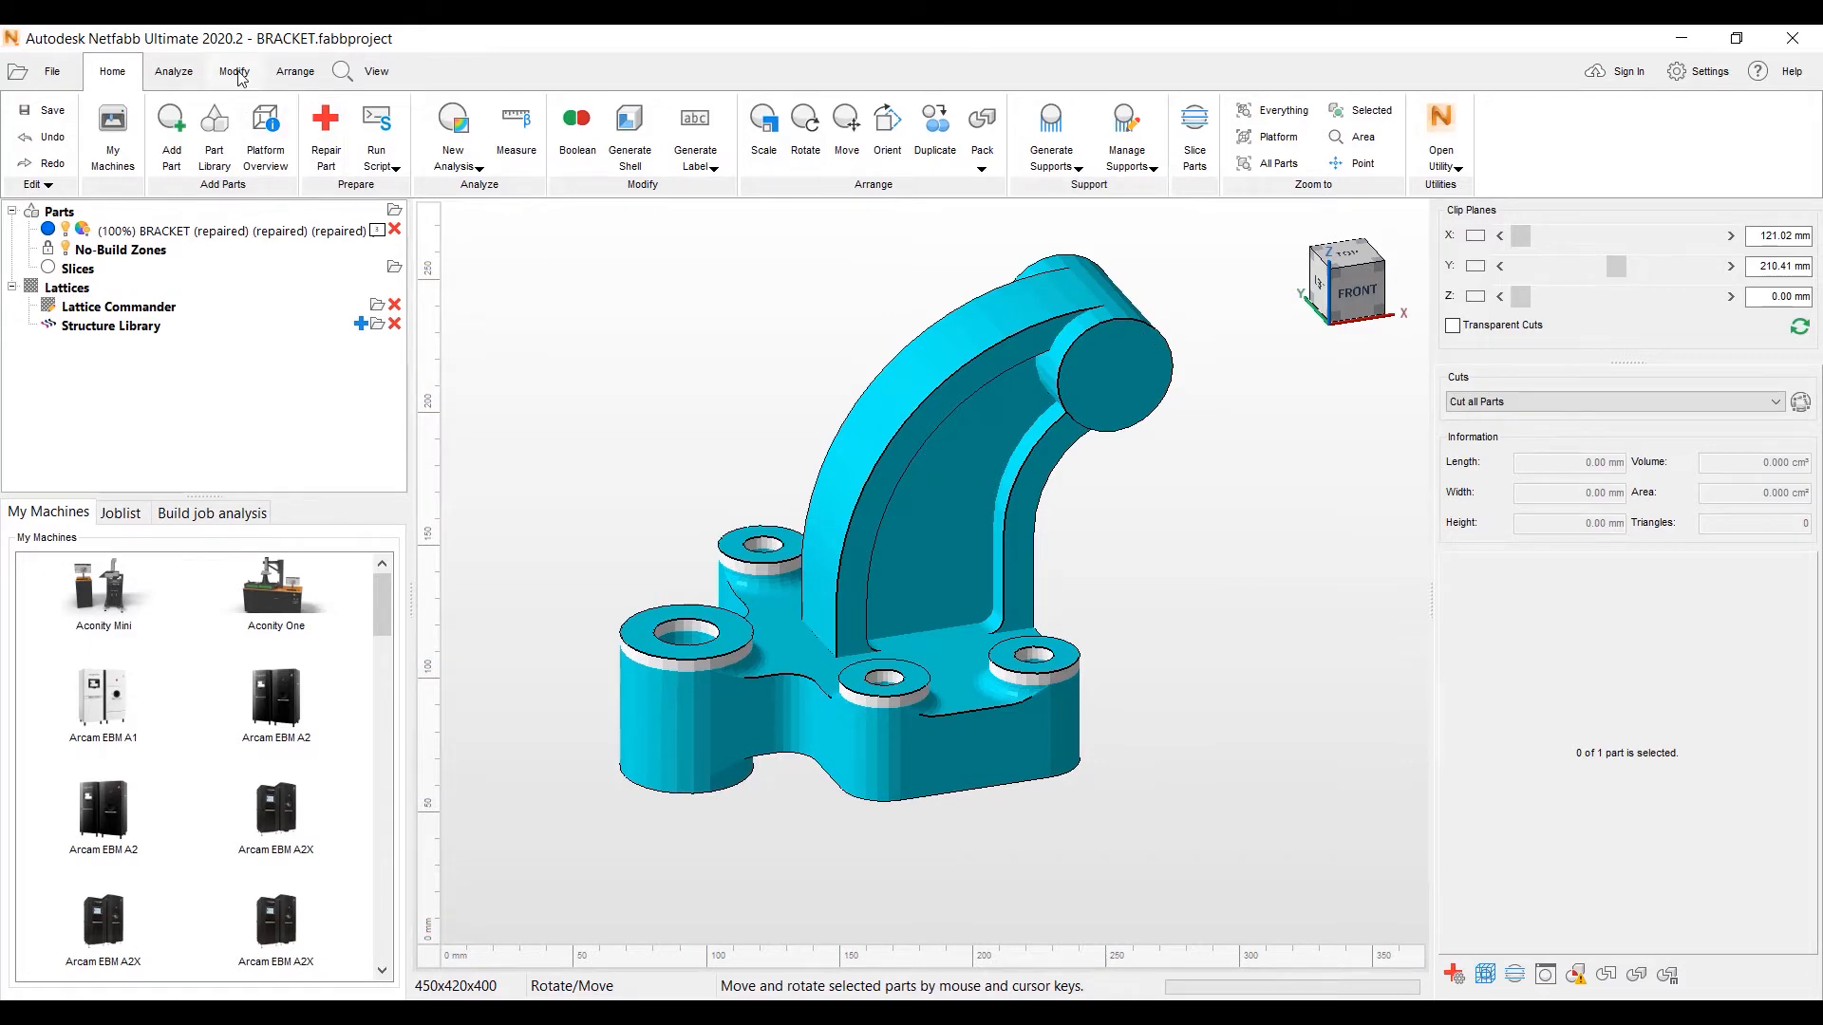
- Start Mesh to BREP from Modify, accepting the self-intersection and flipped-triangle check
click(234, 70)
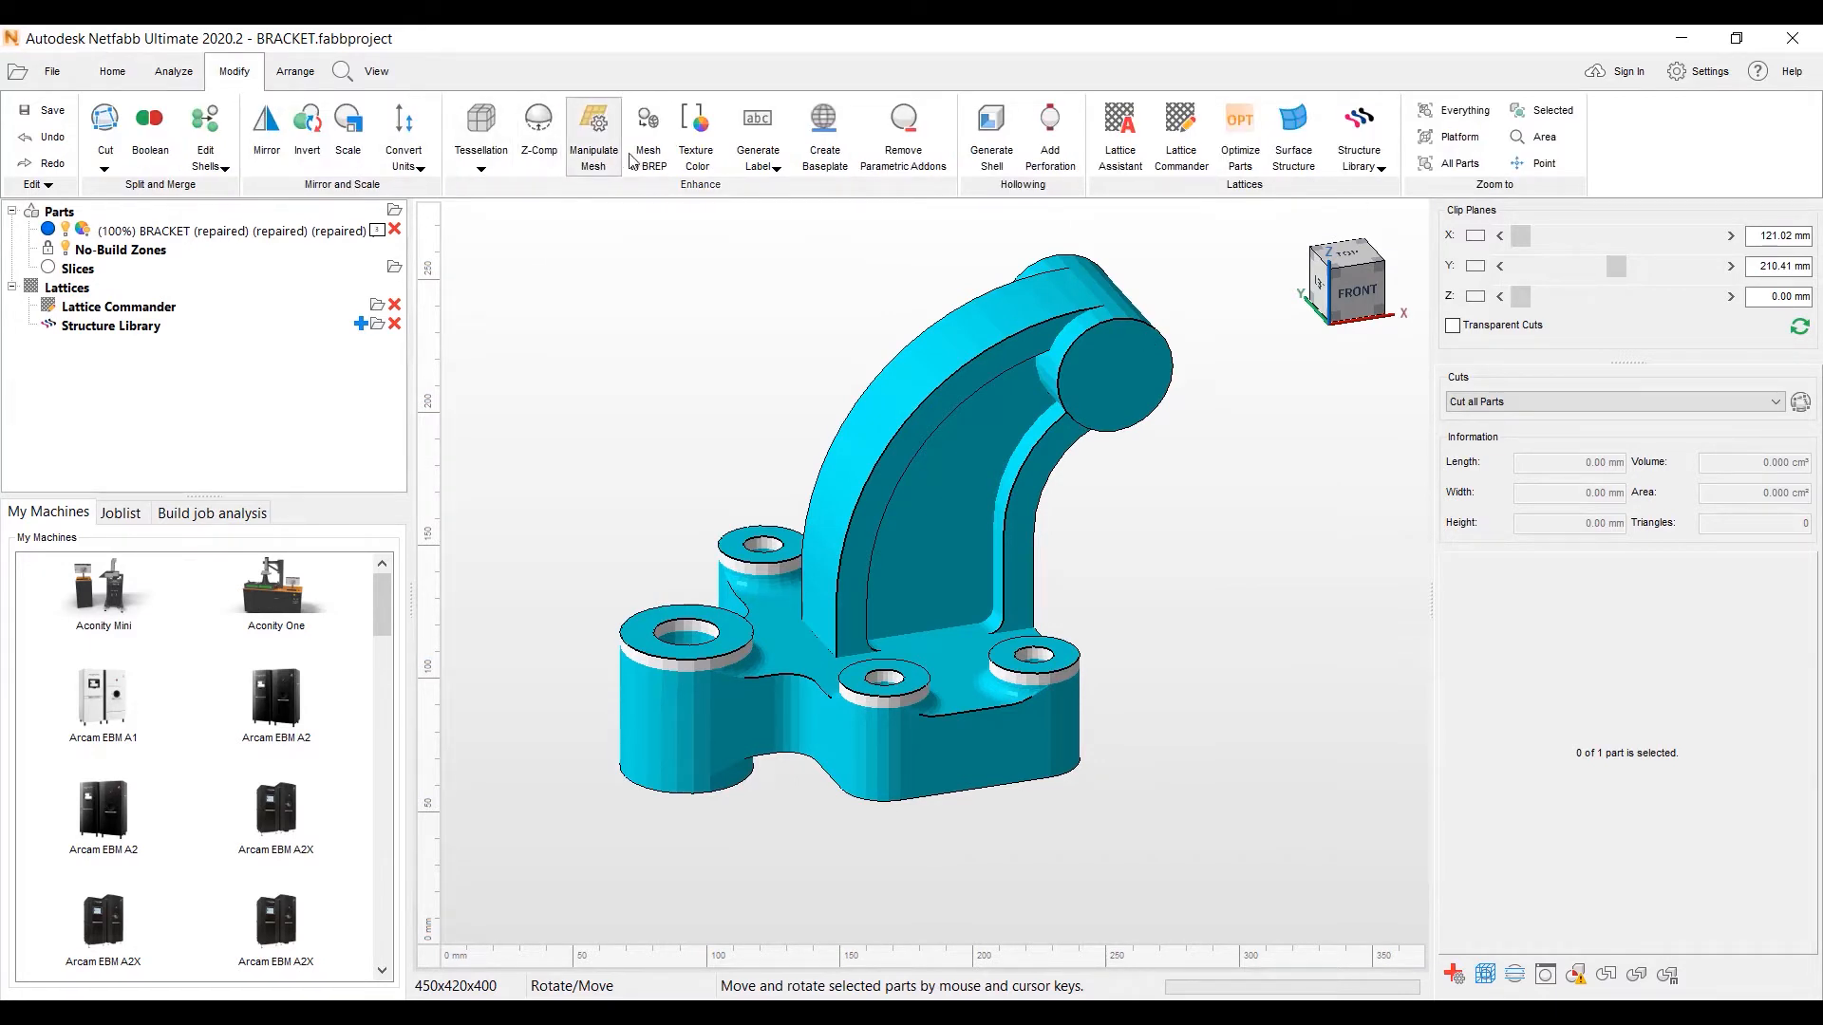
click(647, 122)
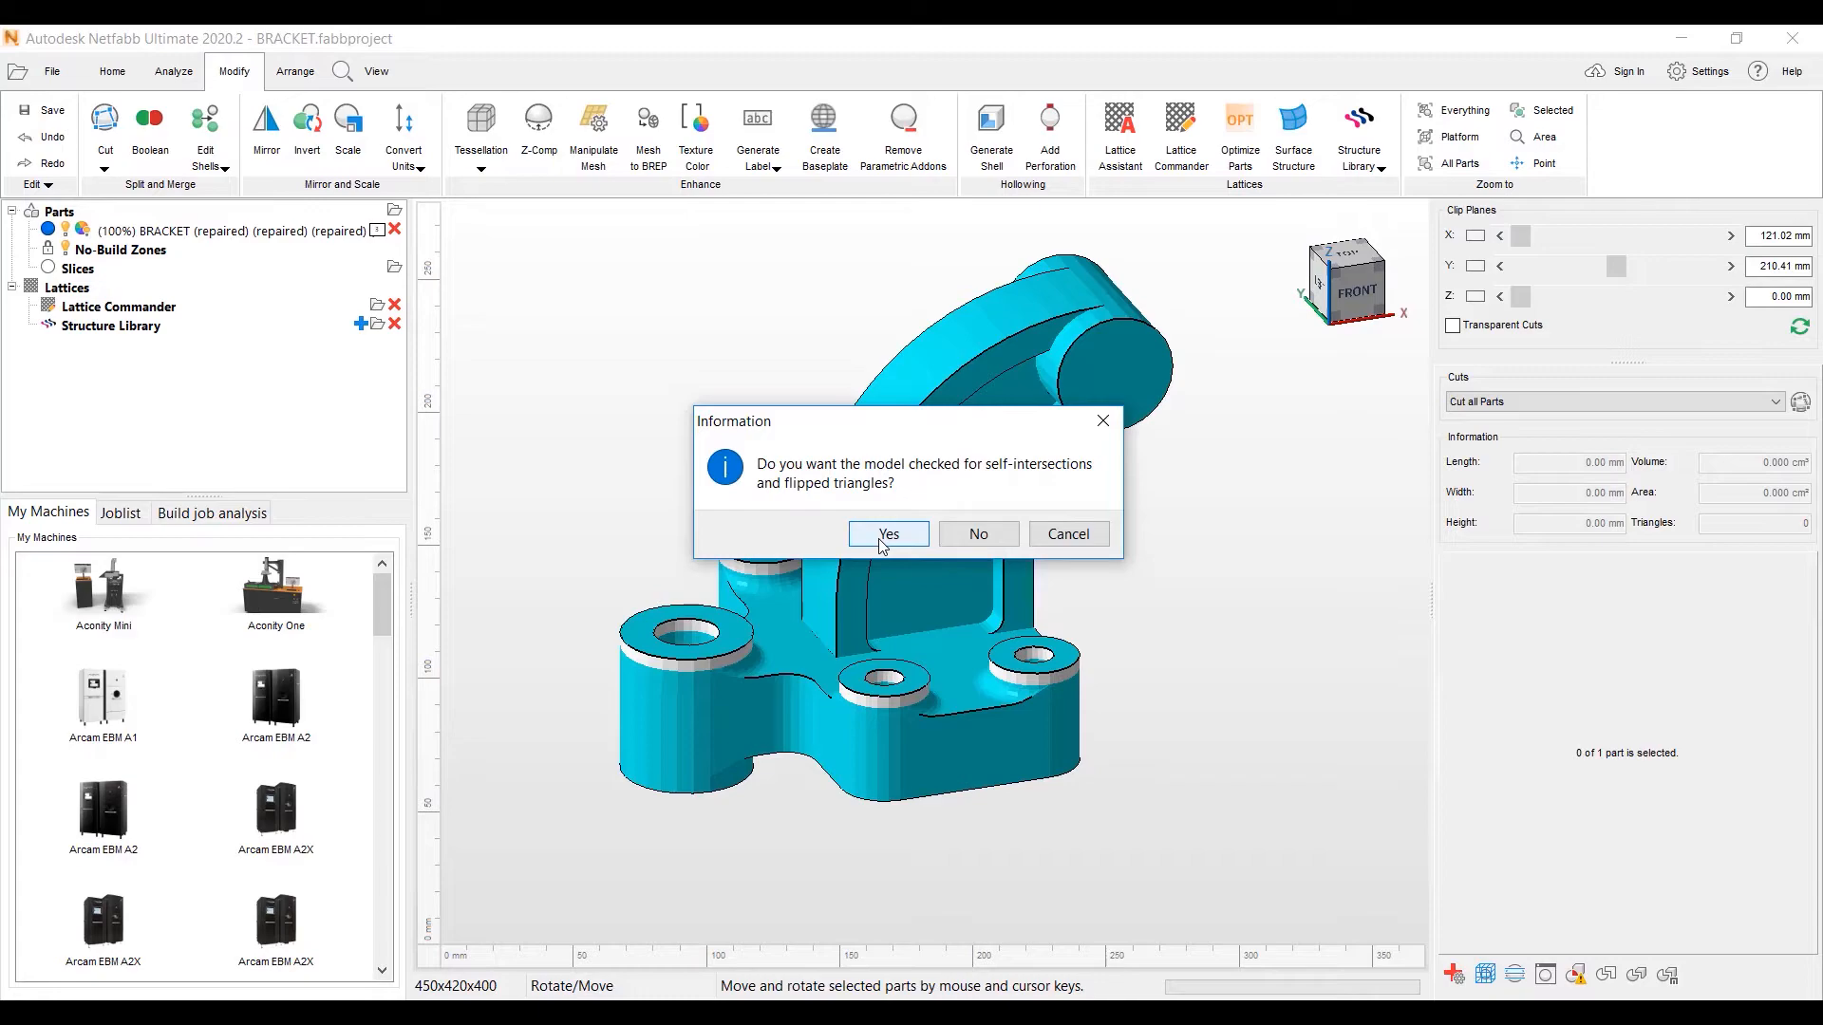
click(887, 534)
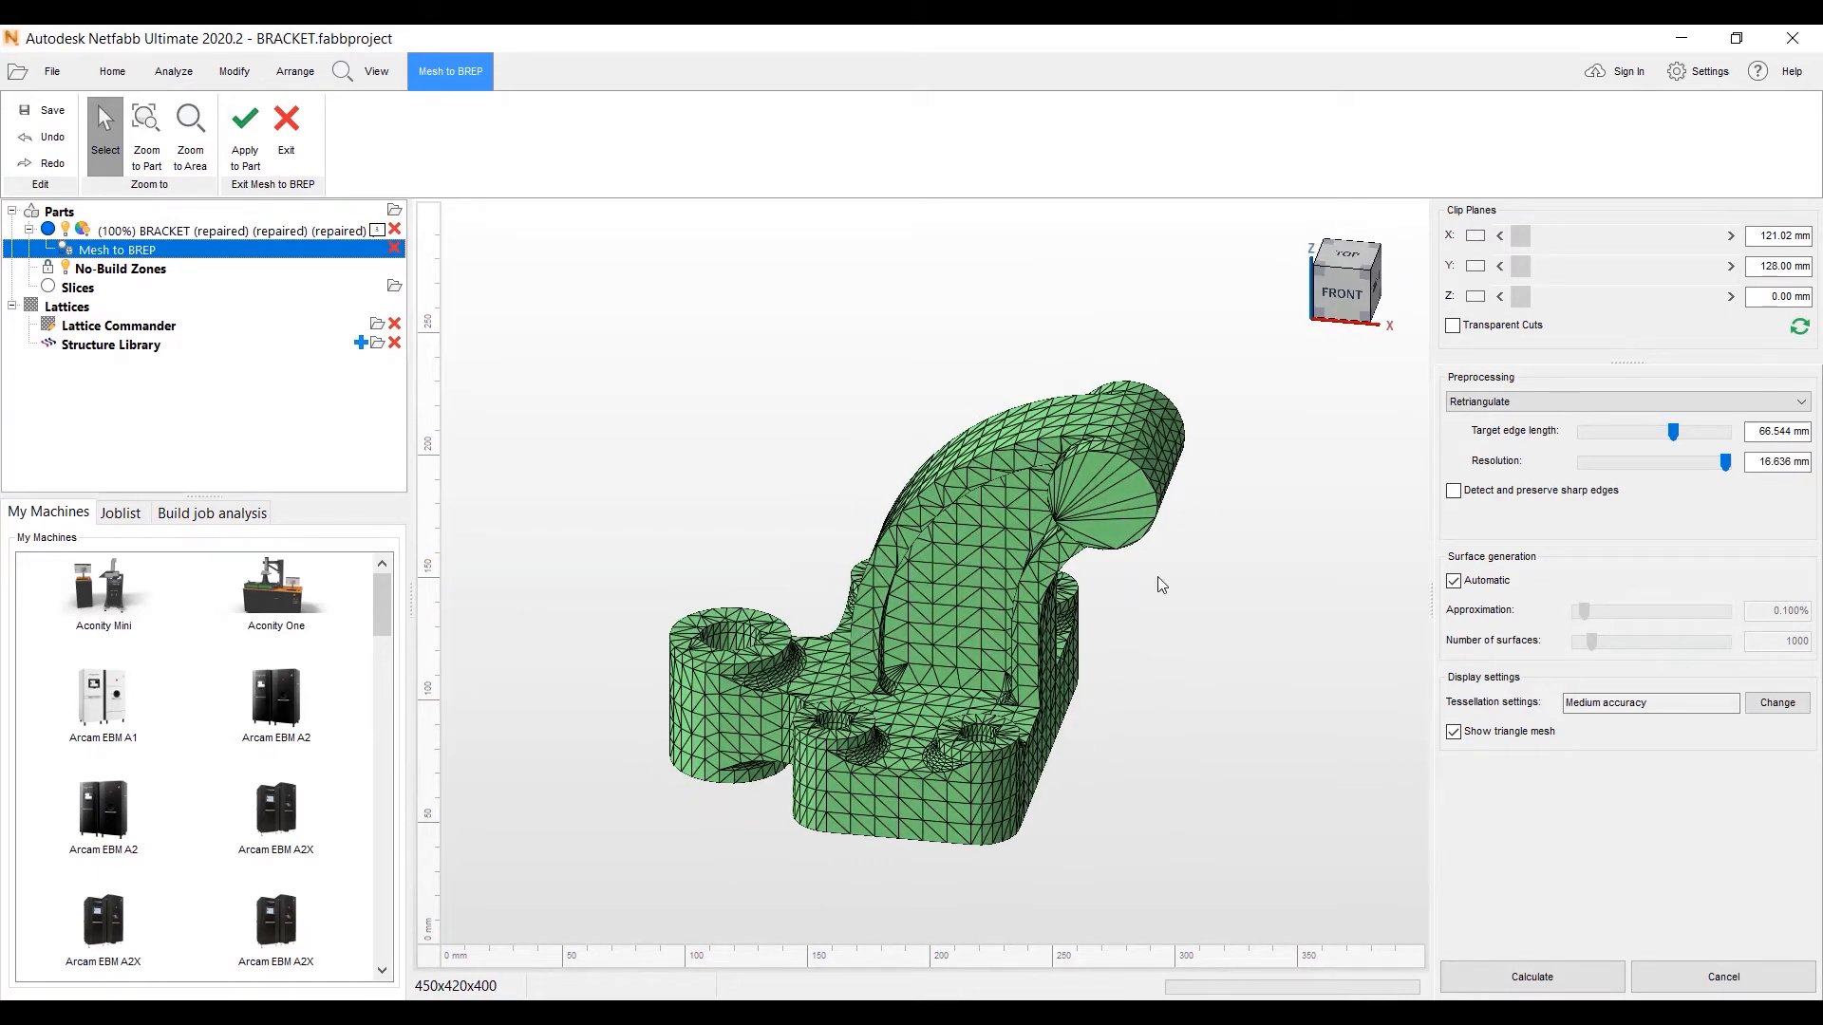
mouse_move(1384, 509)
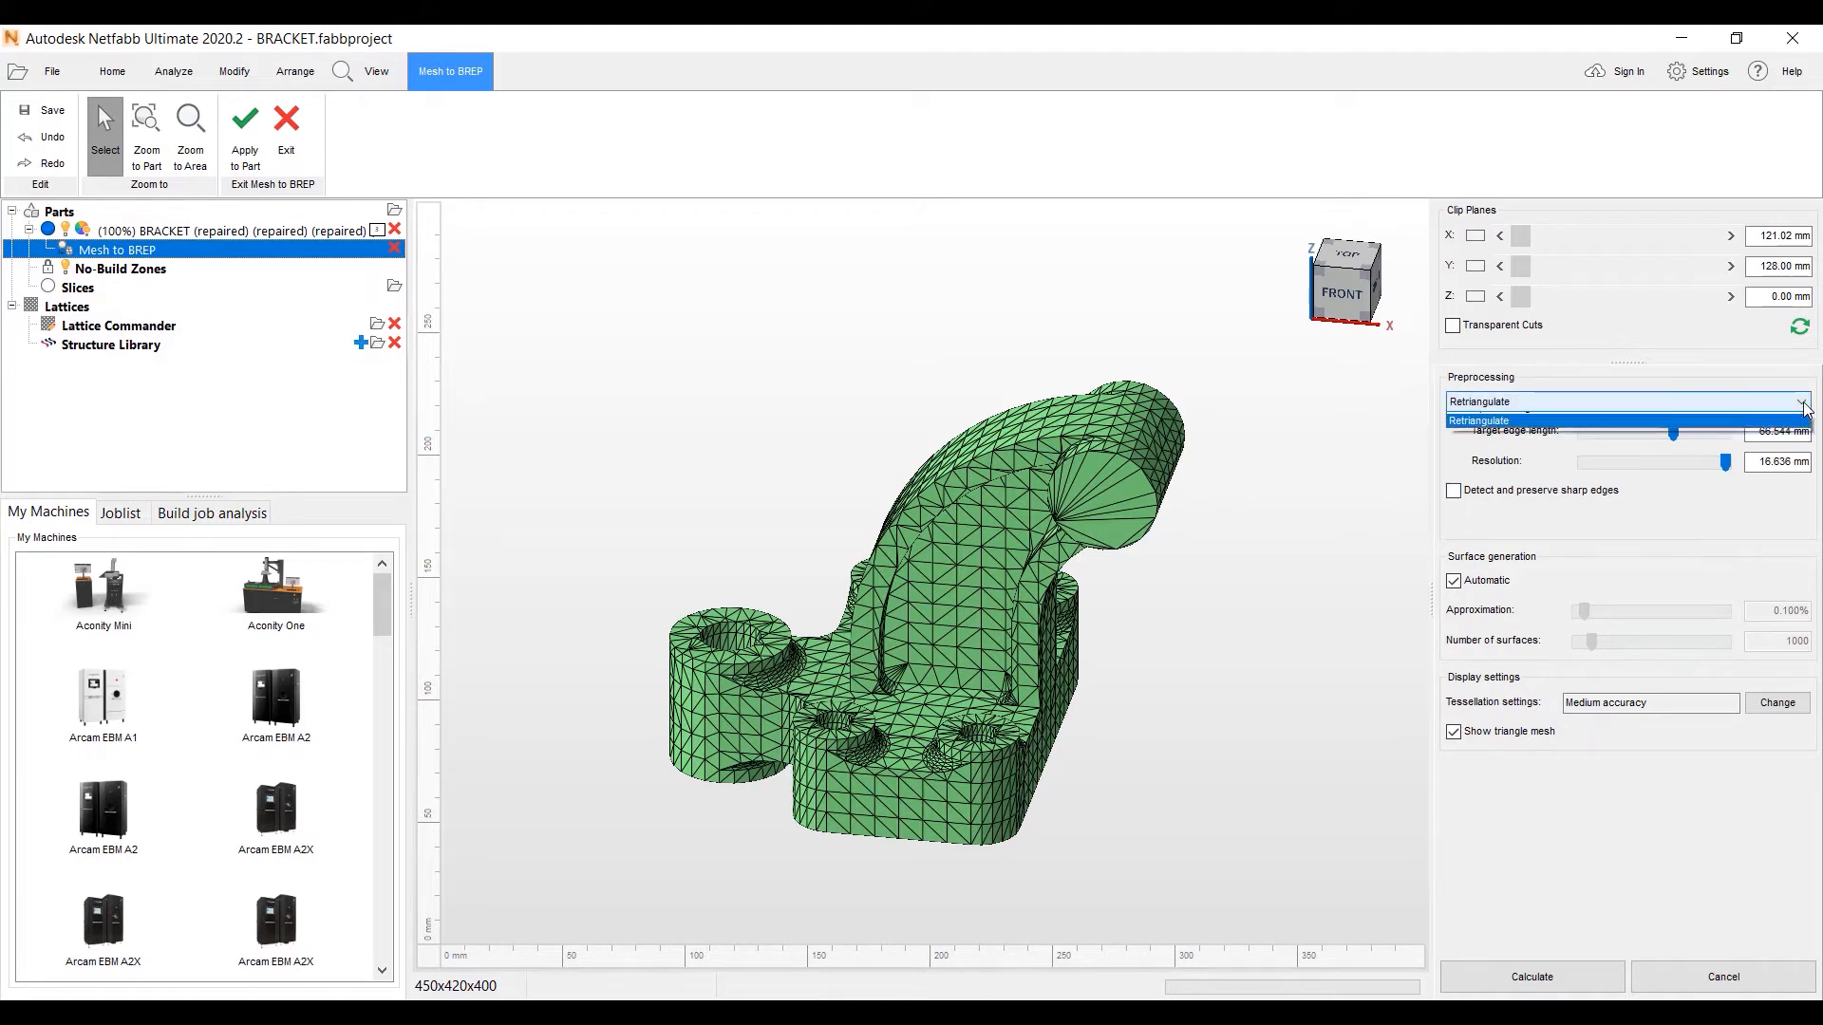
- Preserve sharp edges, disable Automatic with 10000 surfaces, and calculate the BREP patches
click(1477, 420)
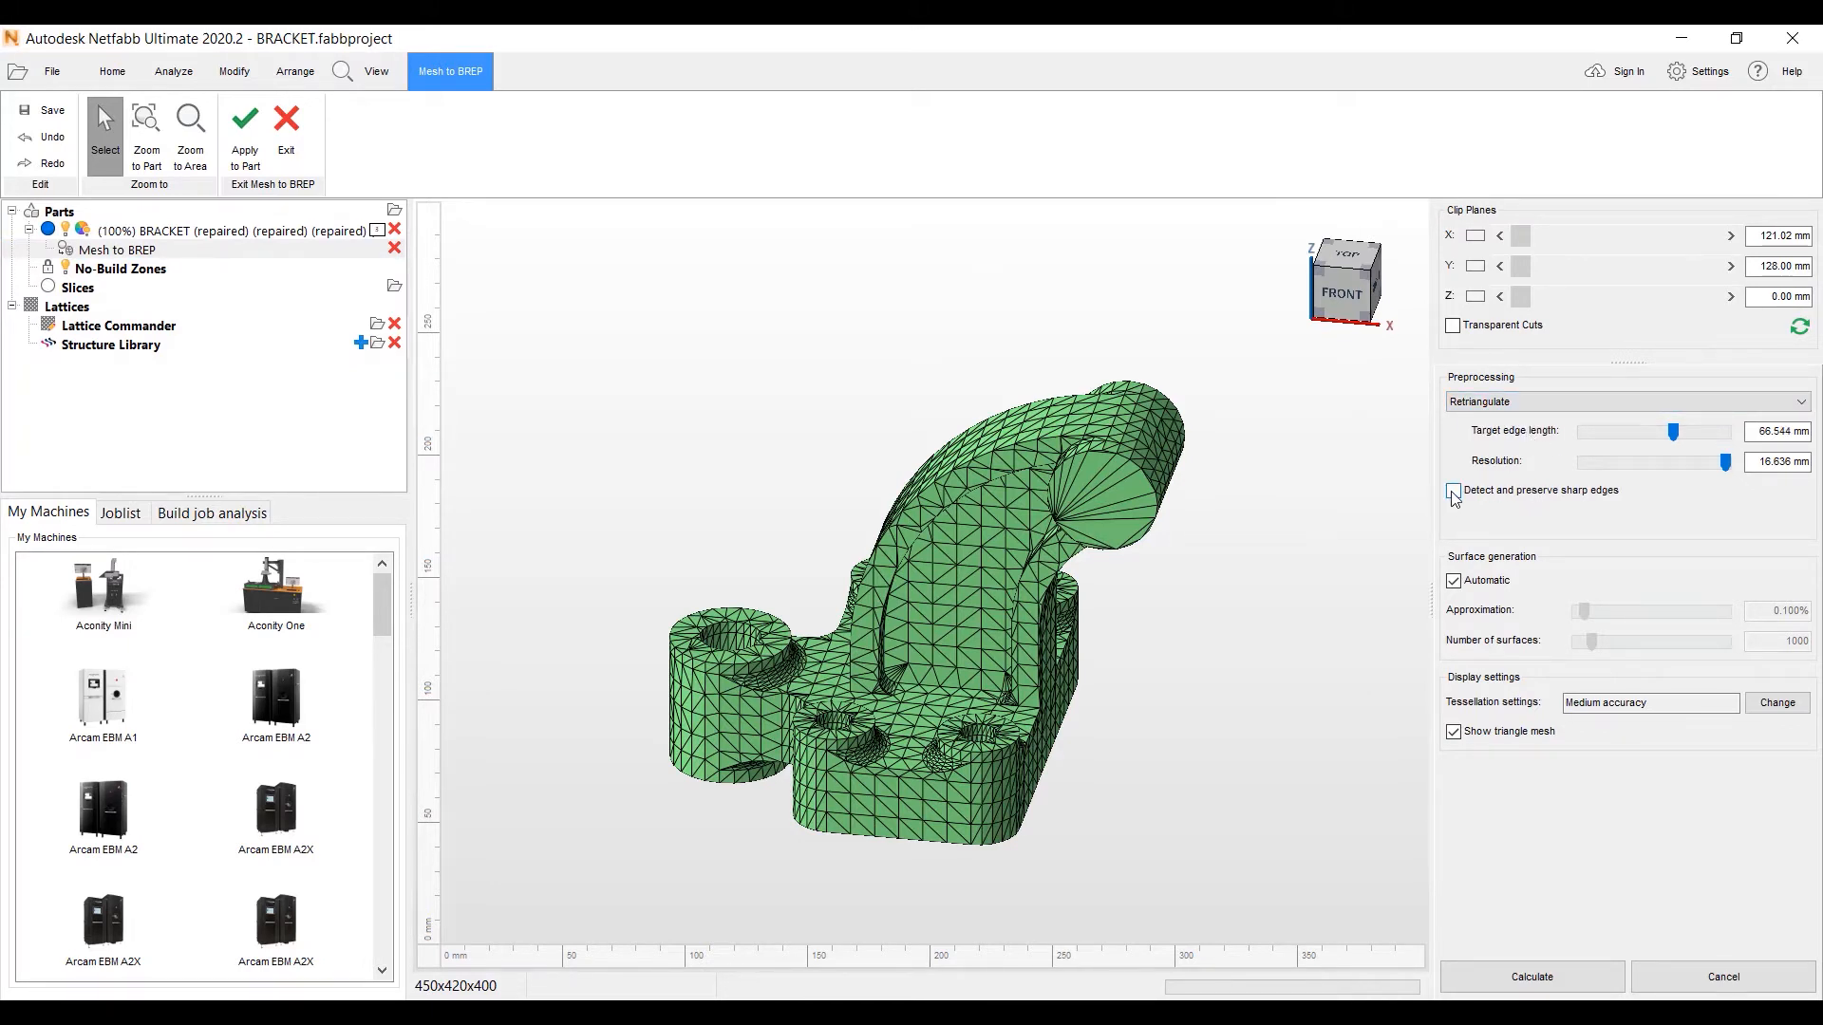
click(1453, 489)
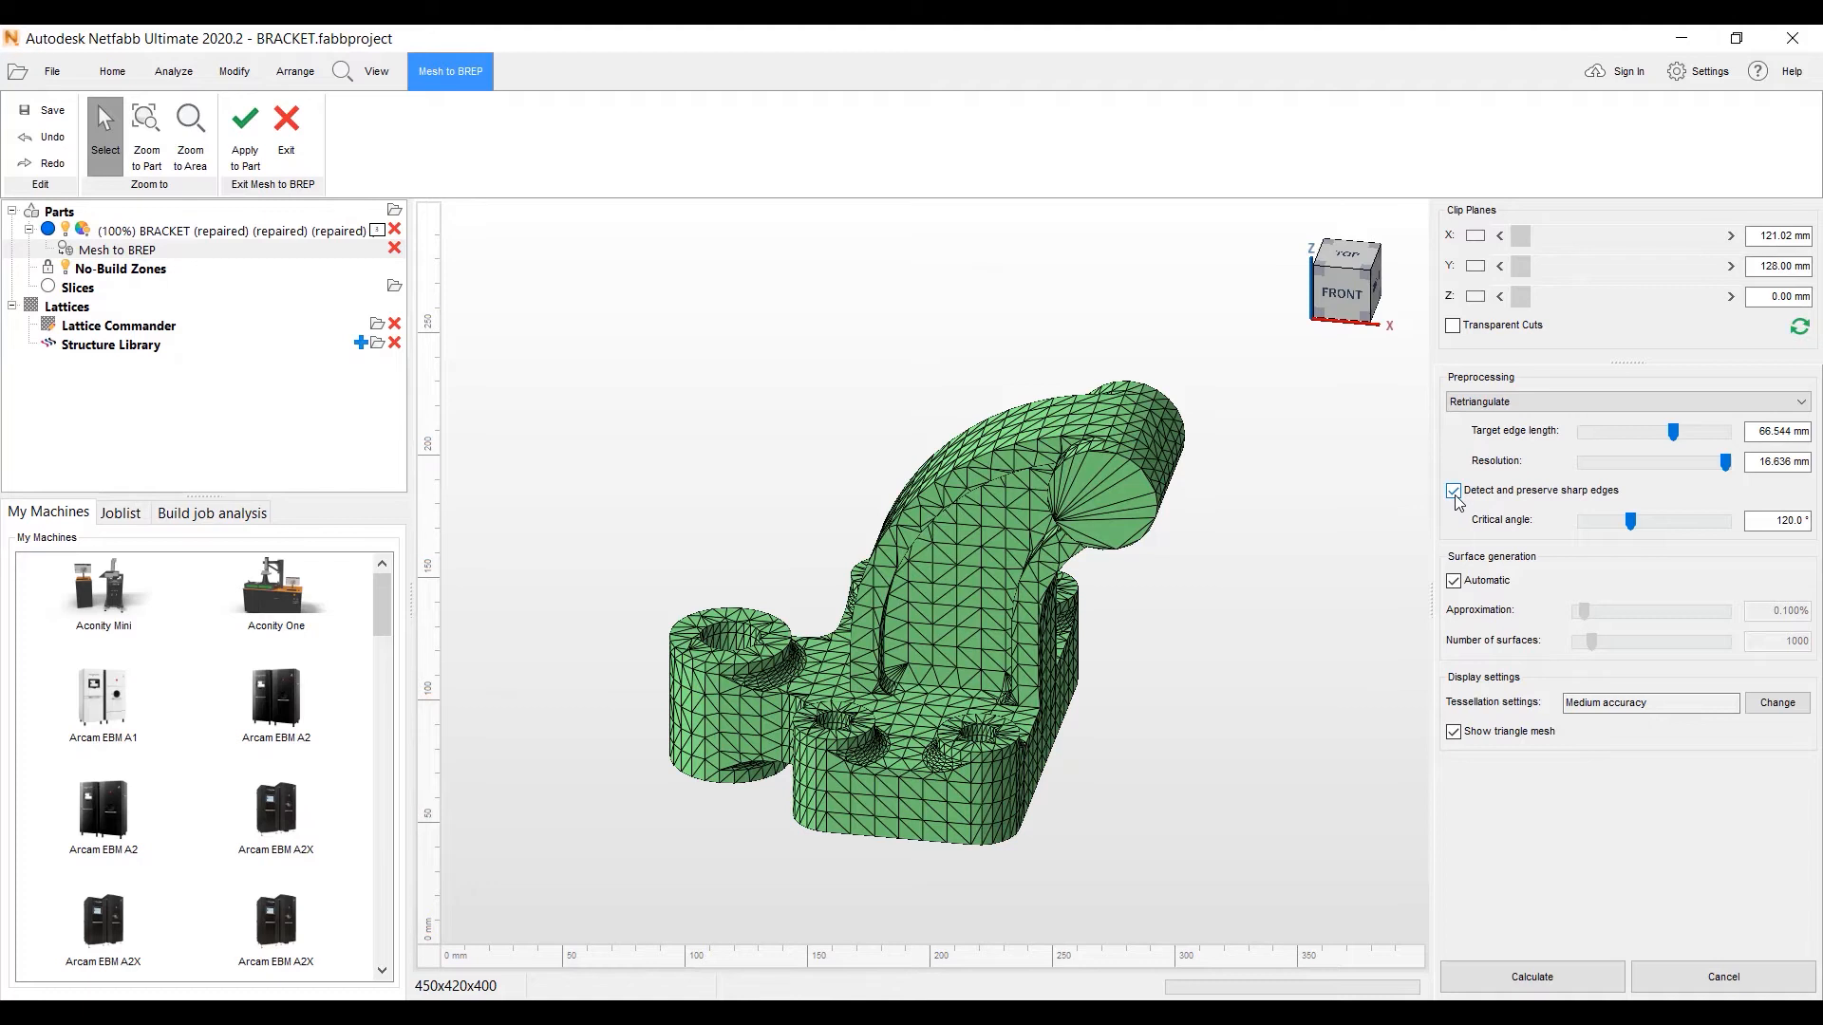
click(1453, 490)
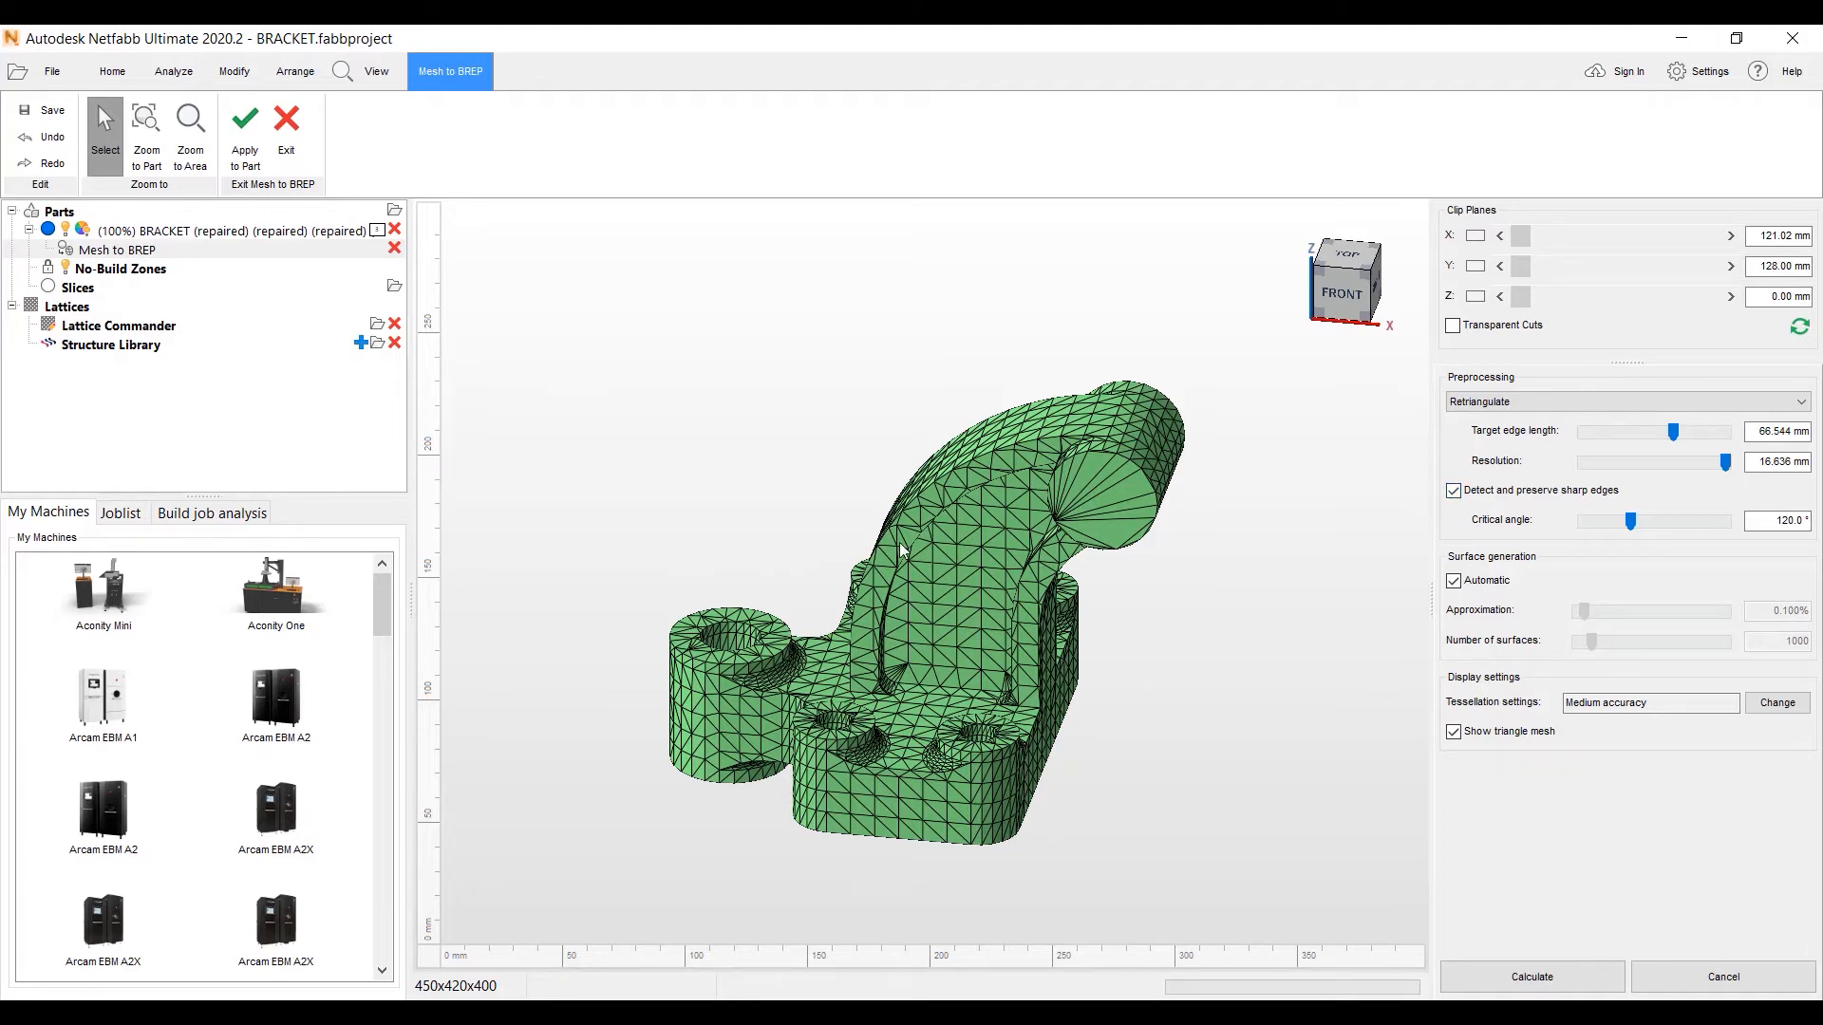
mouse_move(1425, 524)
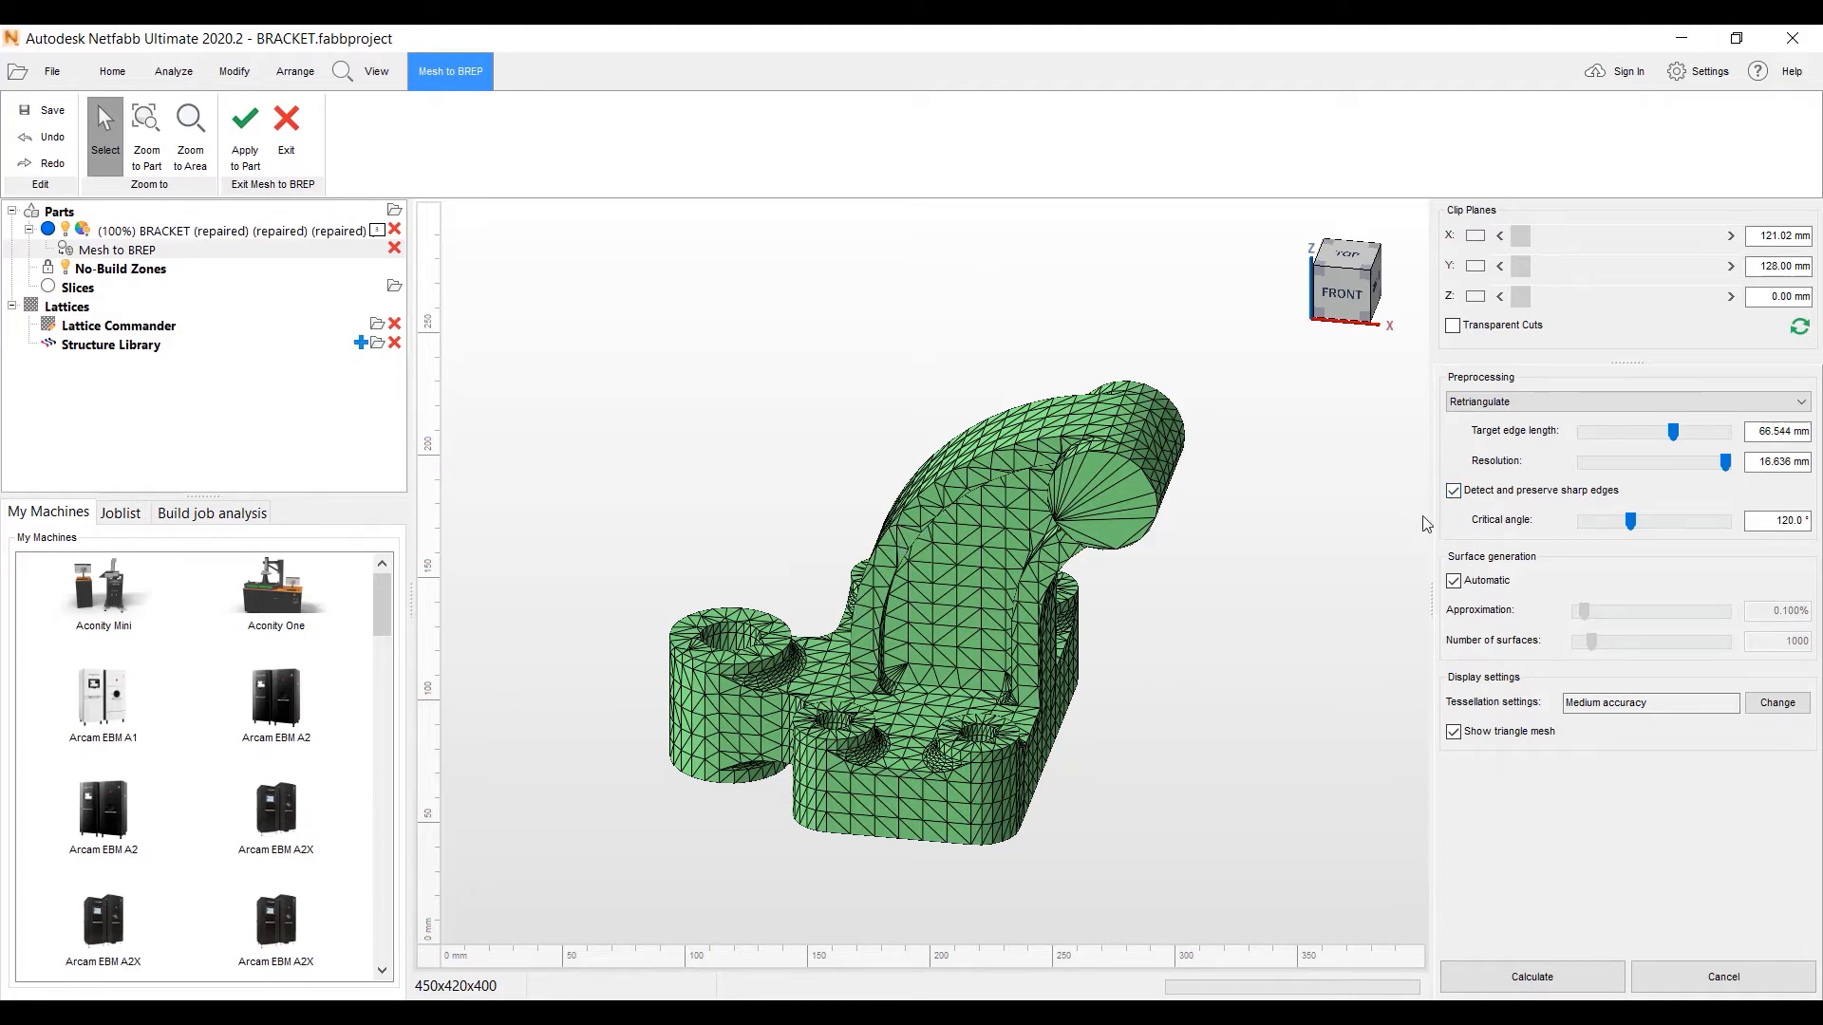
click(1453, 581)
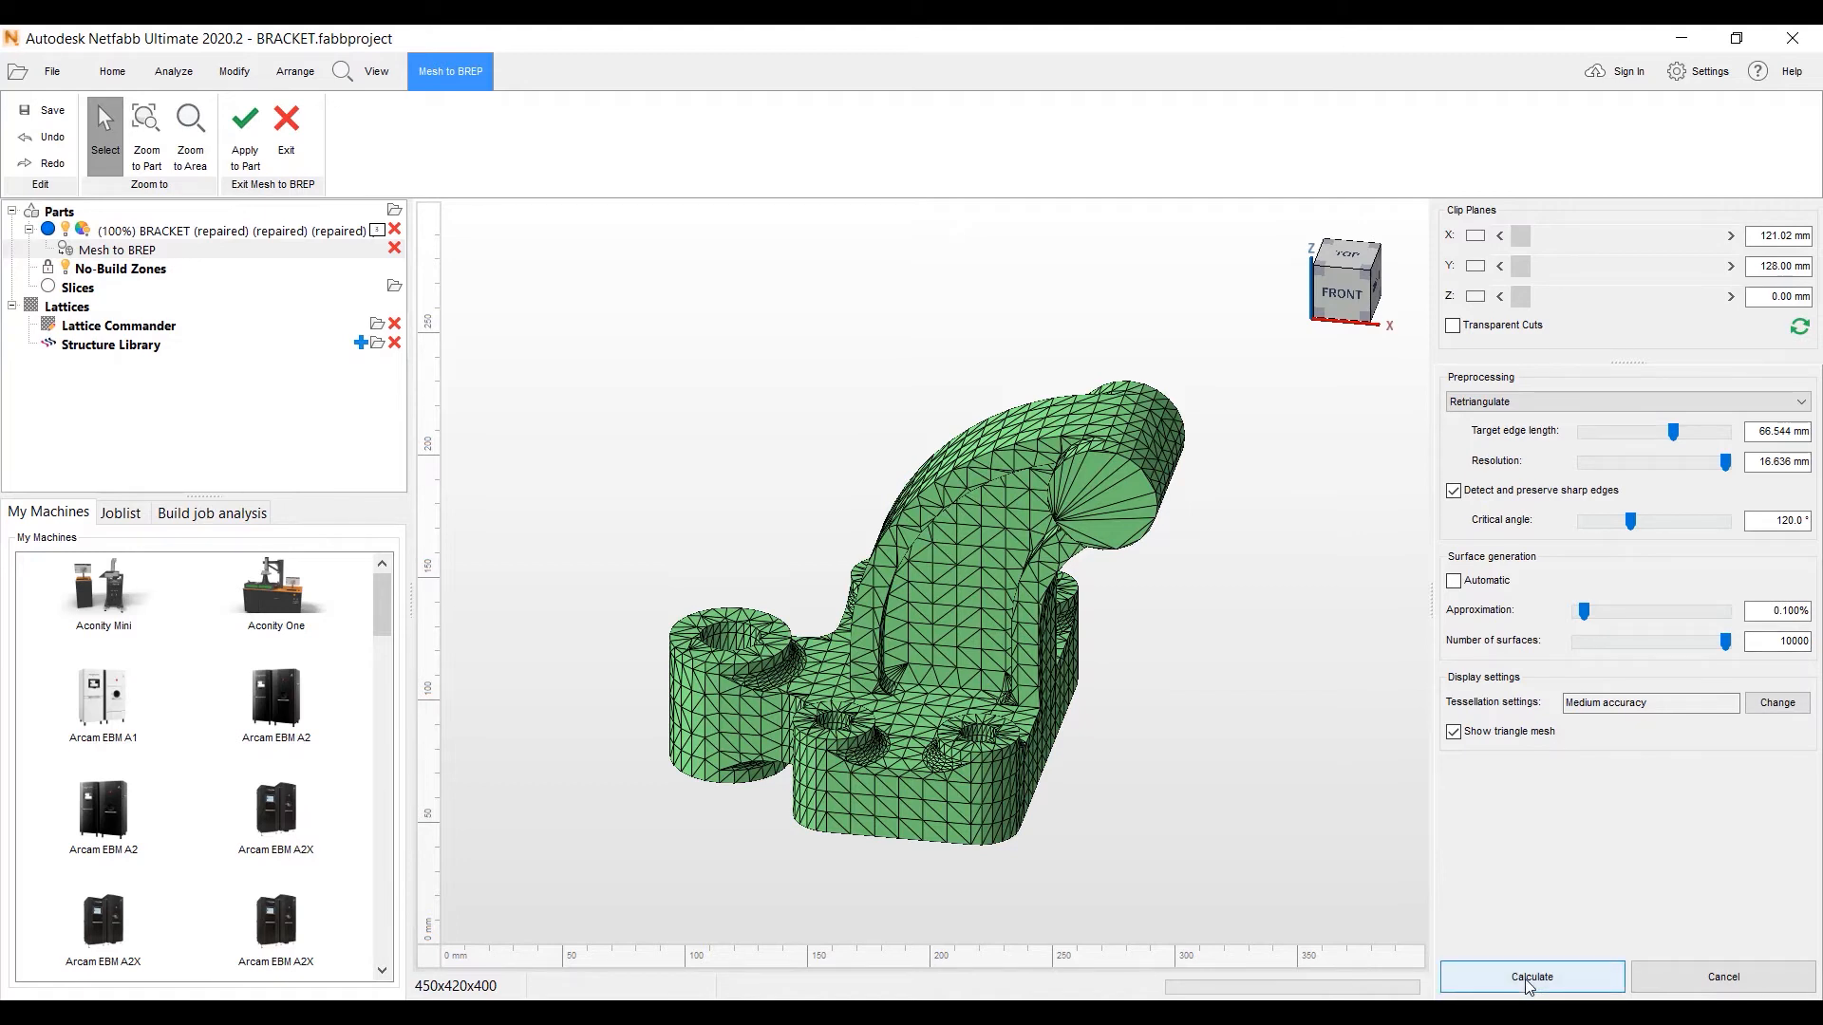
click(1531, 976)
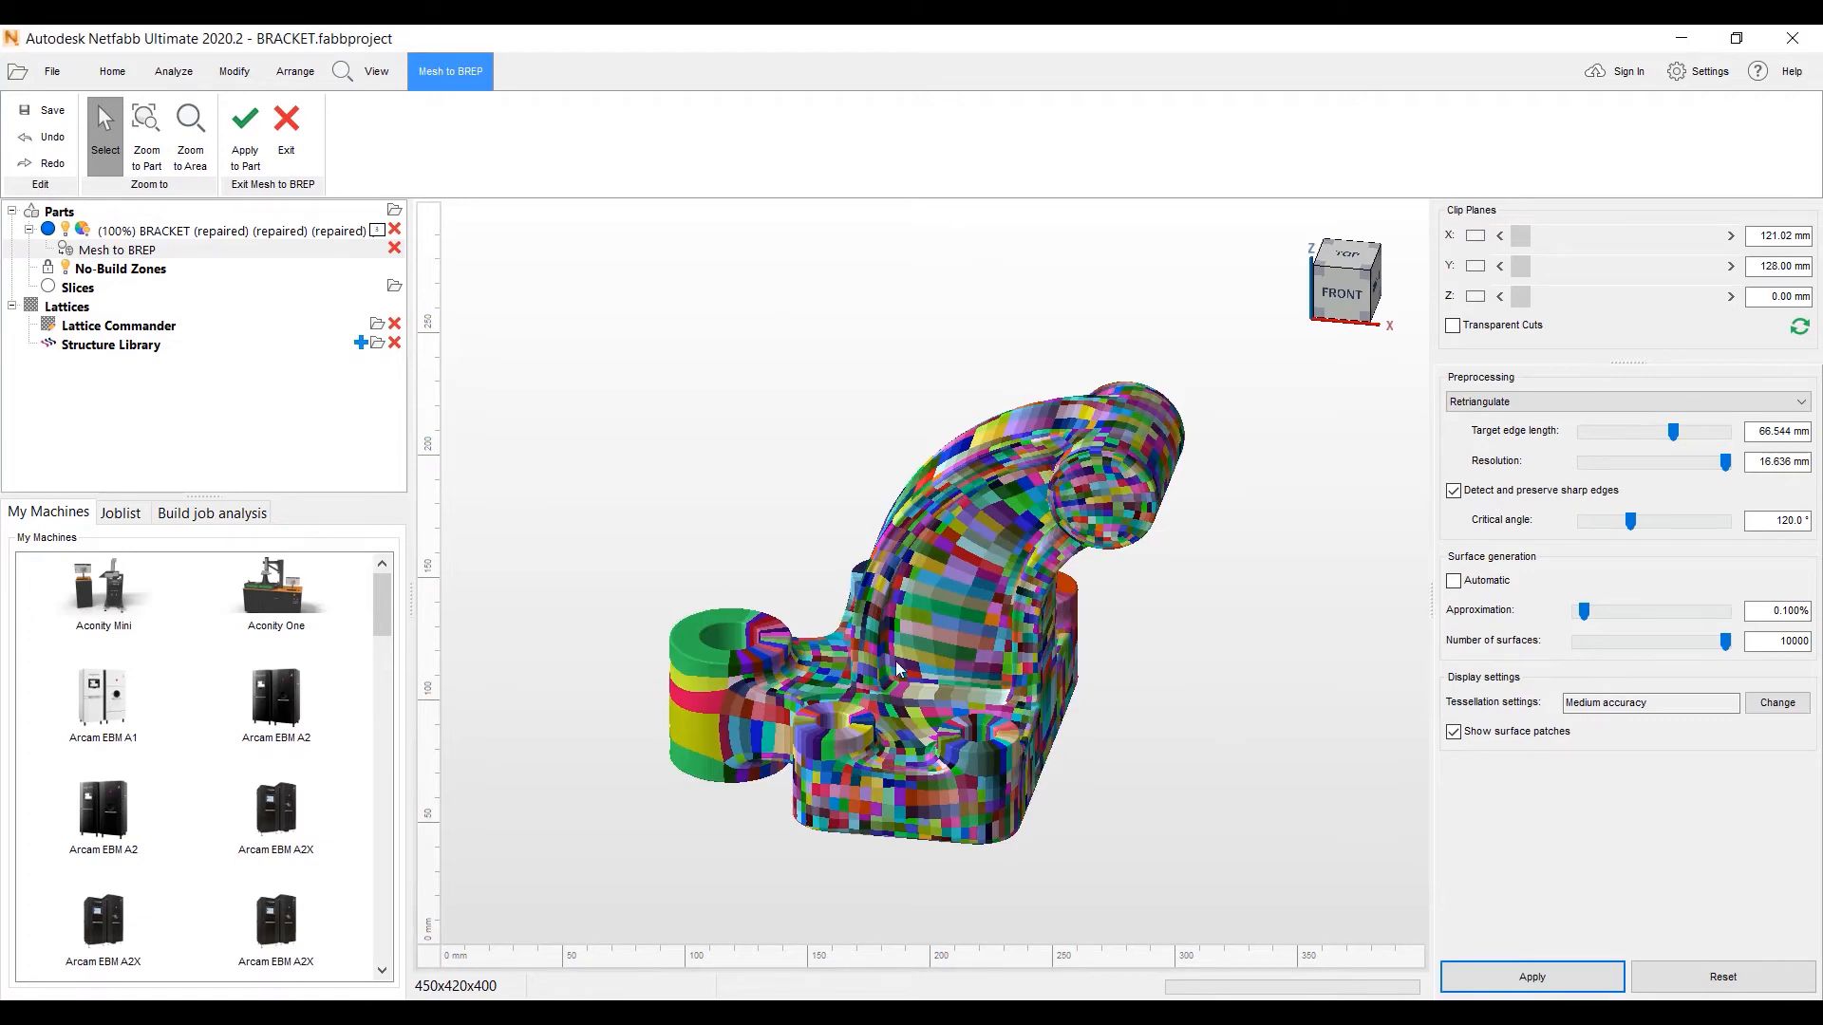
- Apply the BREP result to the part and remove the old mesh part
drag(894, 668, 1057, 663)
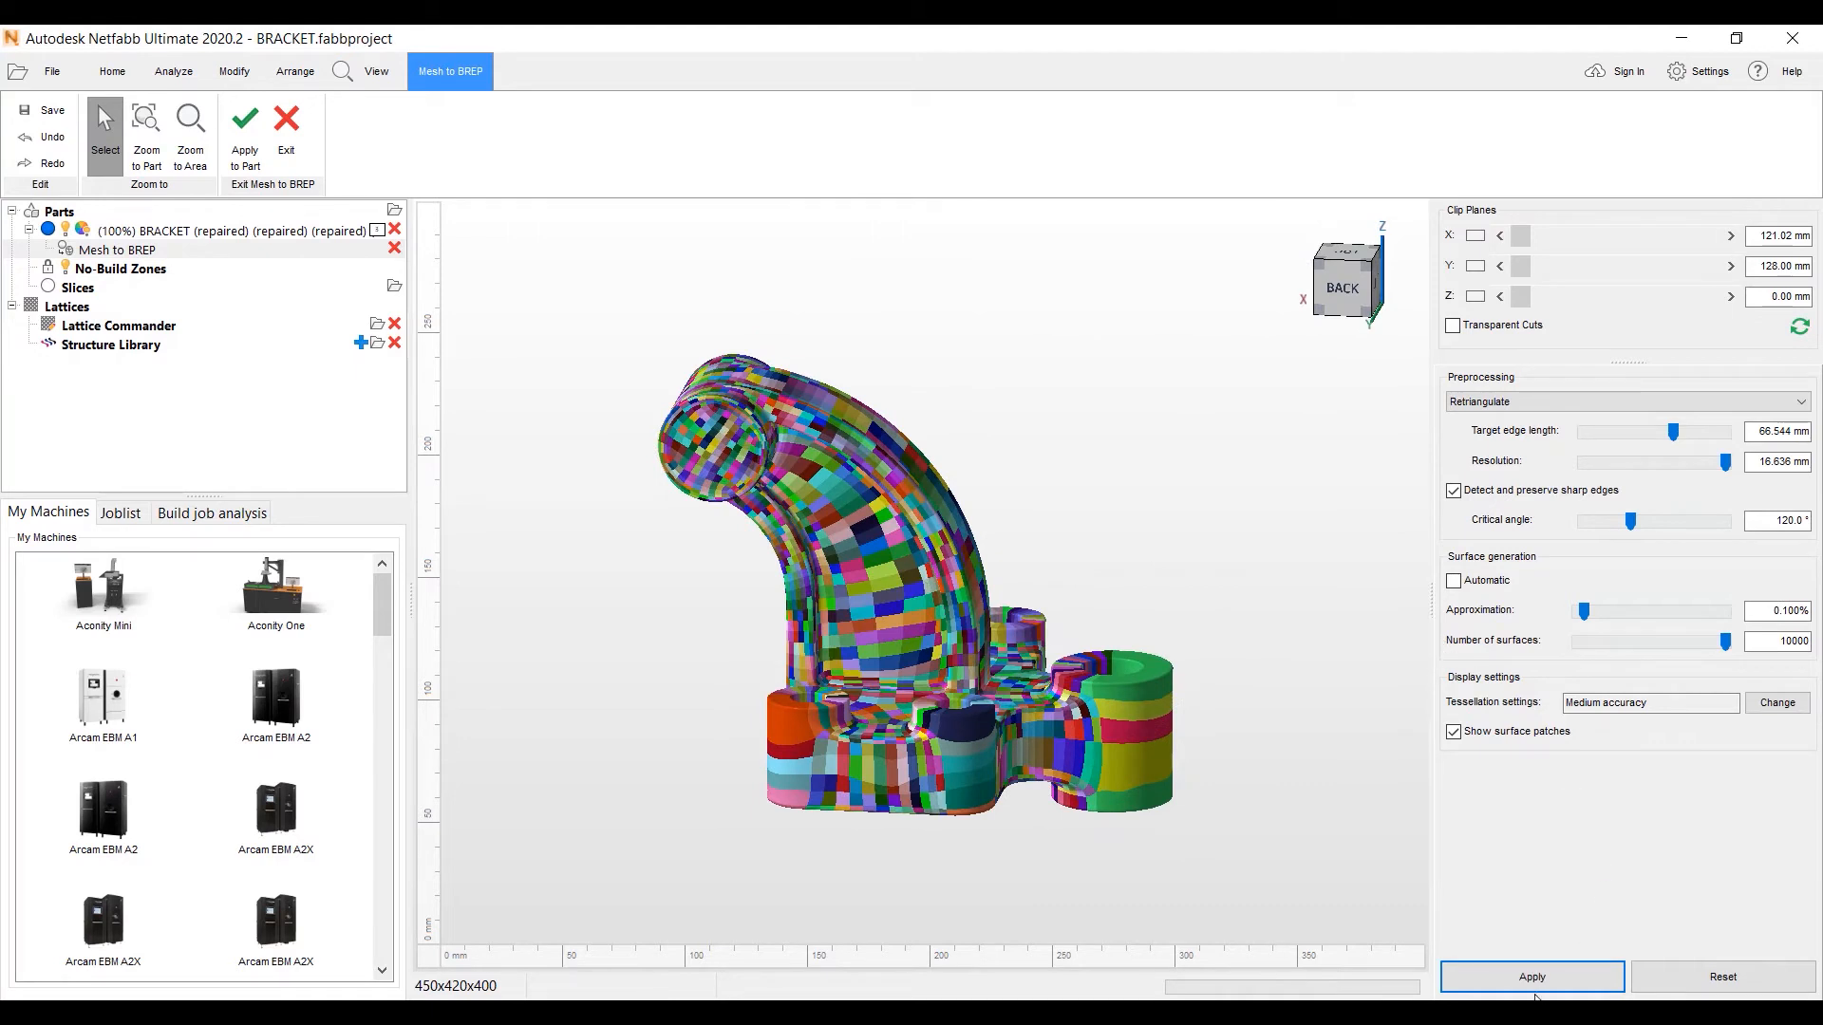
click(1530, 976)
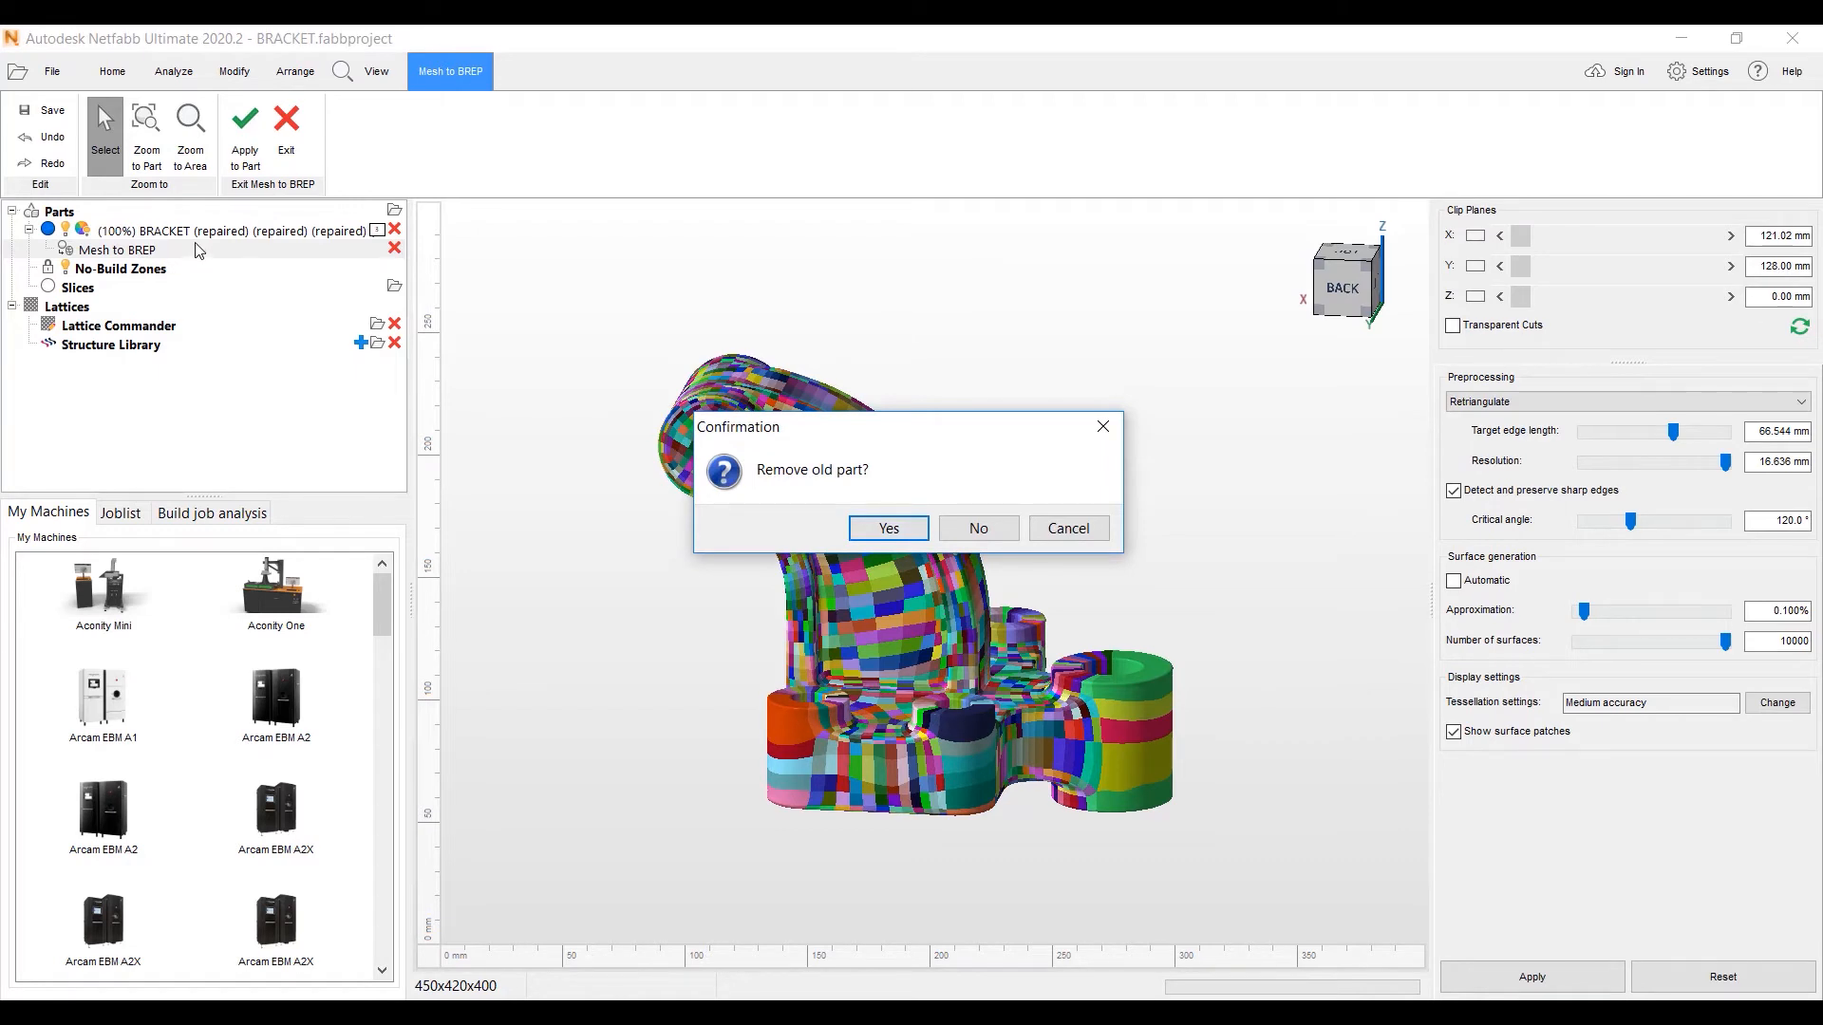
click(887, 528)
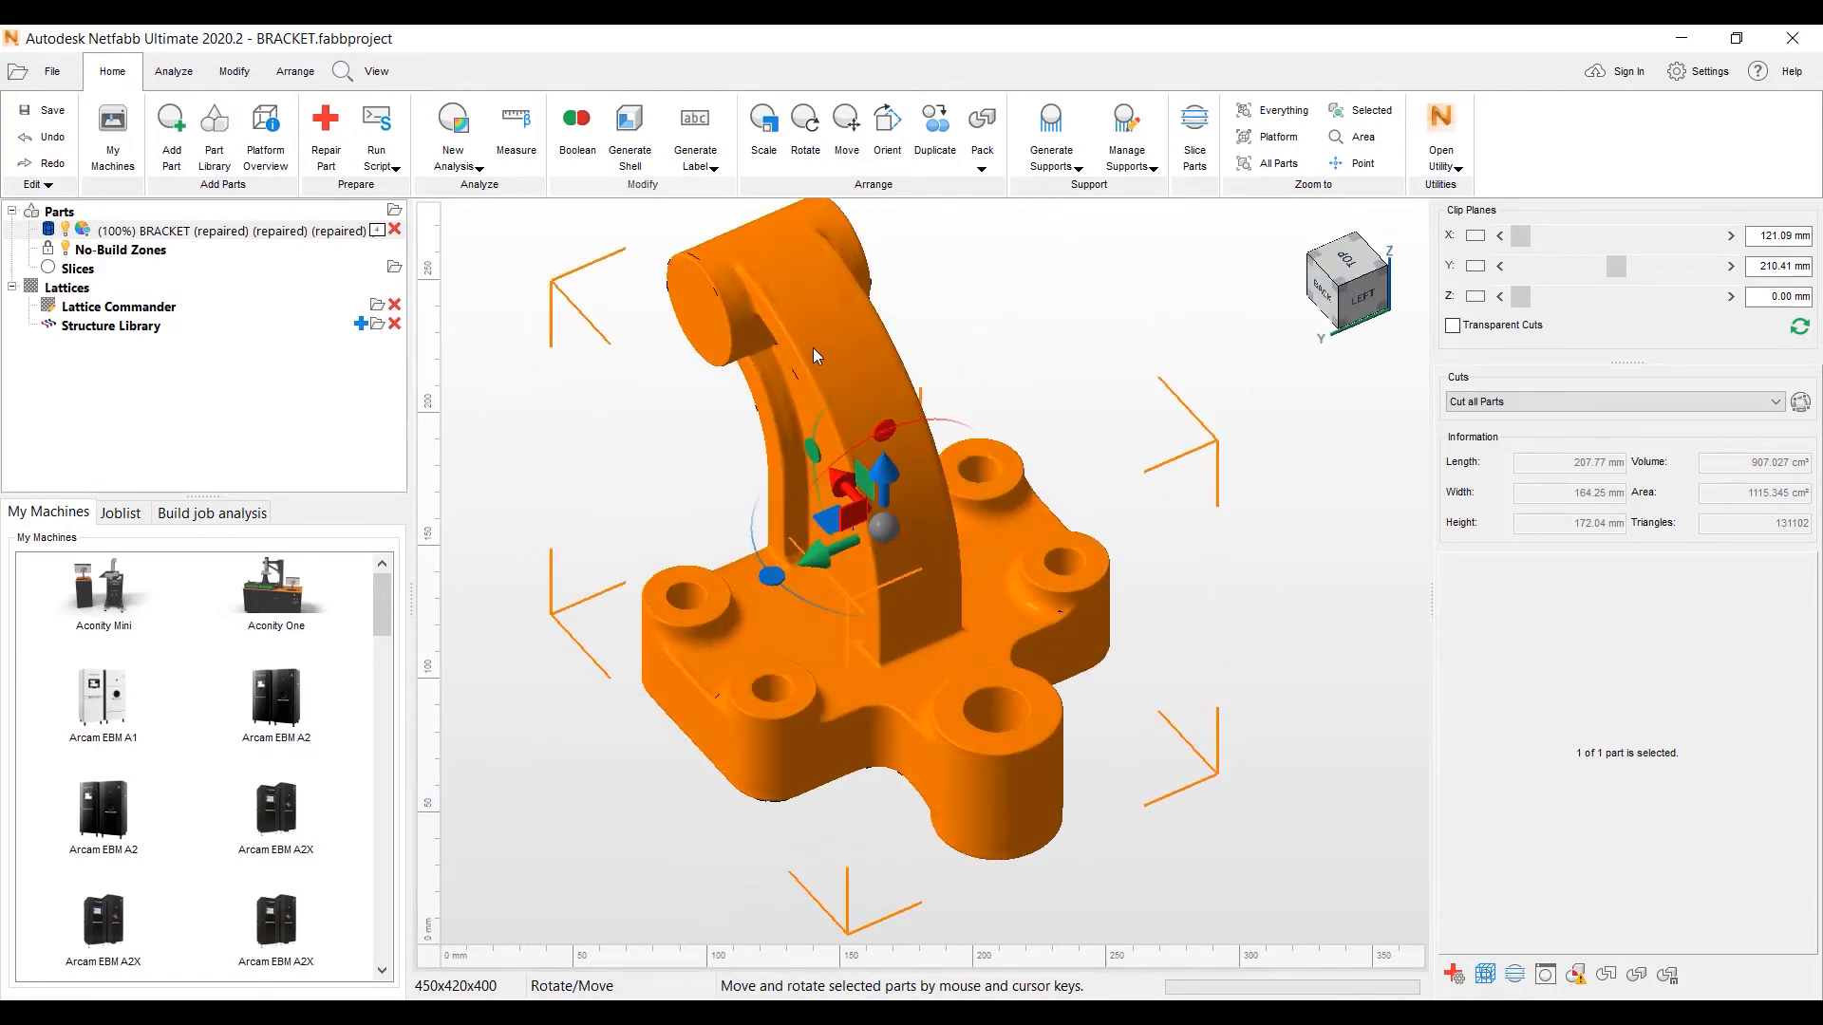
- Export the bracket as an IGES file, overwriting the existing file
right_click(814, 357)
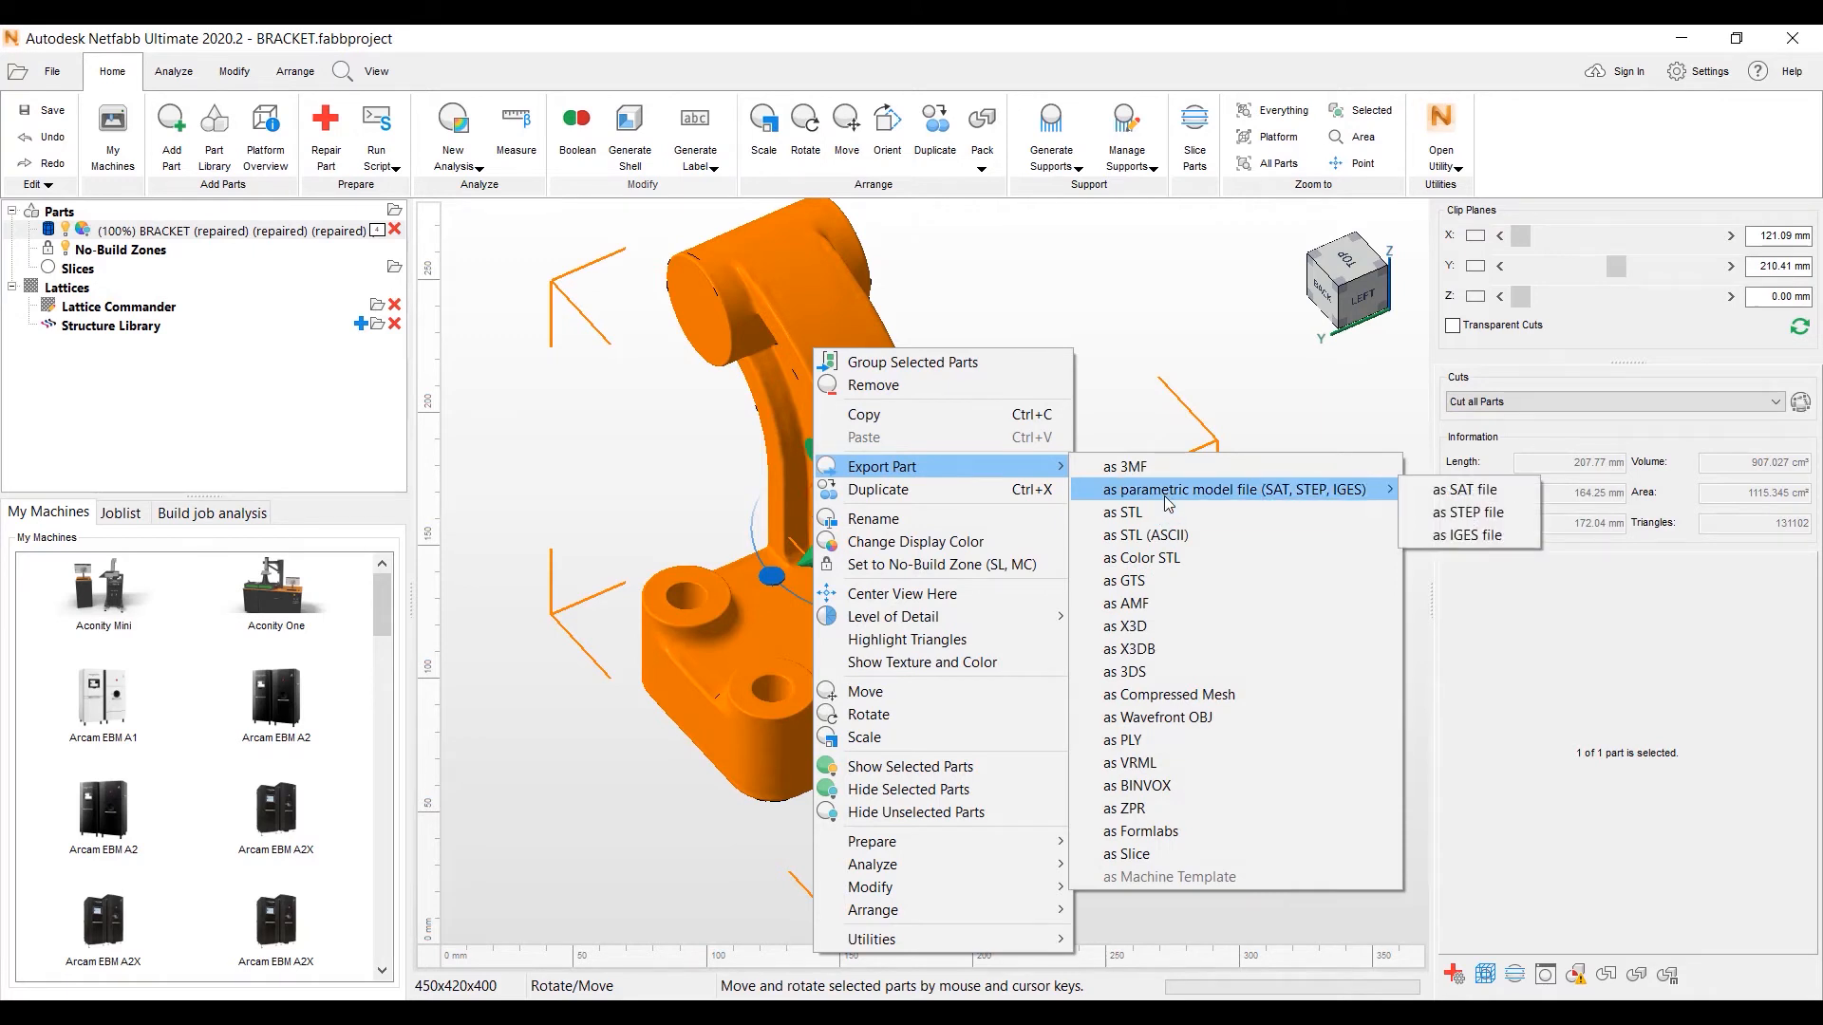
mouse_move(1310, 501)
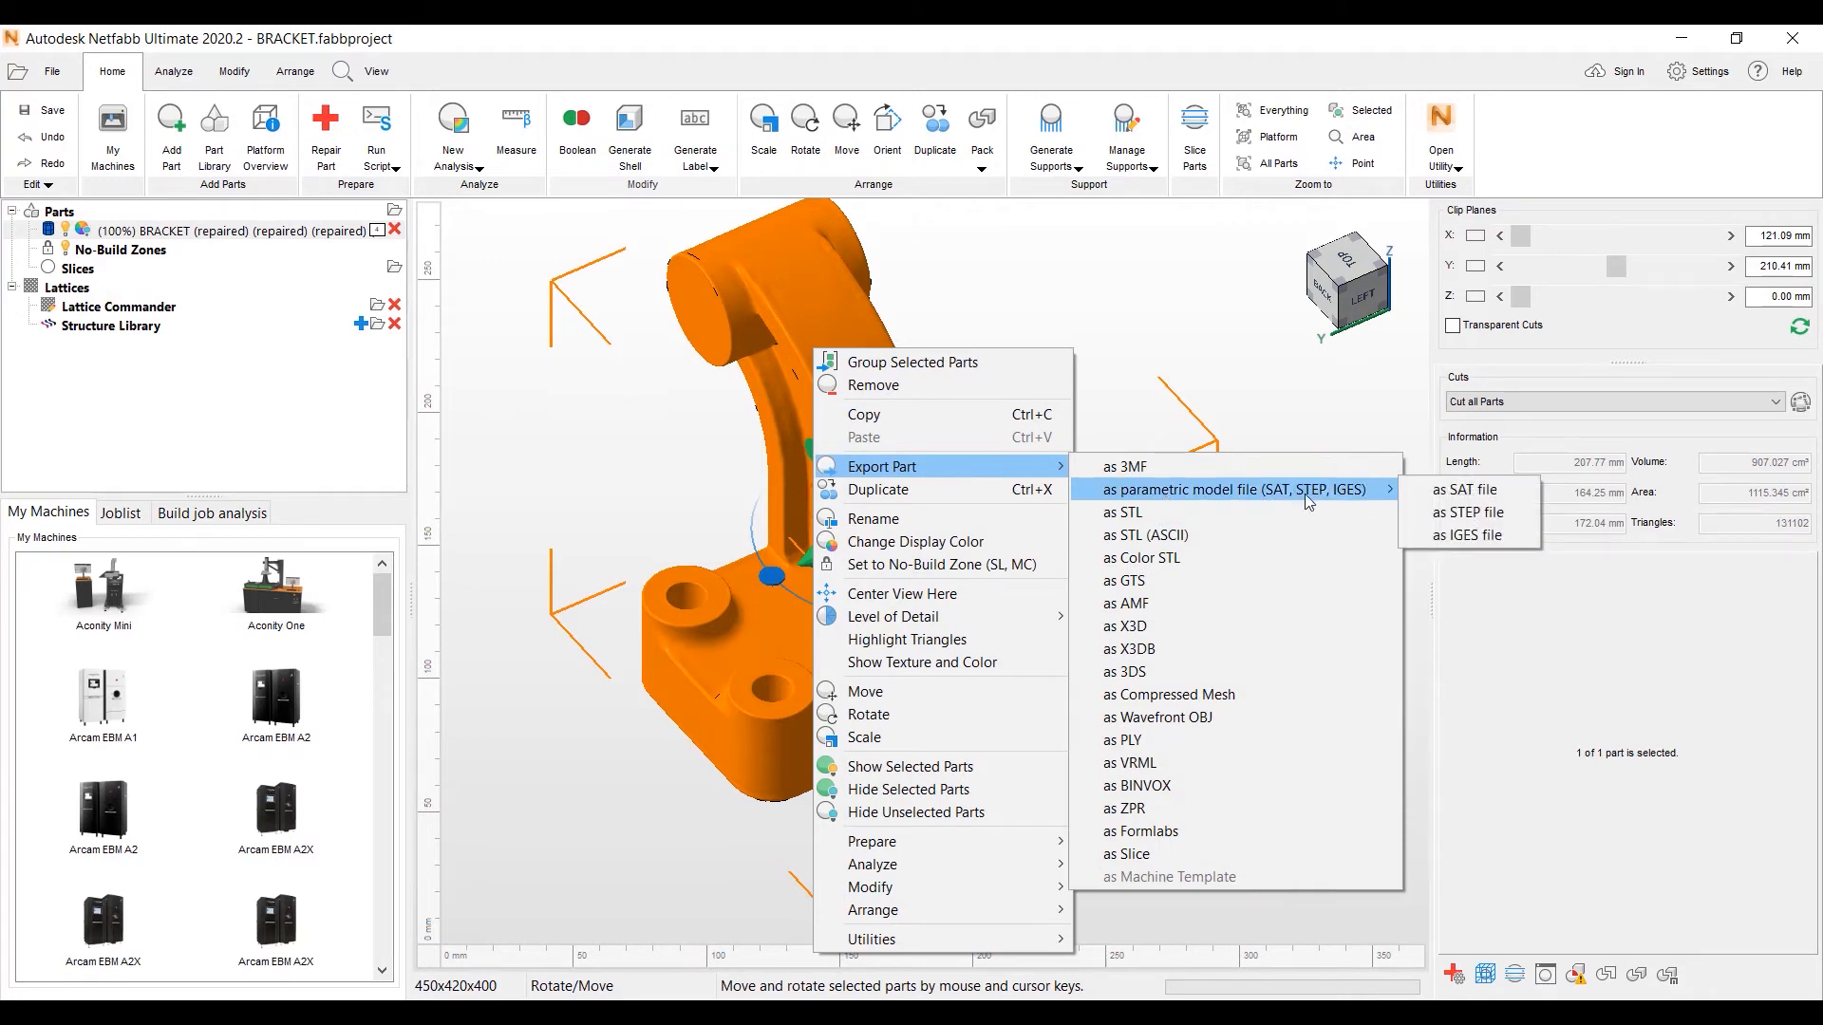
mouse_move(1122, 807)
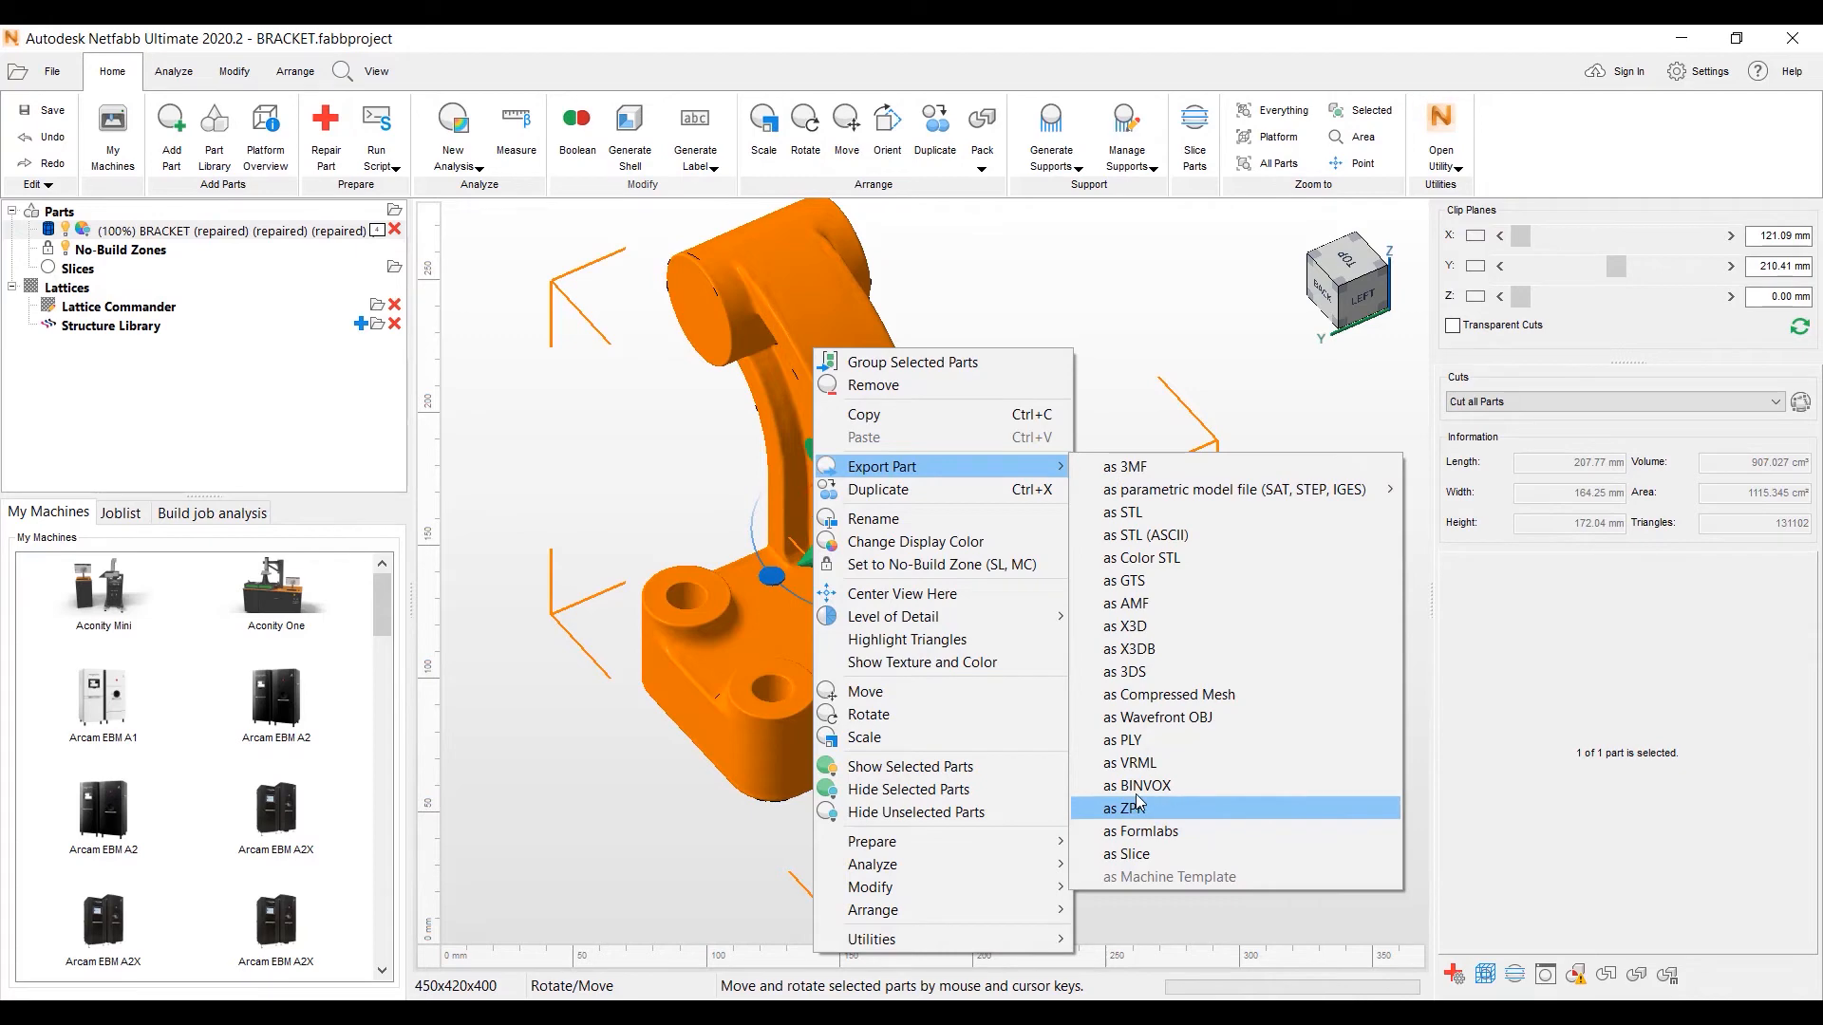
mouse_move(1232, 490)
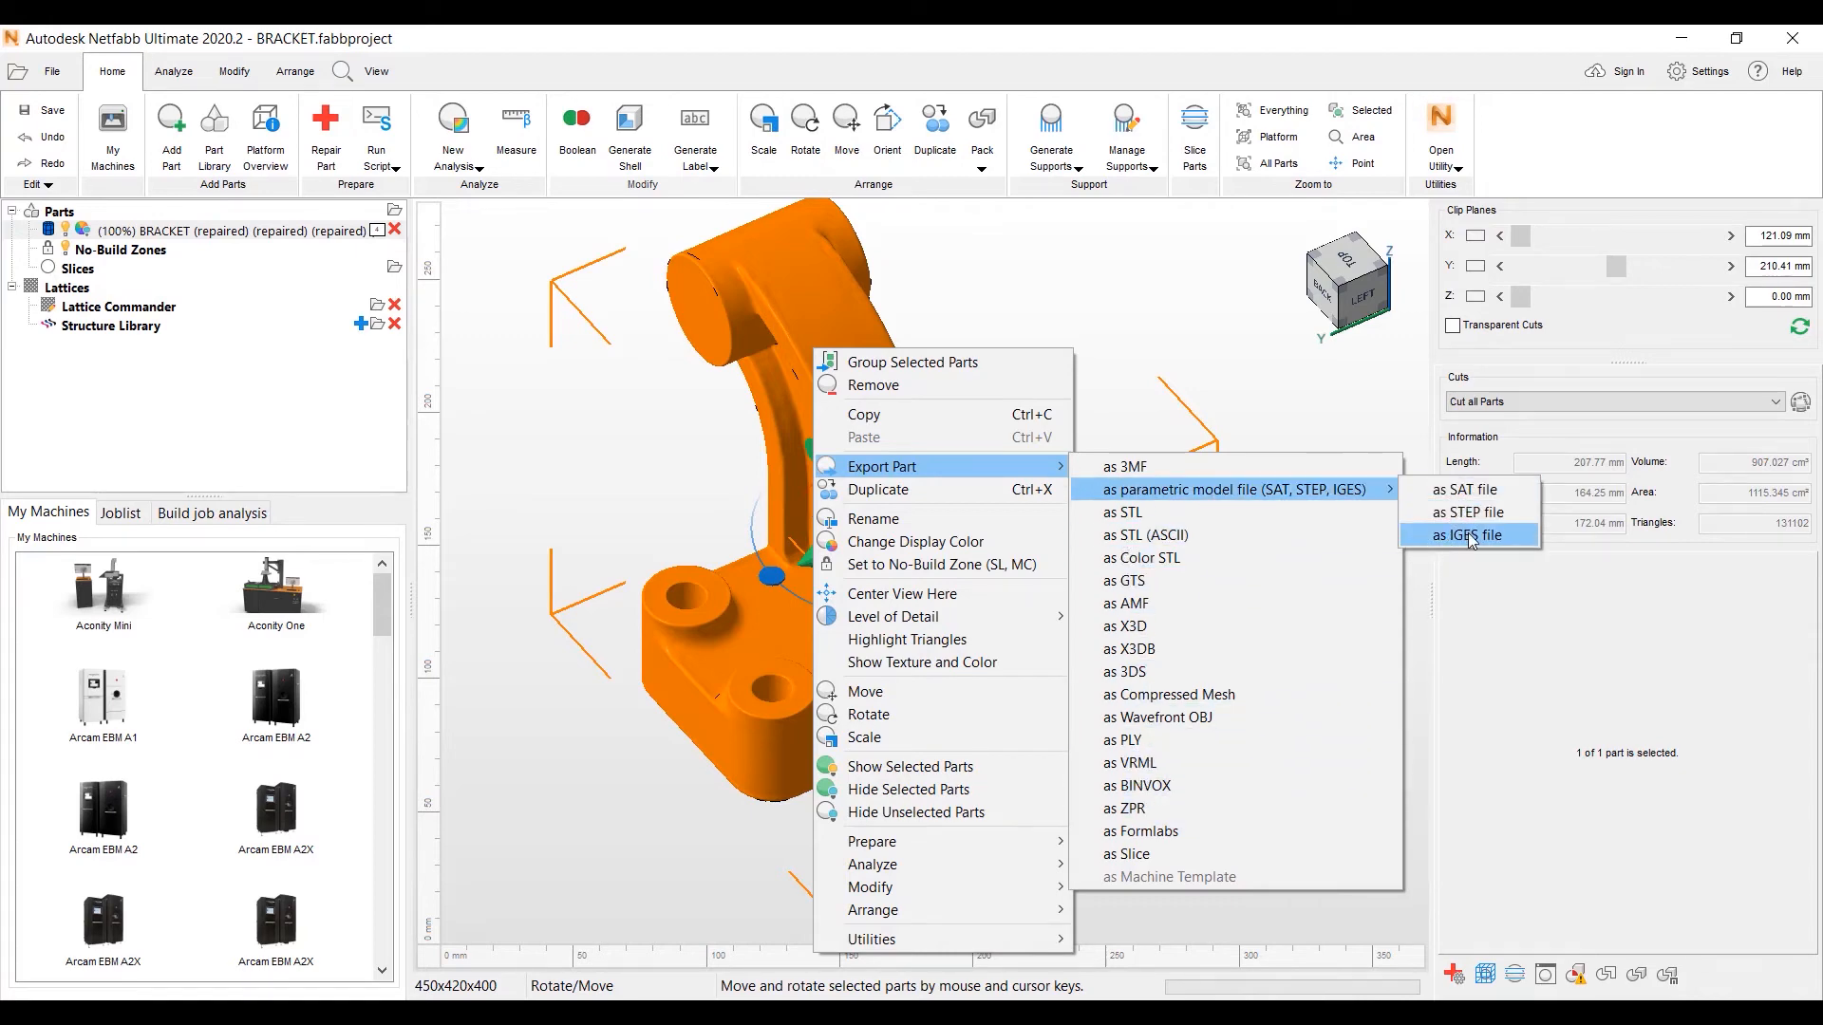
click(1468, 535)
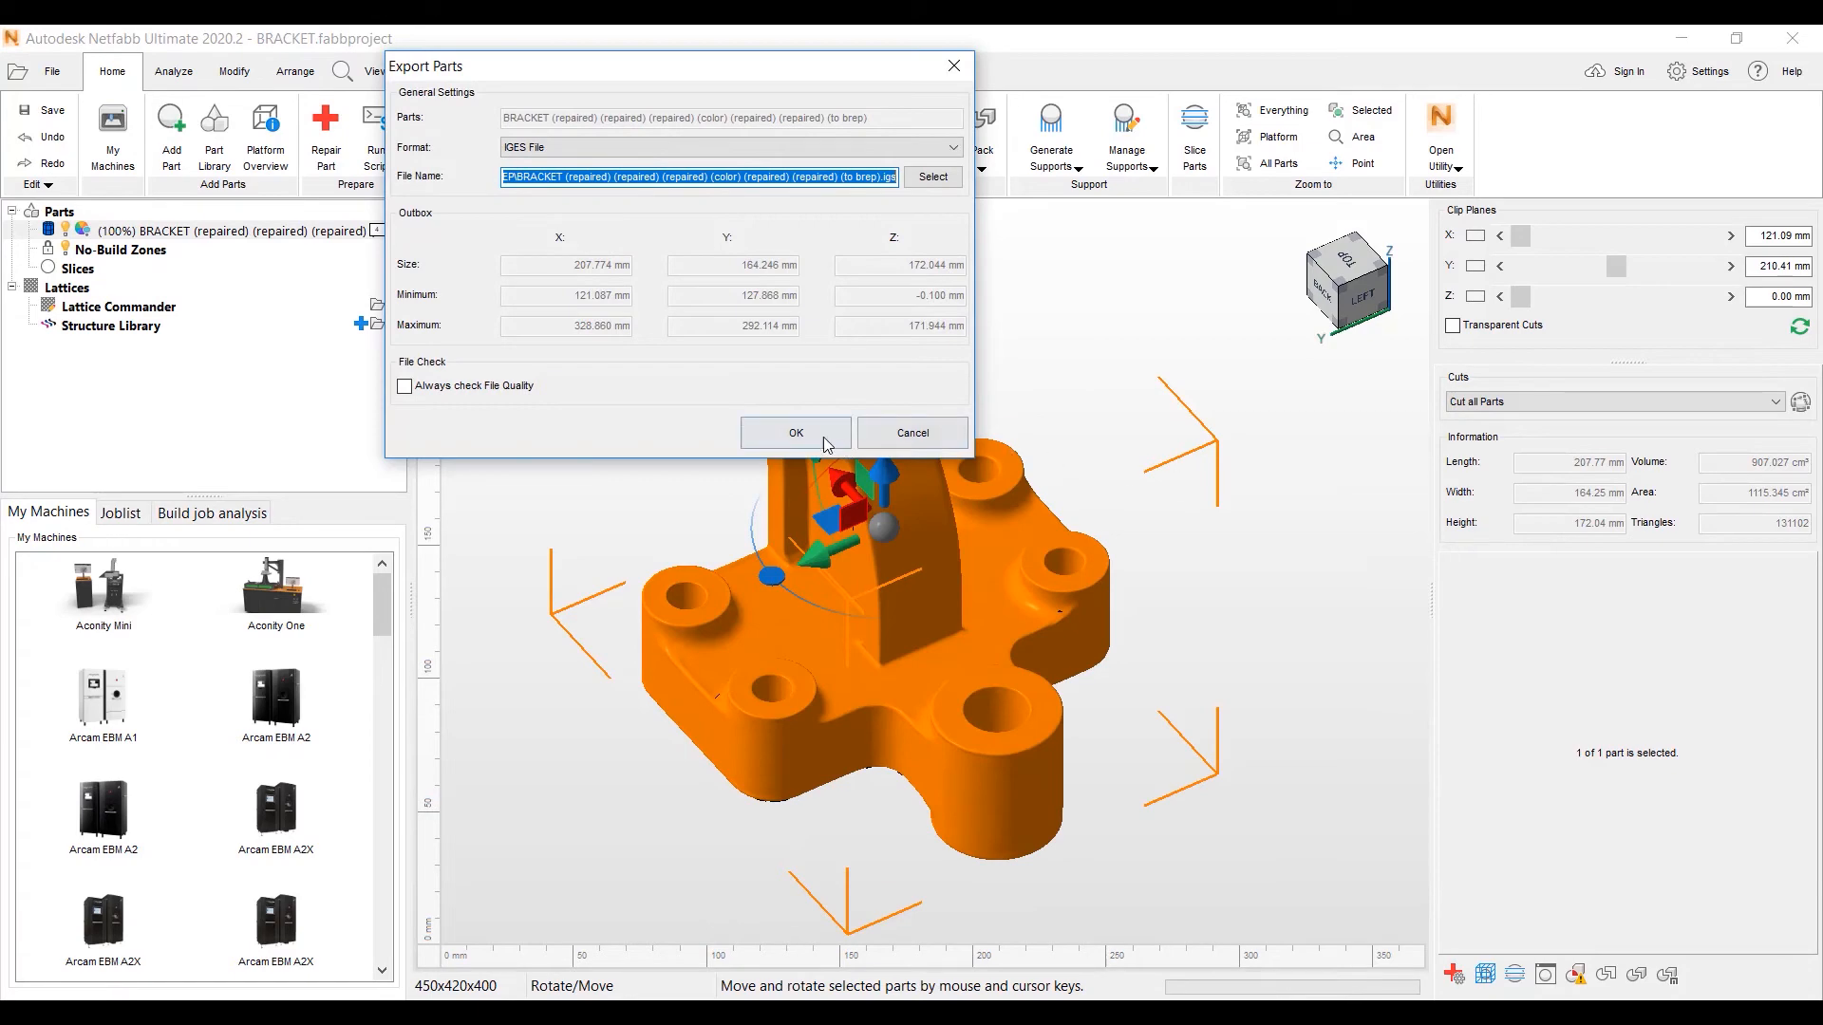
click(795, 433)
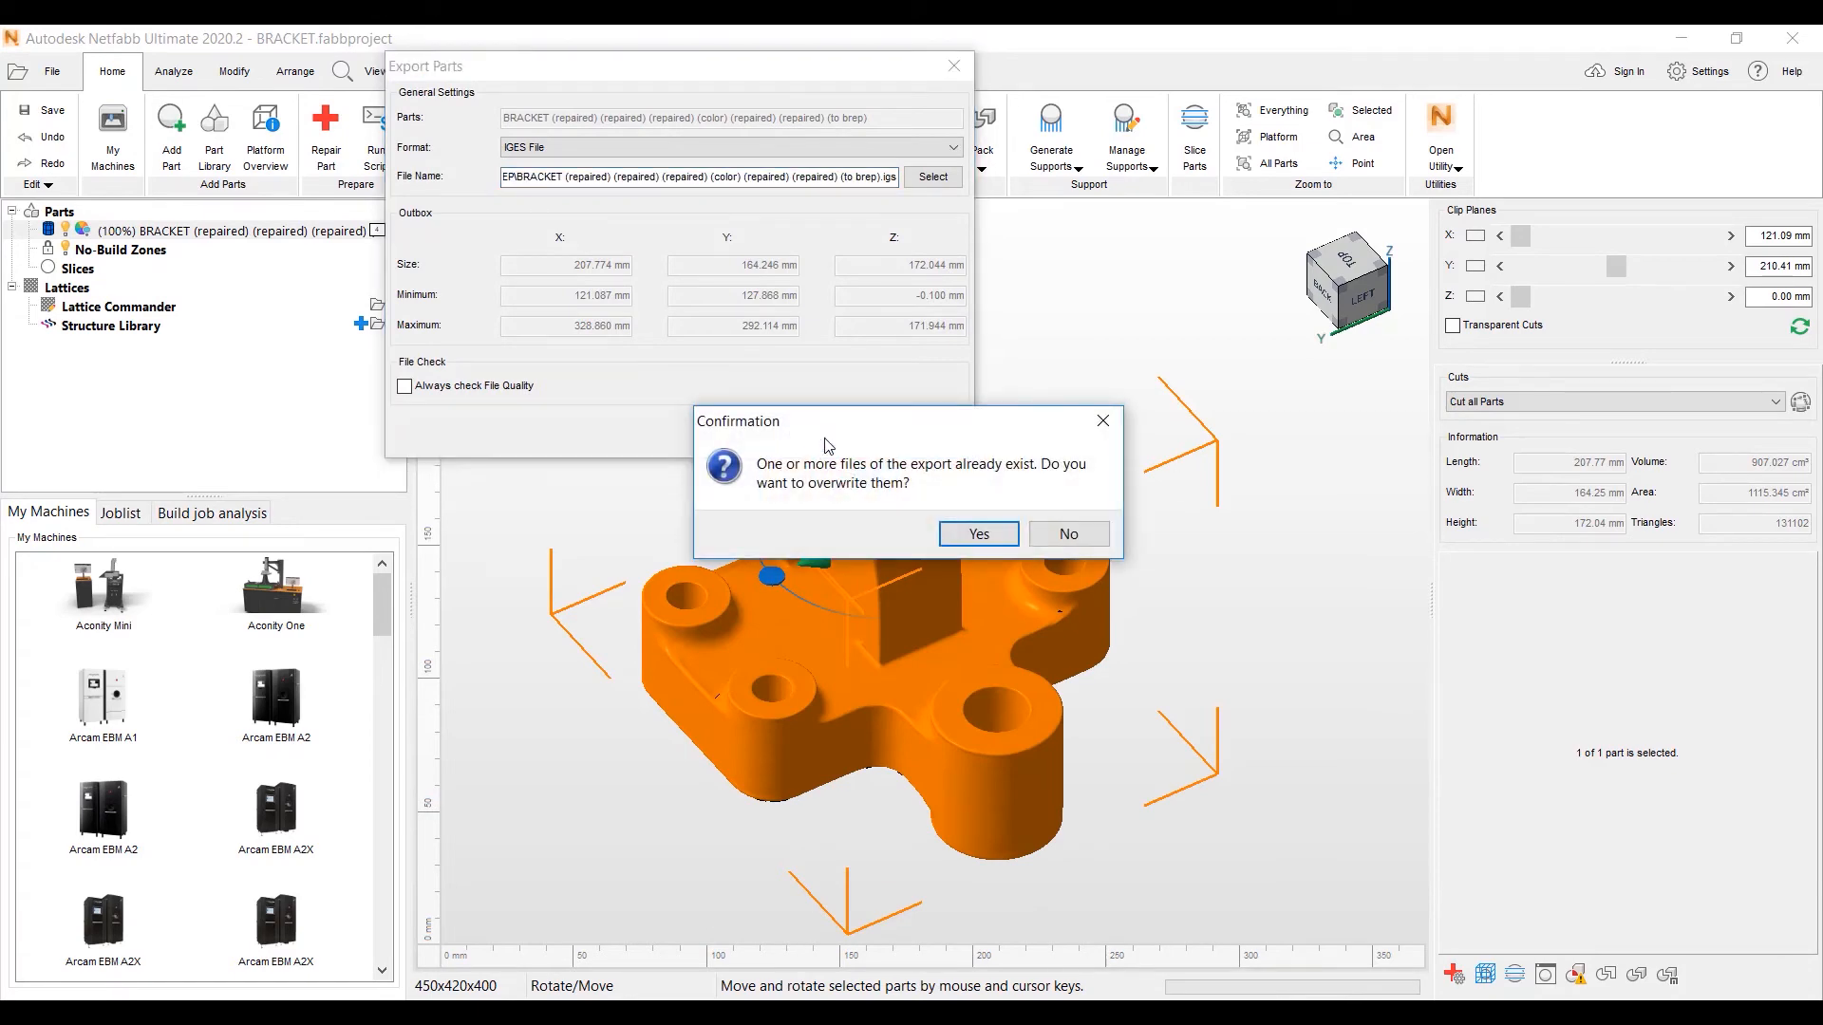
click(976, 534)
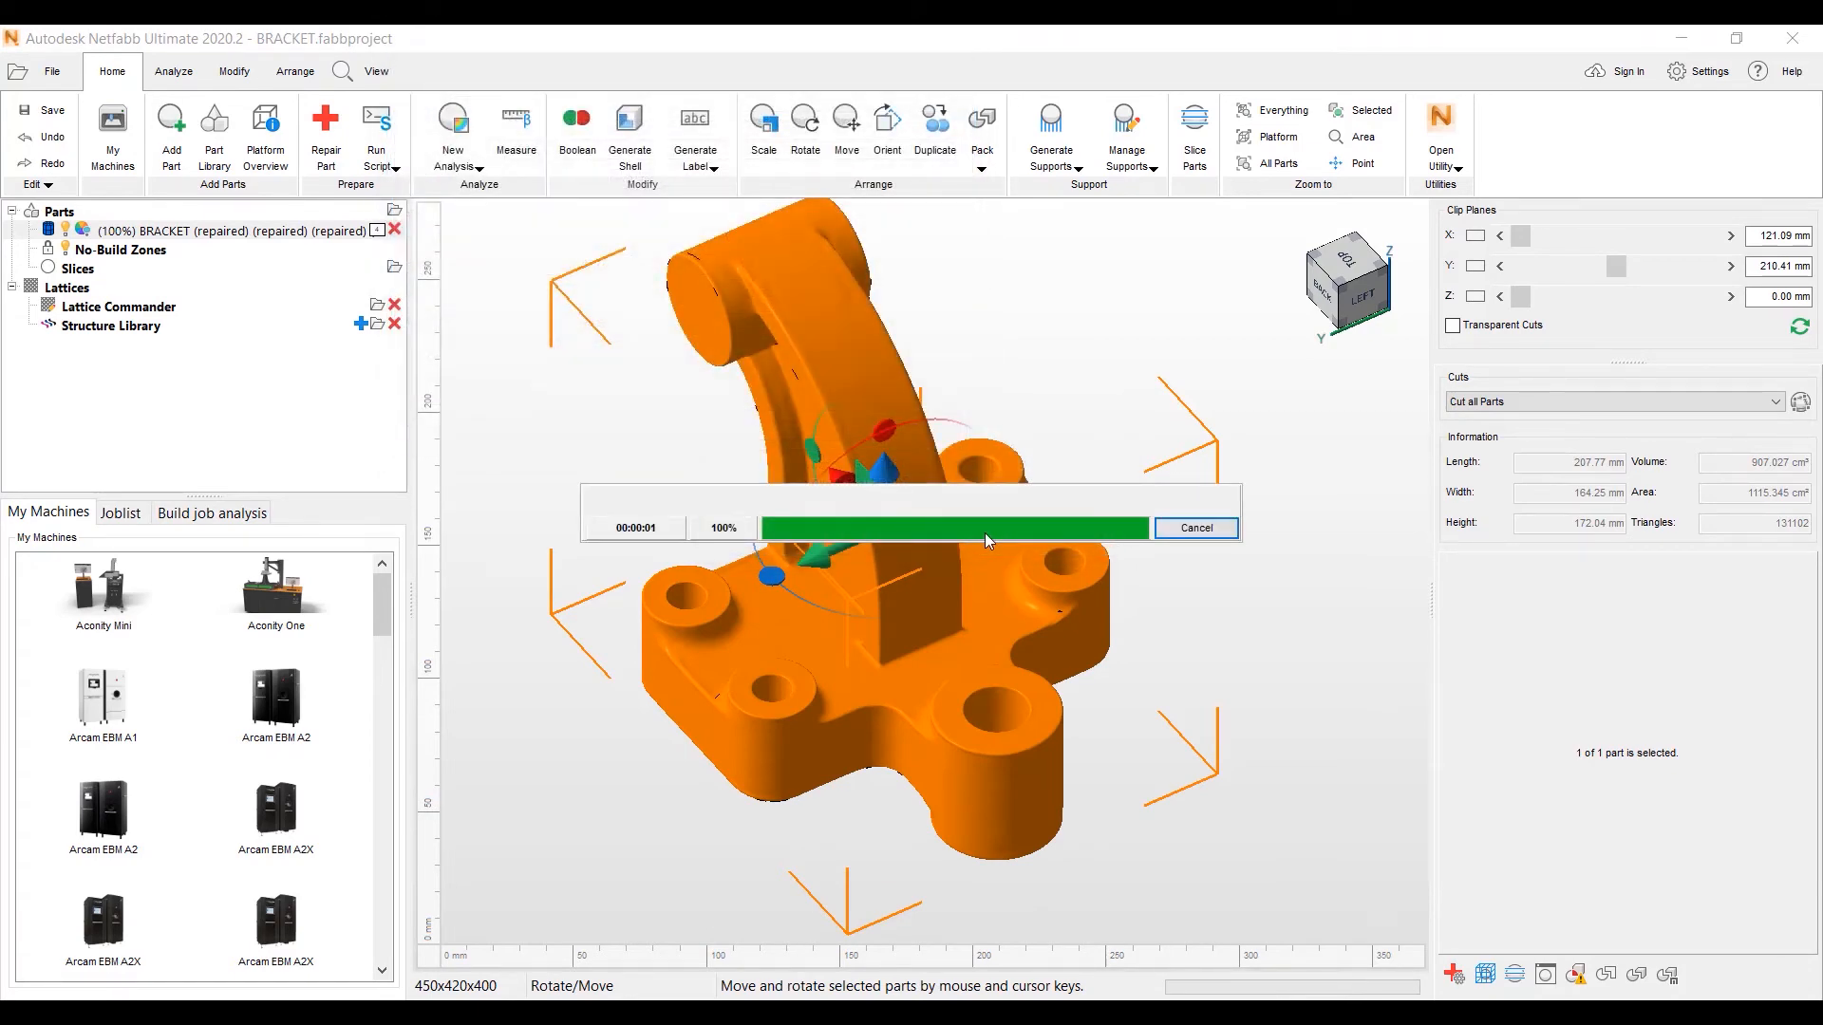